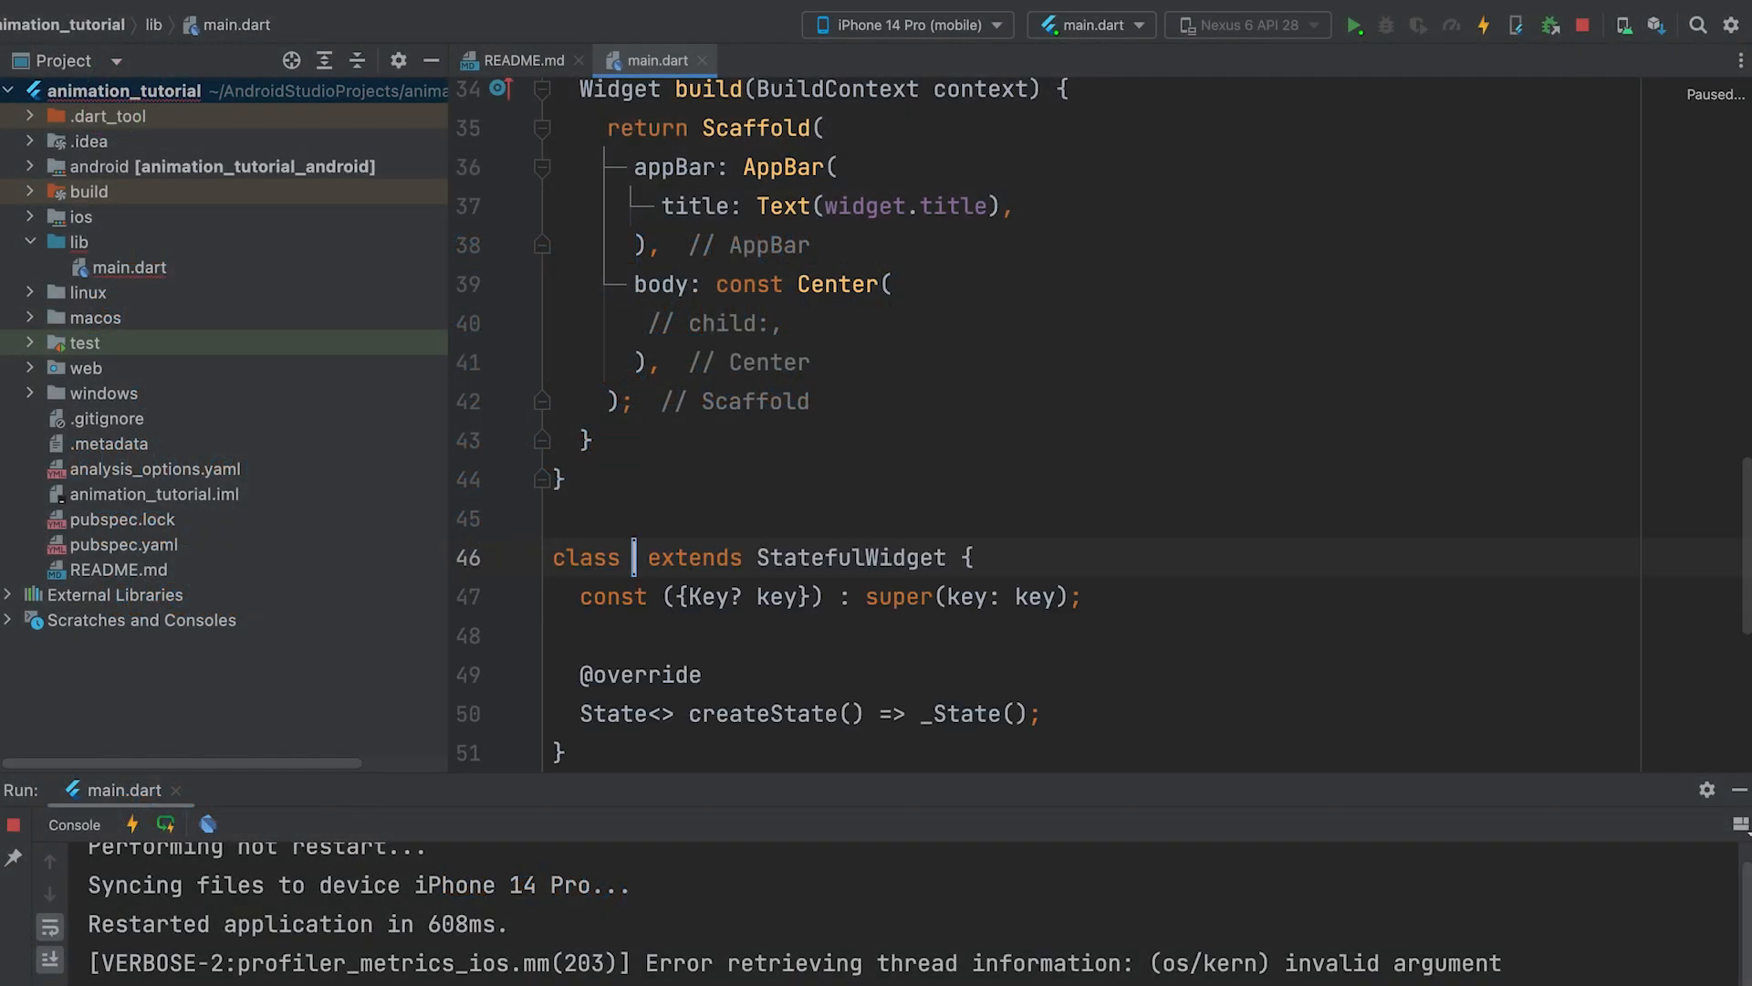
# - Name the new StatefulWidget MyAnimatedWidget and use MyAnimatedWidget() as the Center's child
pyautogui.write('MyAnimat')
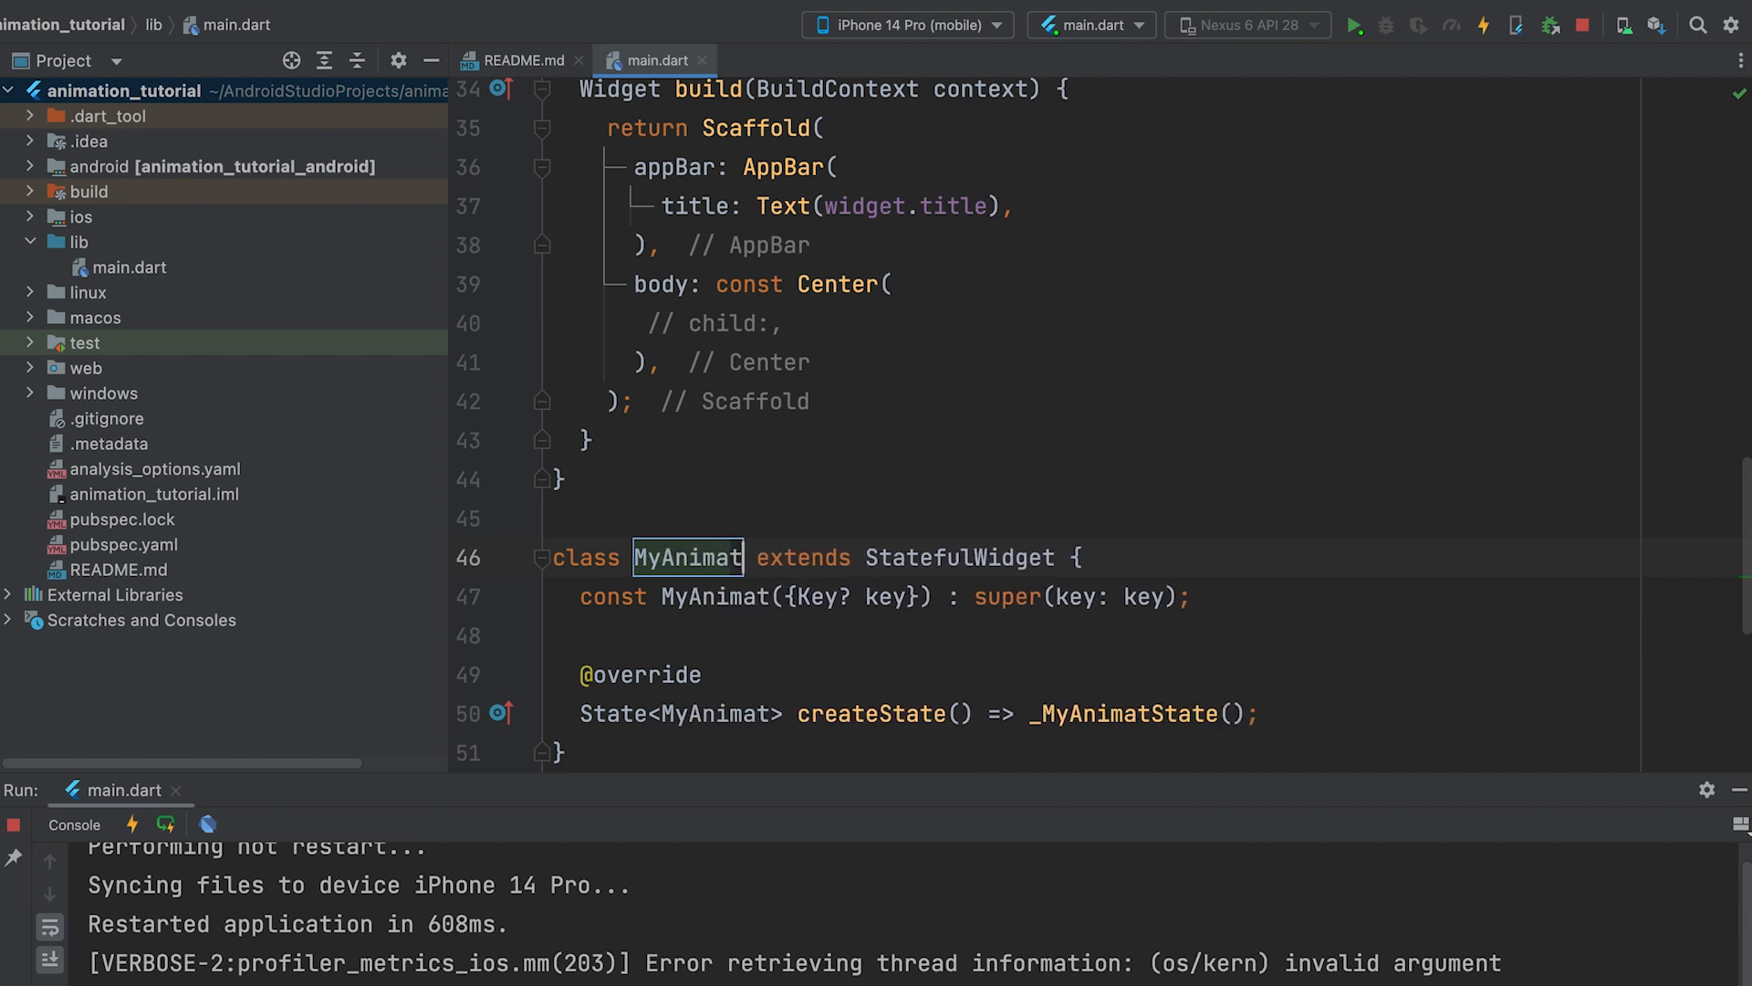
pyautogui.write('edWidget')
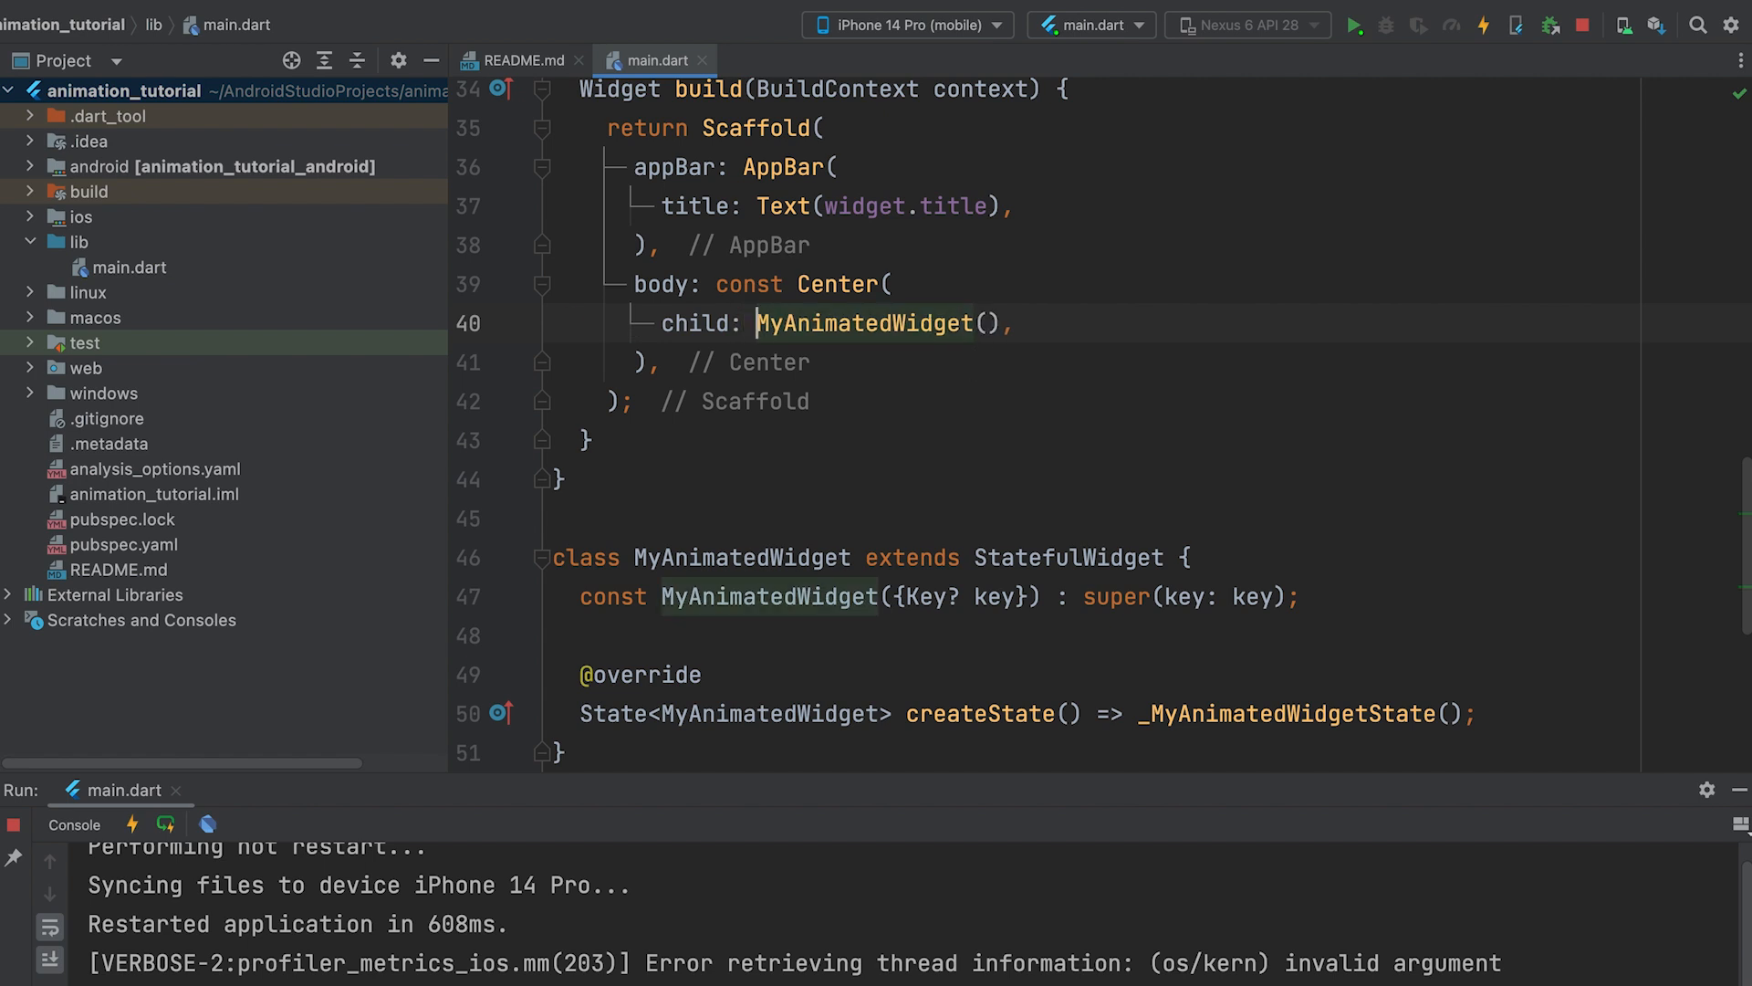
pyautogui.scroll(-3)
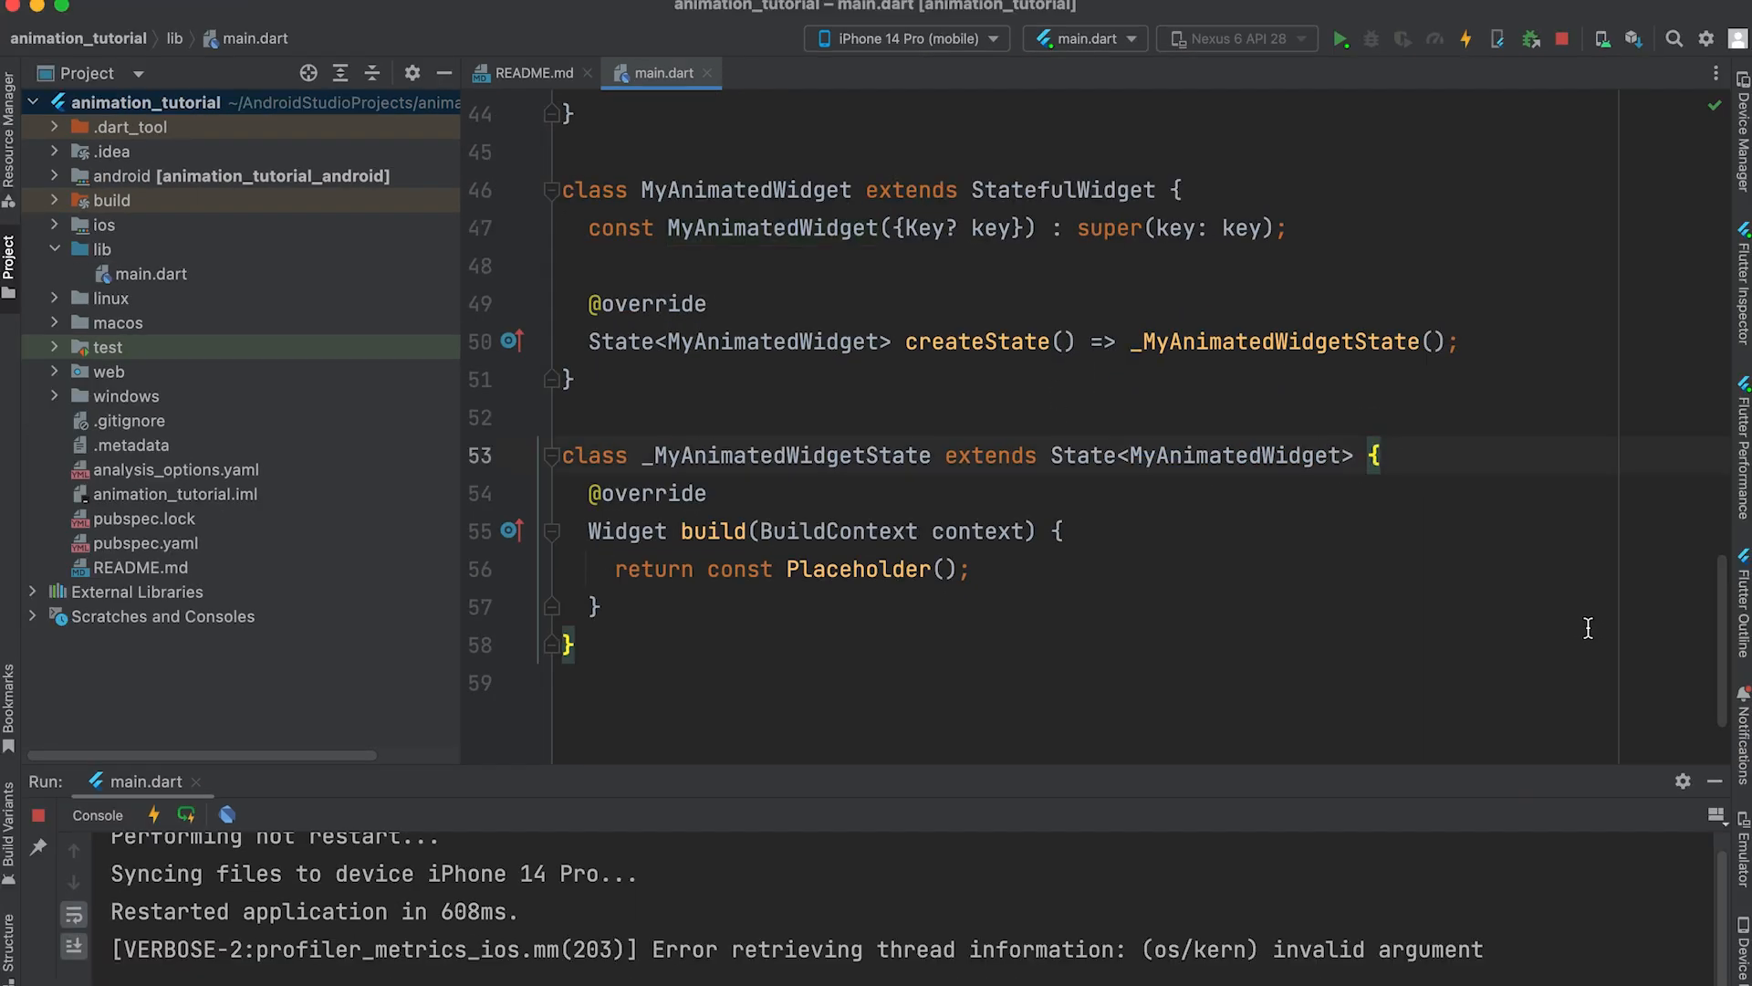
# - Mix SingleTickerProviderStateMixin into the State class and declare late AnimationController _controller
pyautogui.write('with')
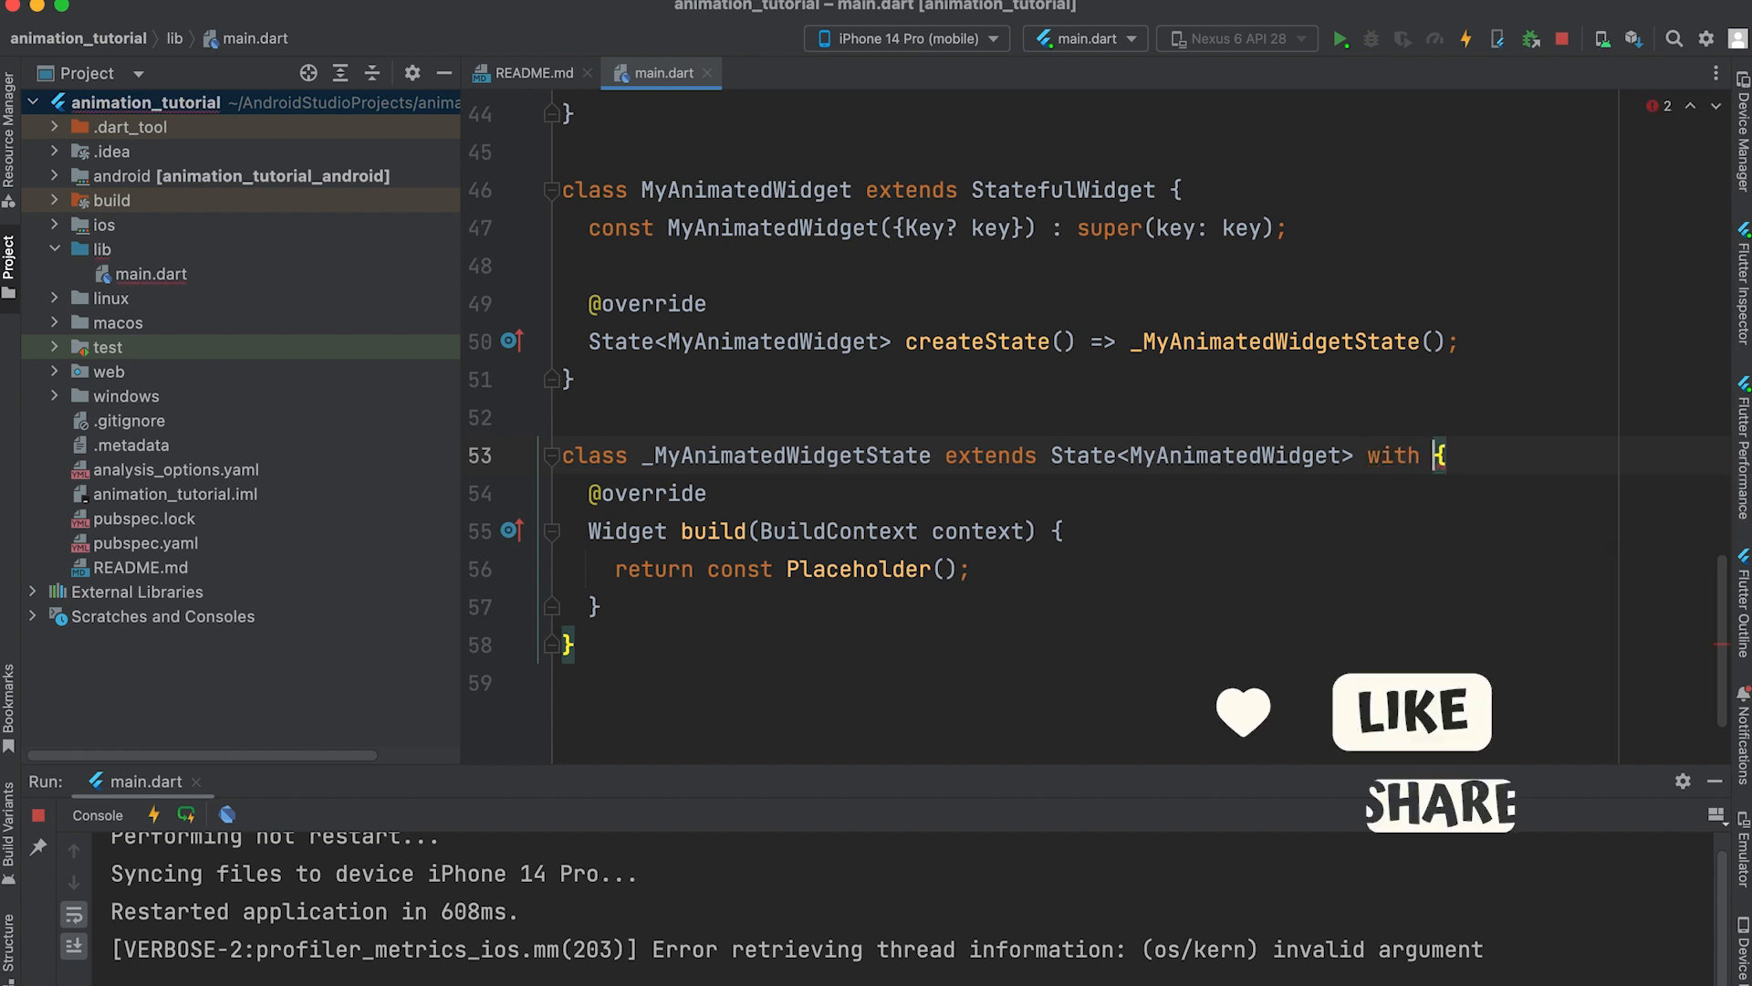
pyautogui.write('SingleTickerProviderSta')
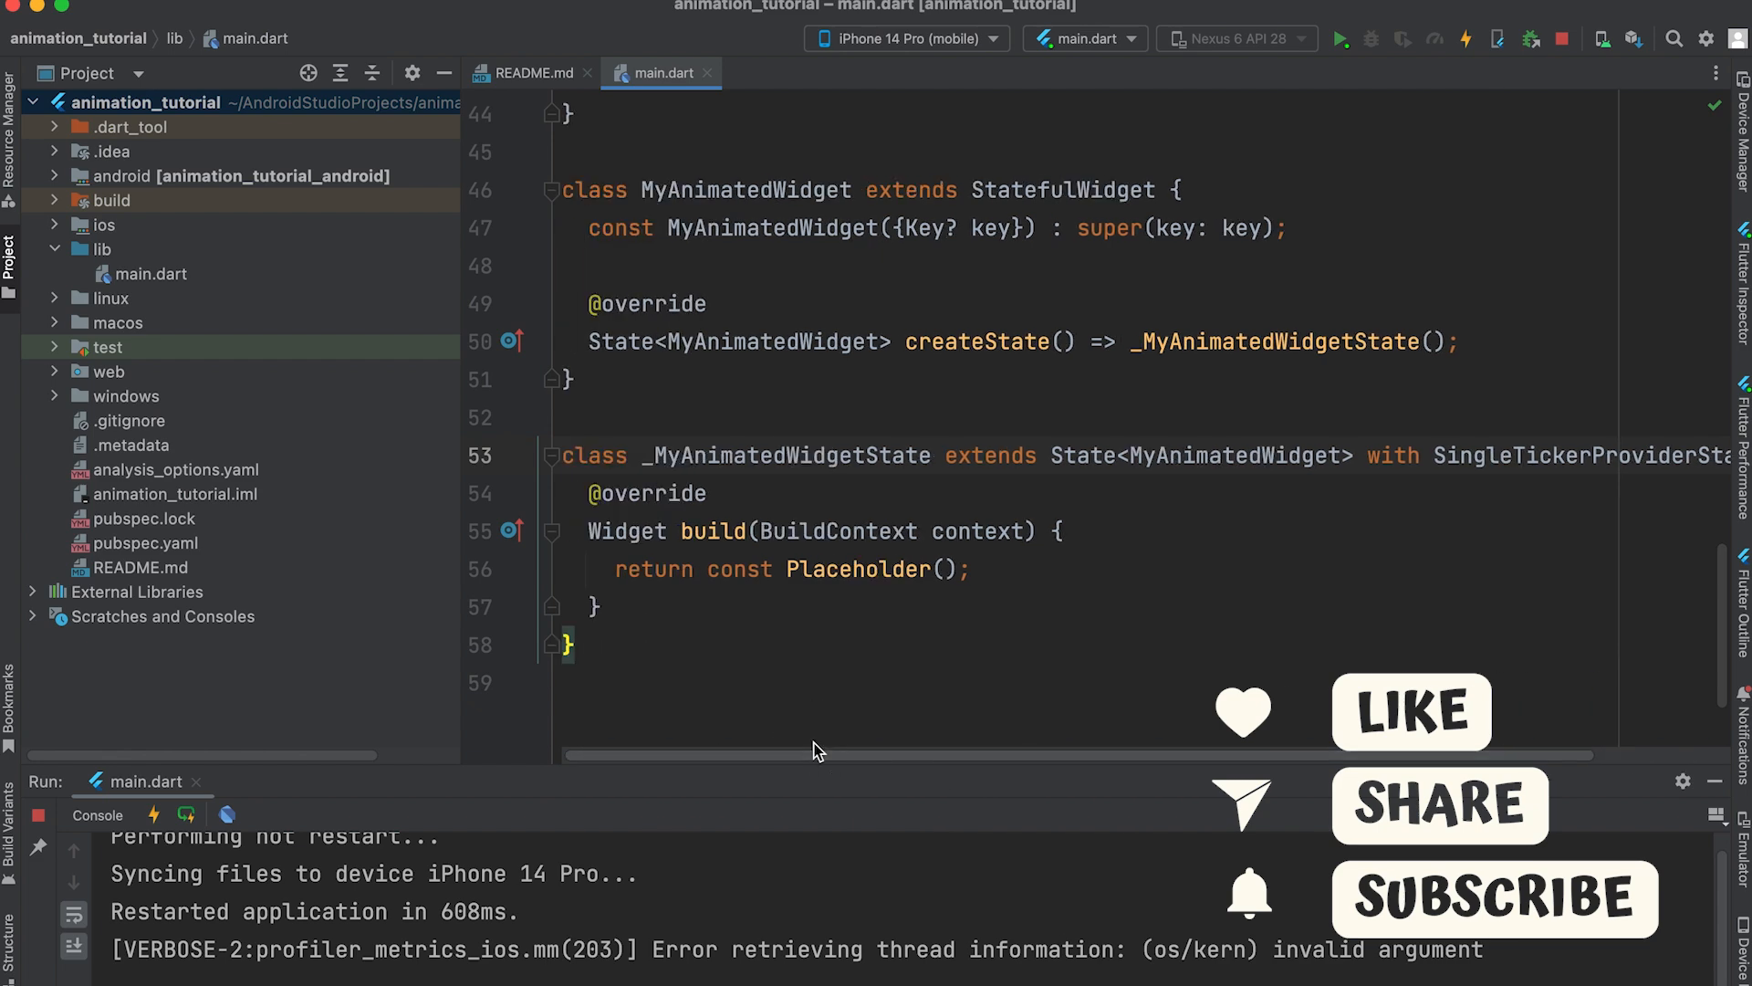
pyautogui.write('late Anima')
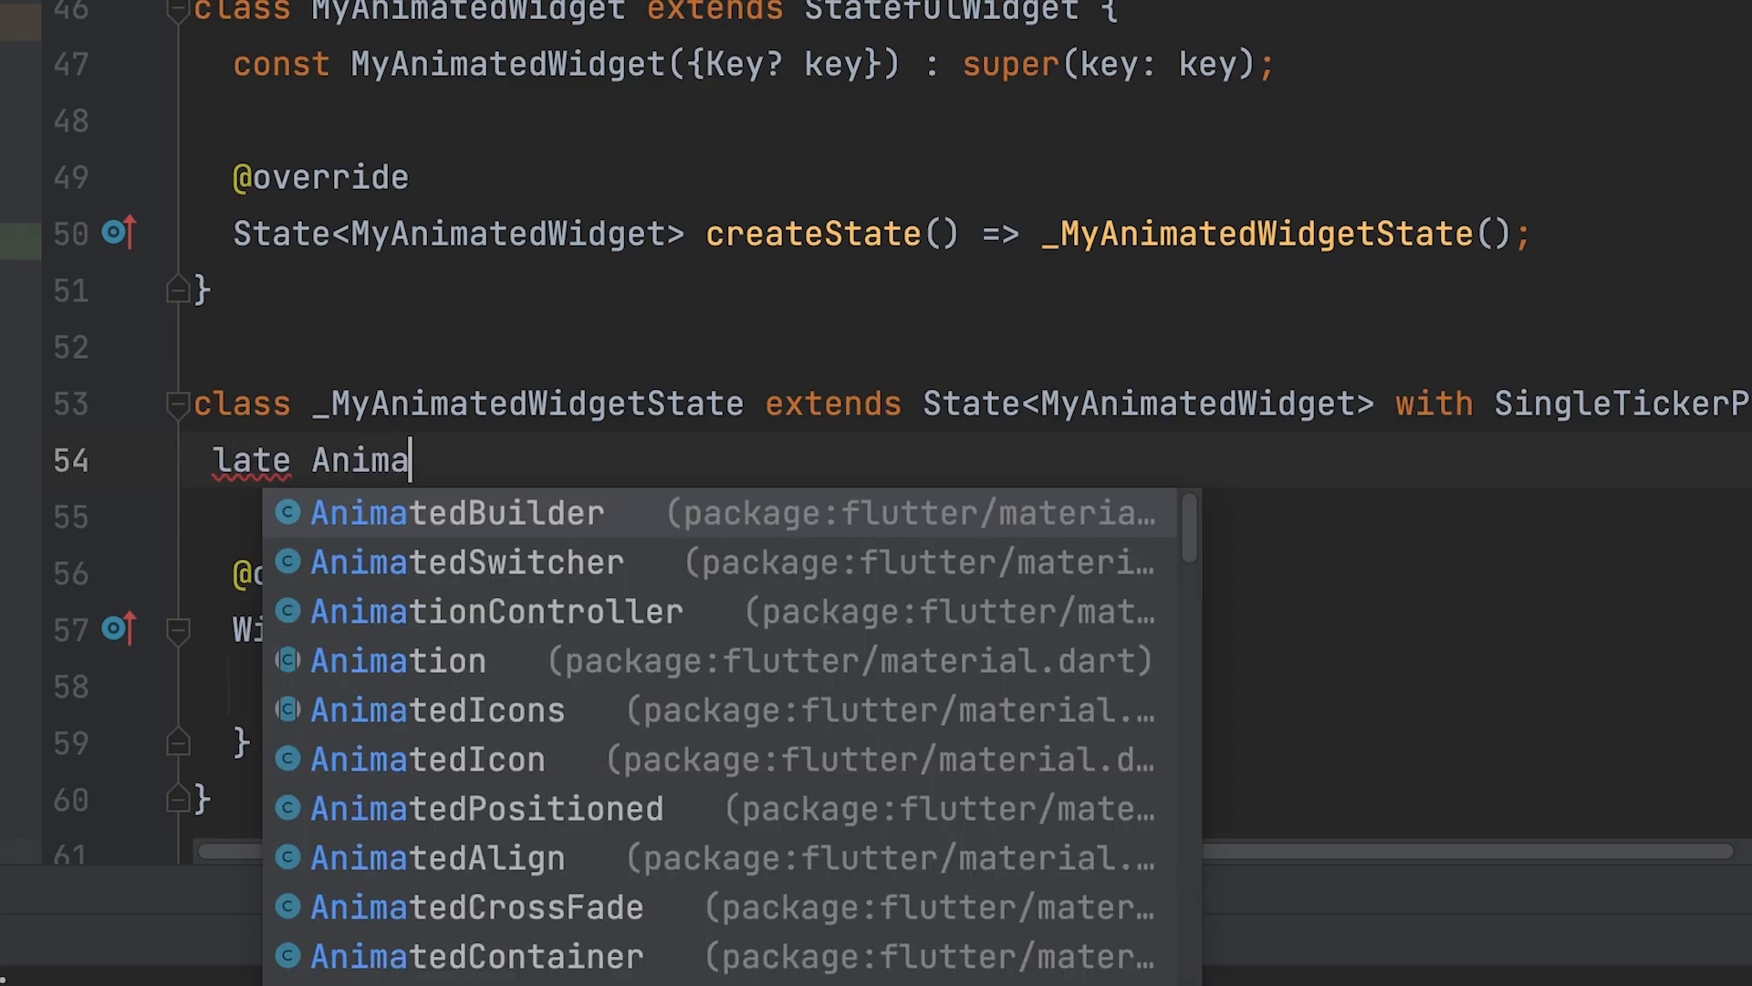
pyautogui.write('tionController _')
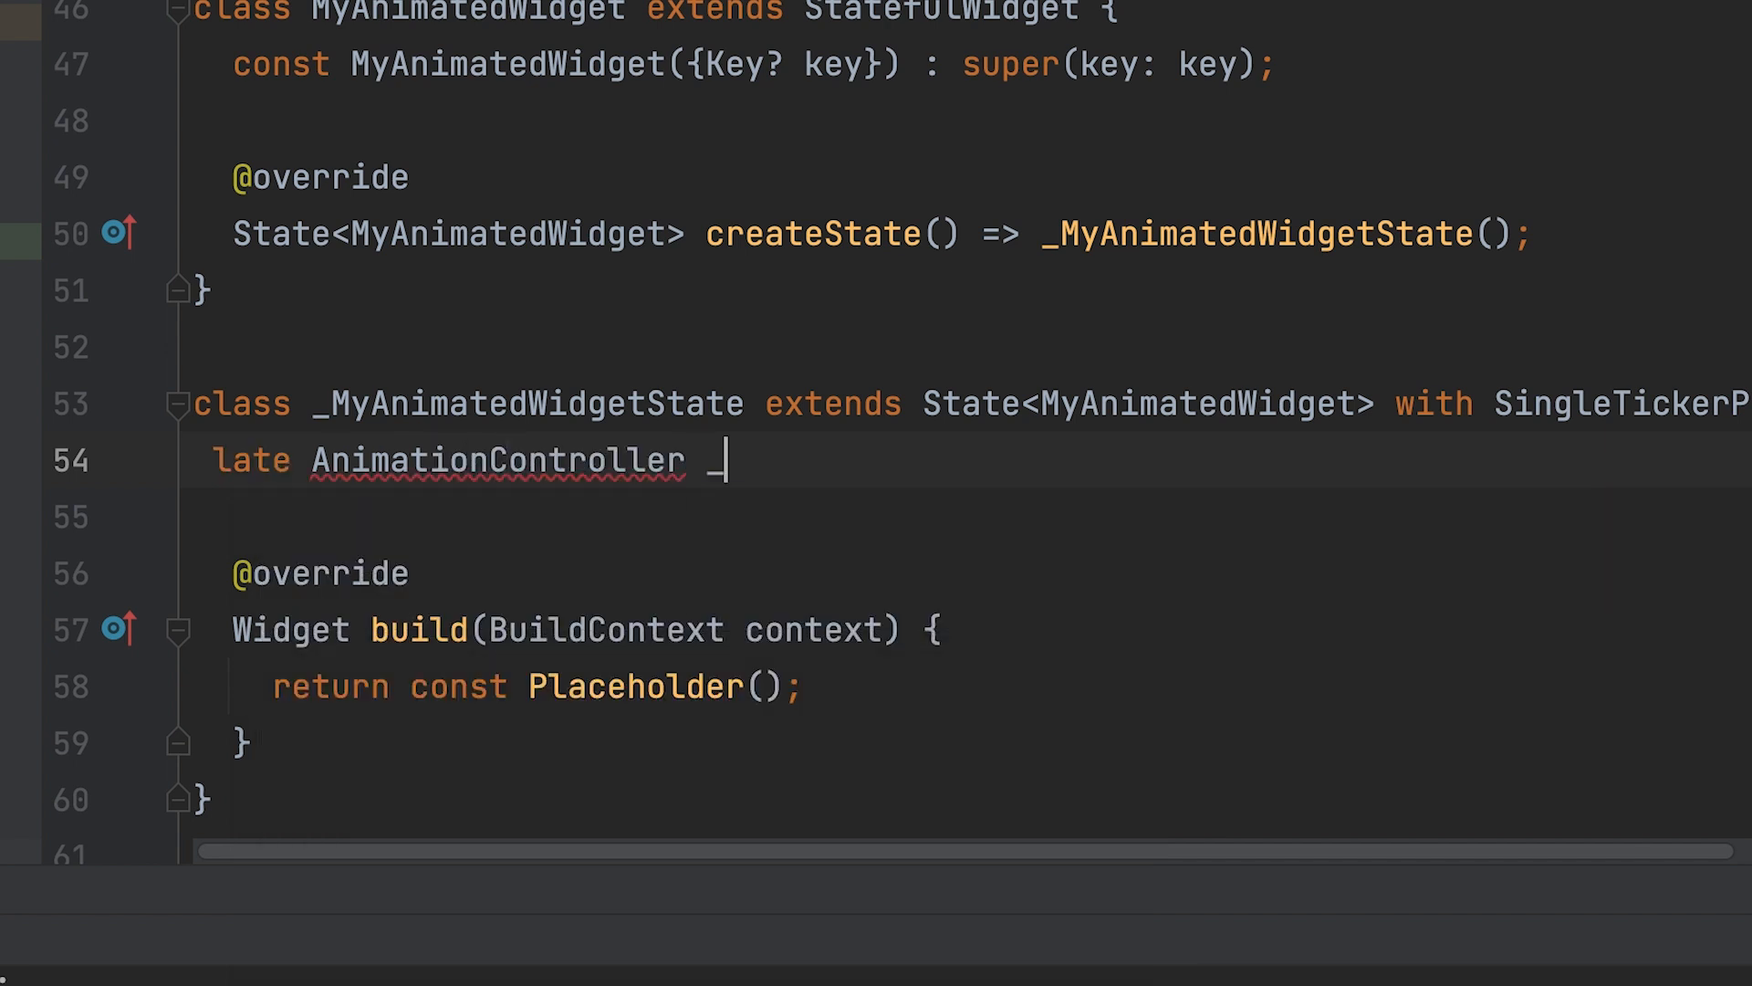
pyautogui.write('controller;')
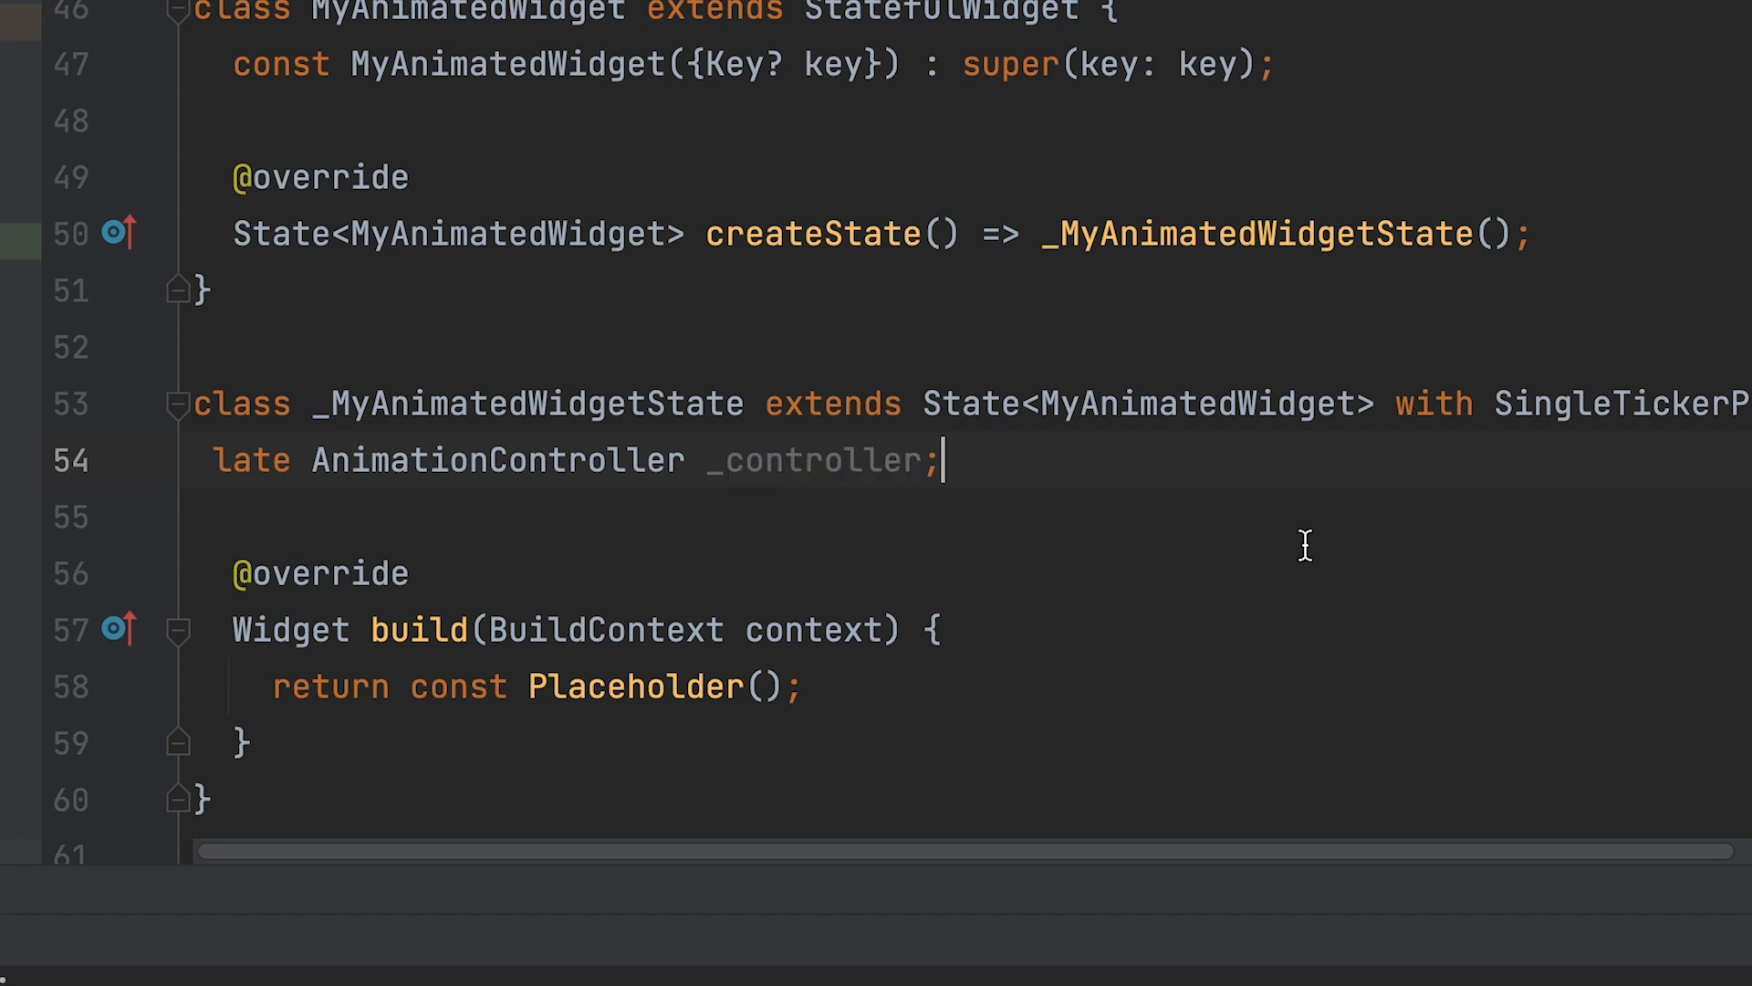
# - Declare a late Animation<double> _animation field
pyautogui.write('late Animation<>')
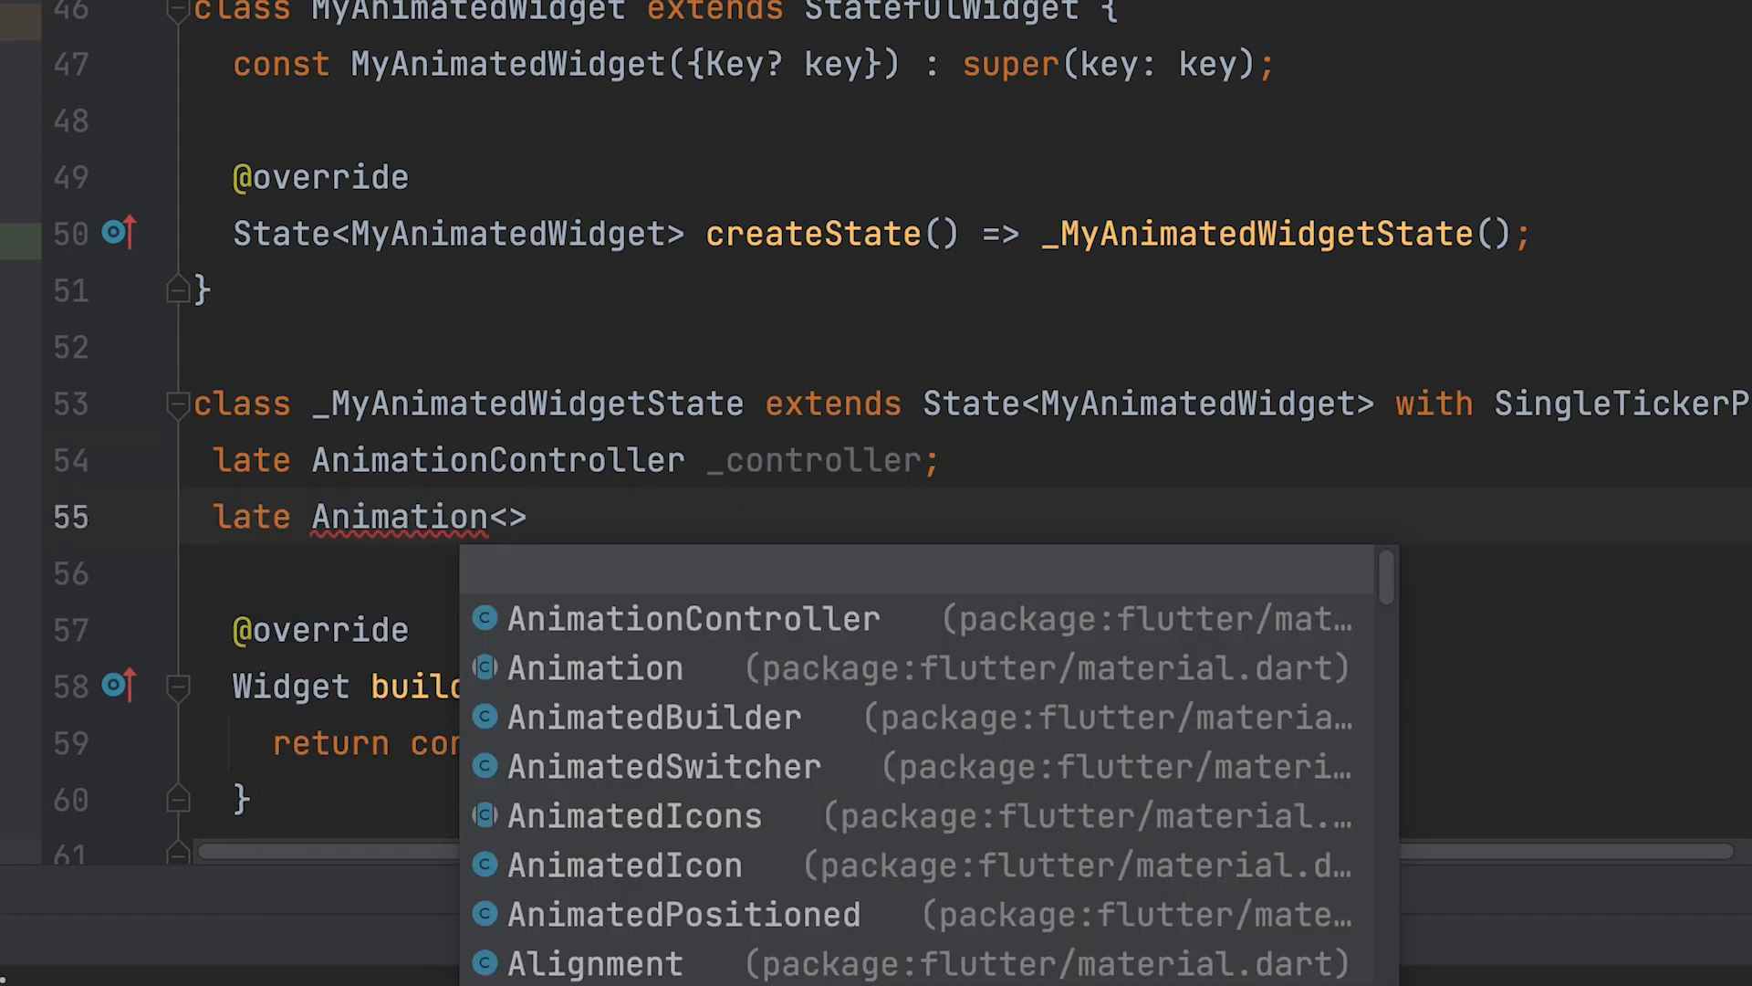
pyautogui.write('double')
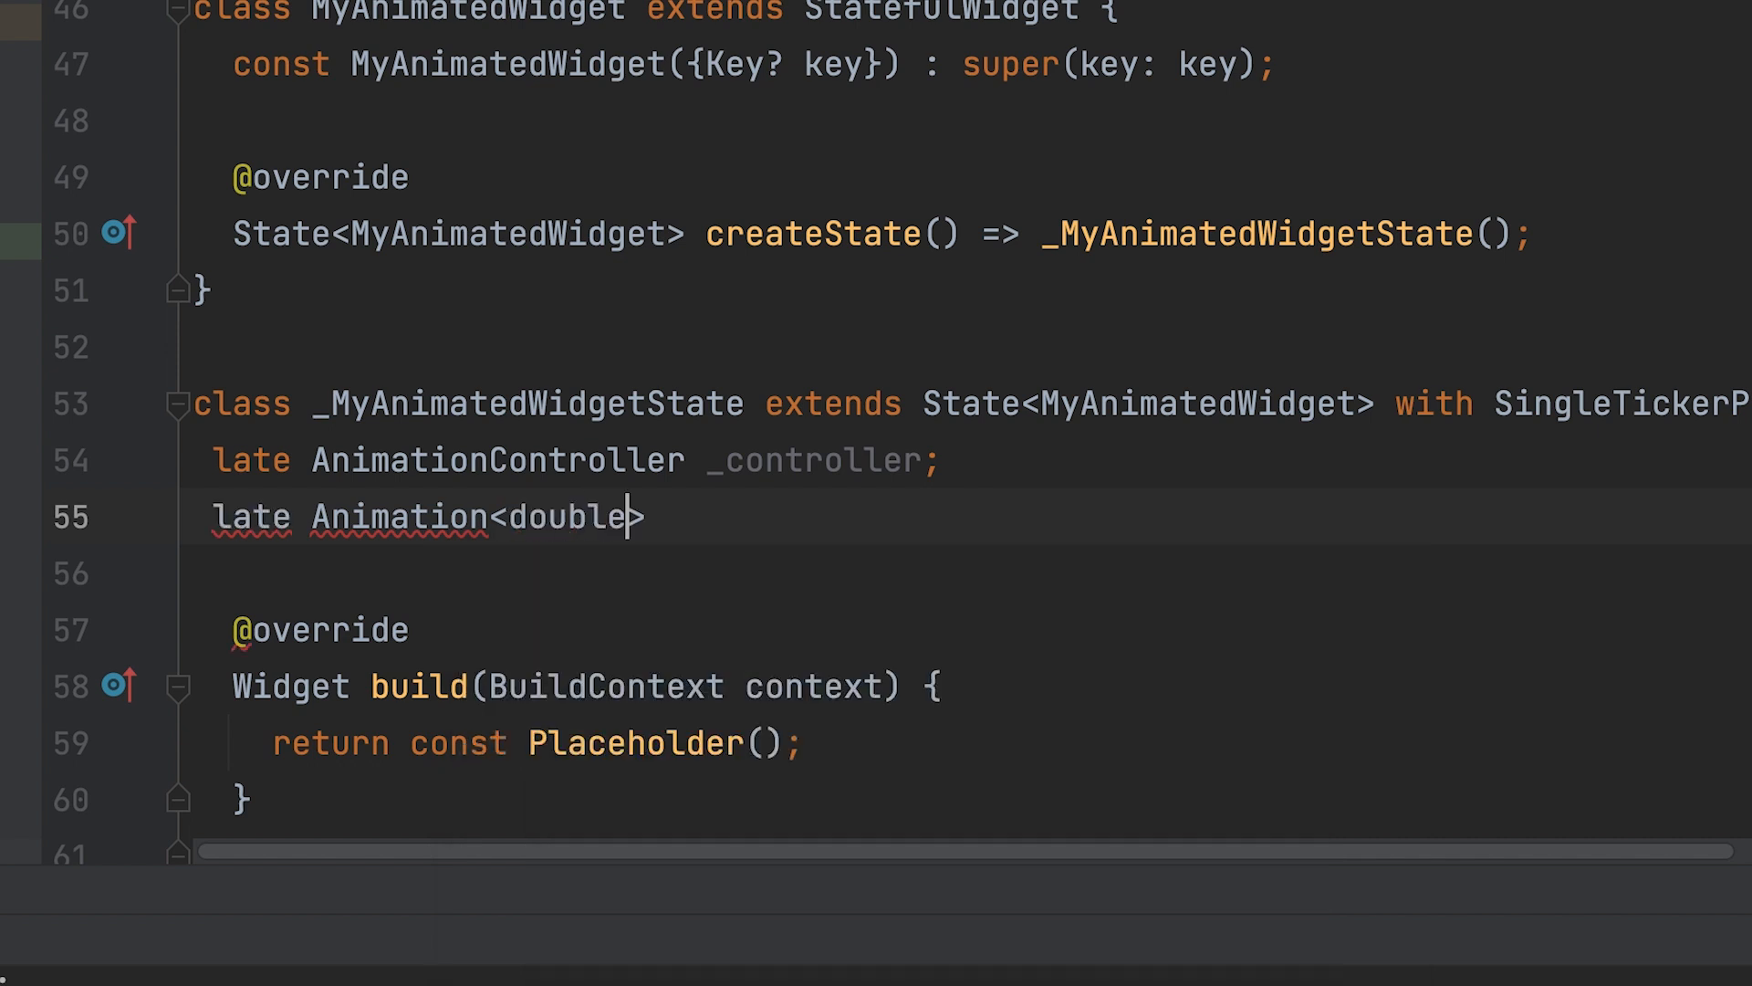
pyautogui.write('_animation;')
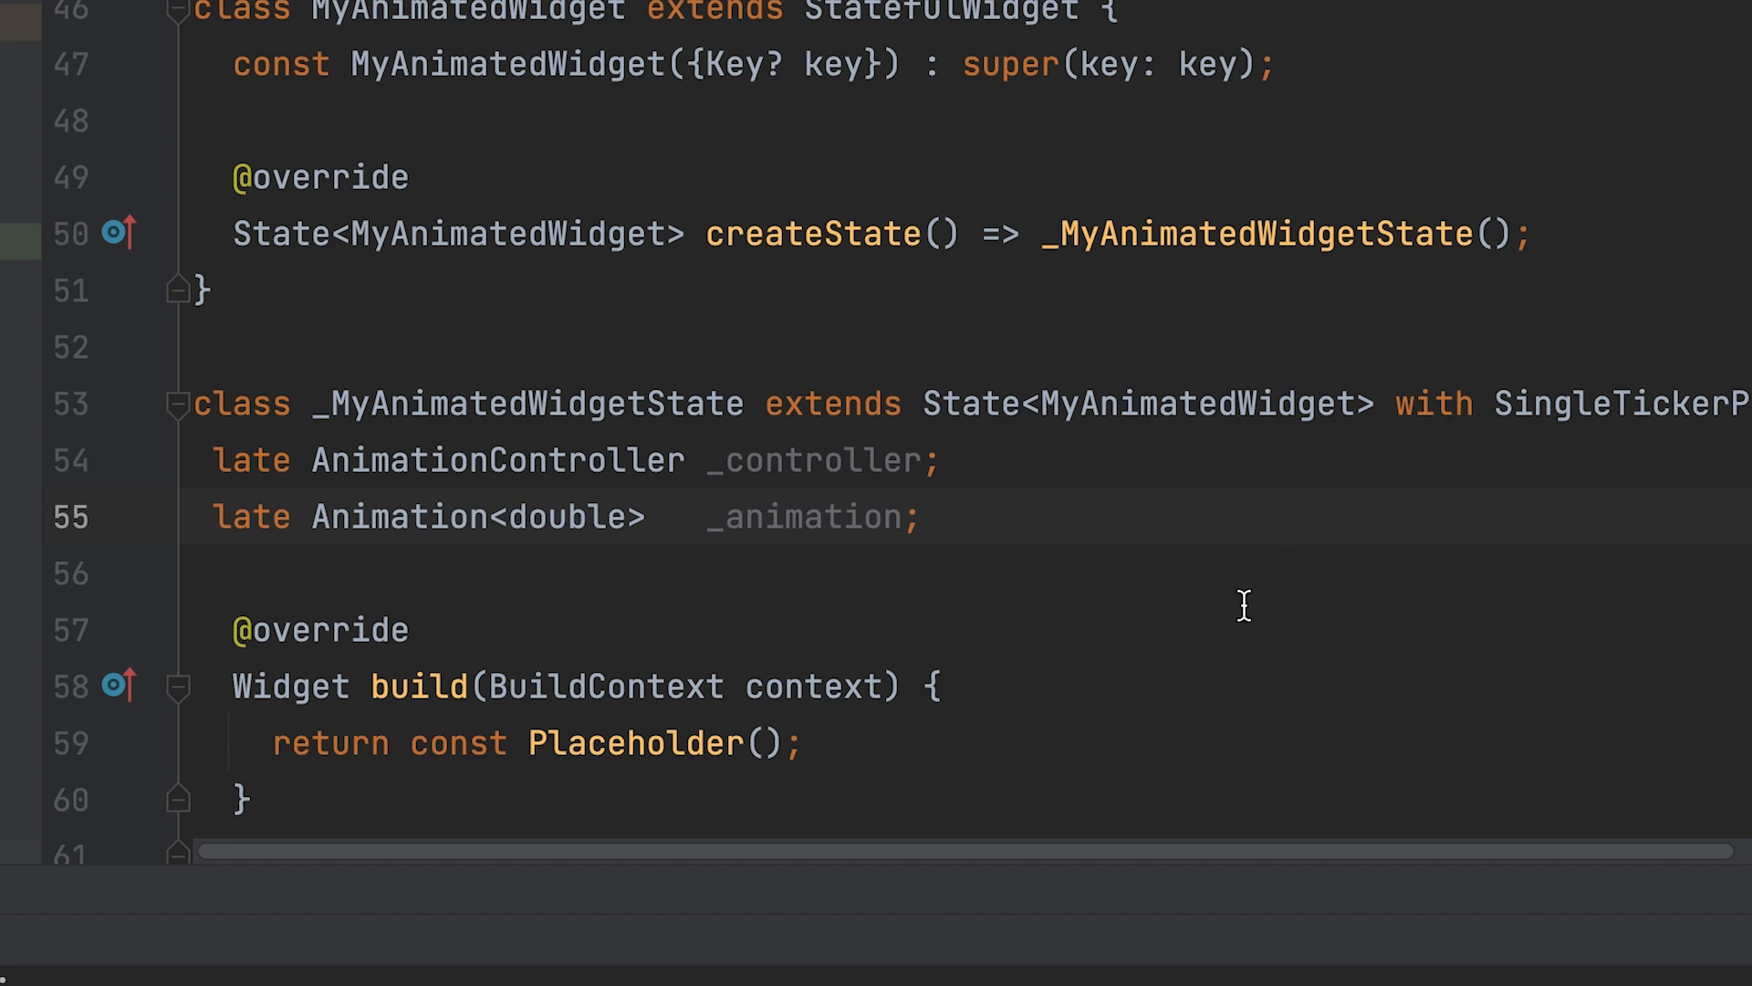
pyautogui.scroll(-3)
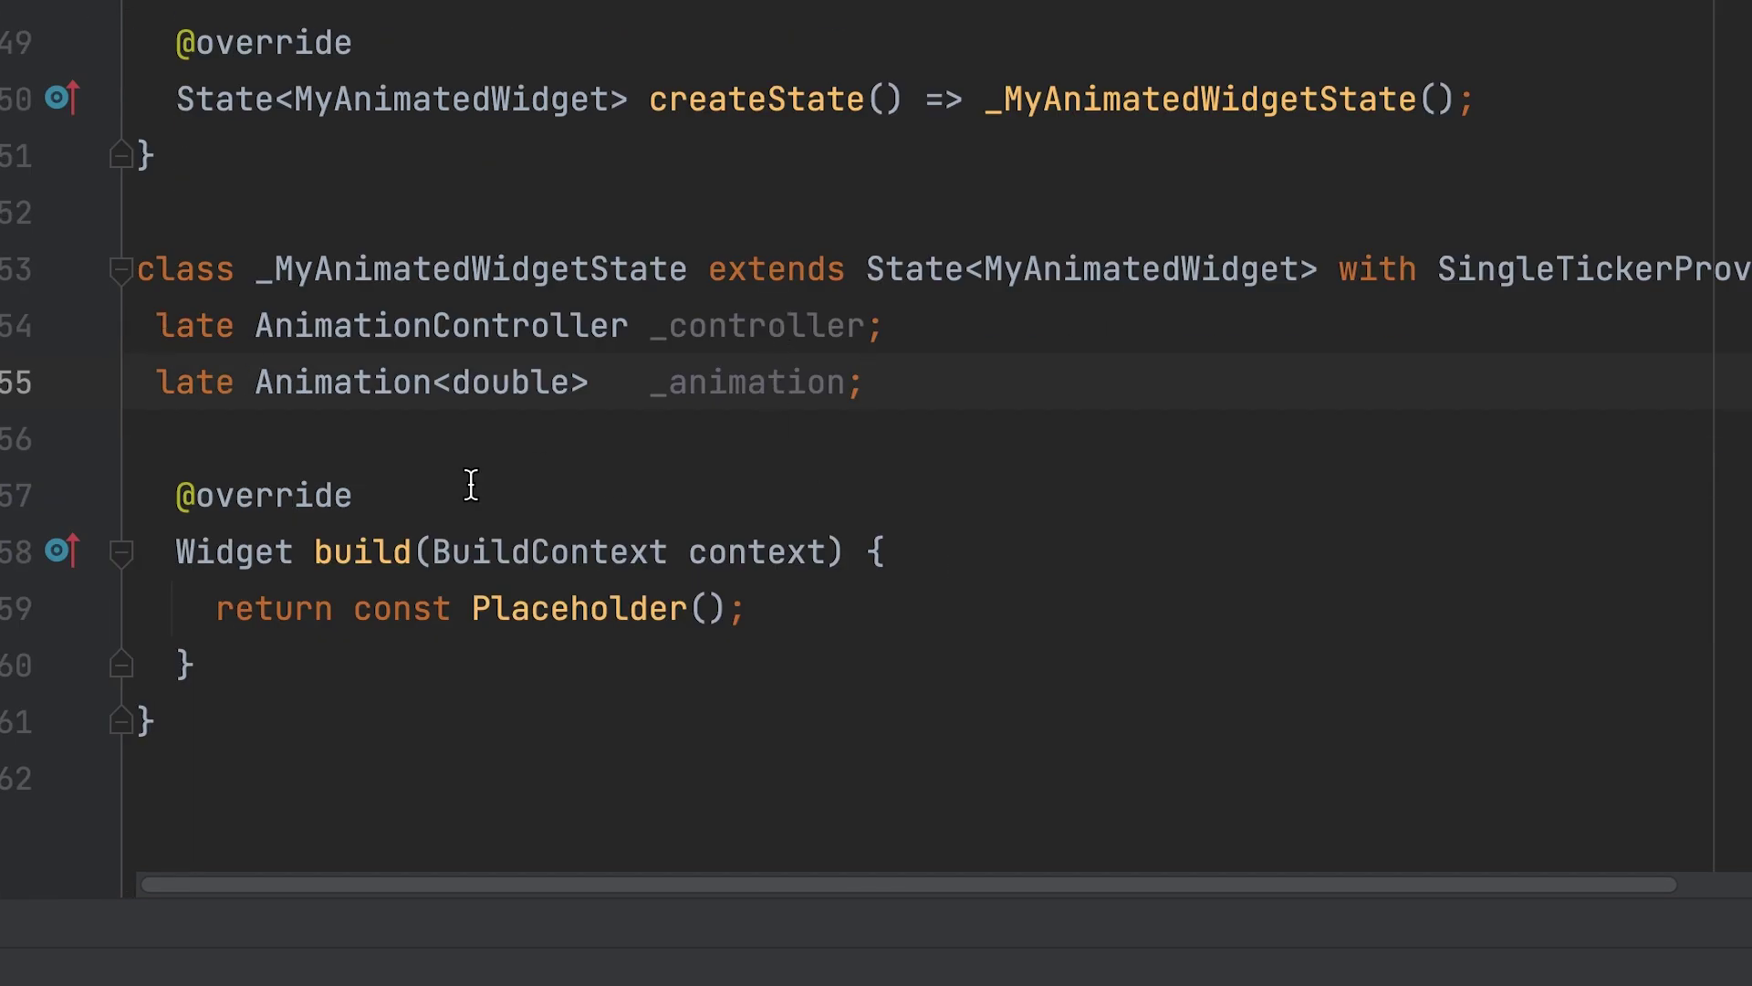
# - In initState, assign _controller an AnimationController with a one-second Duration and vsync: this
pyautogui.write('id initState() {')
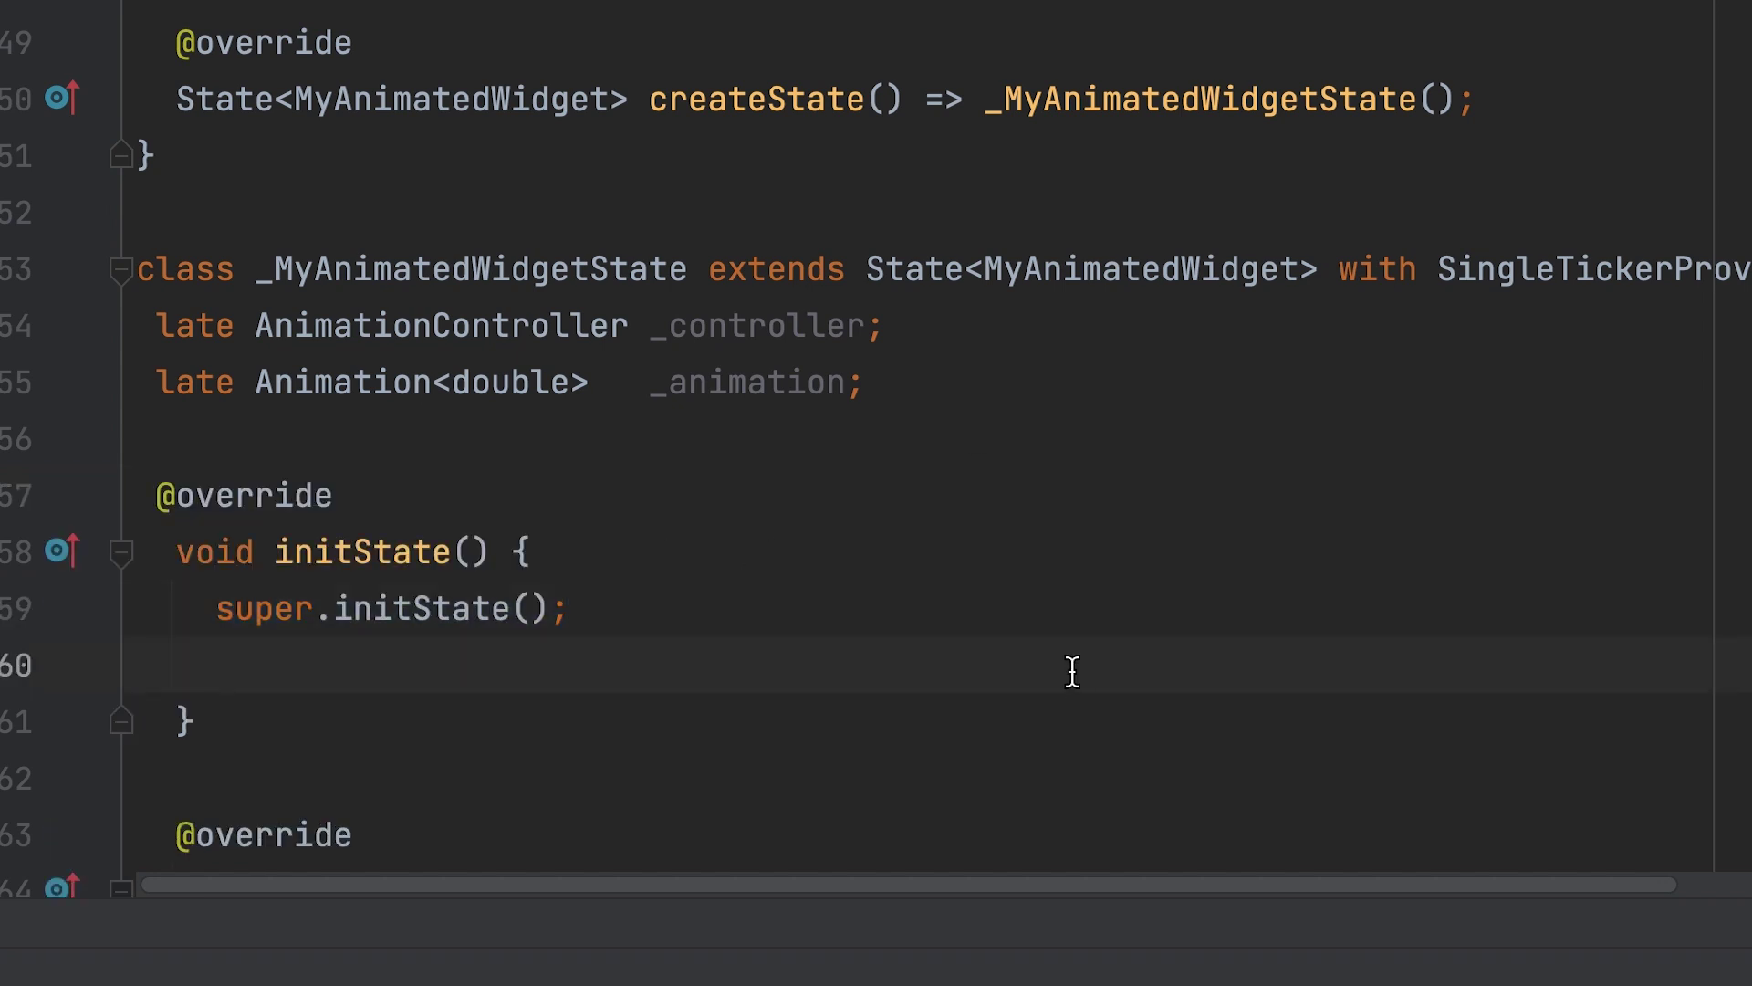
pyautogui.write('_controller =')
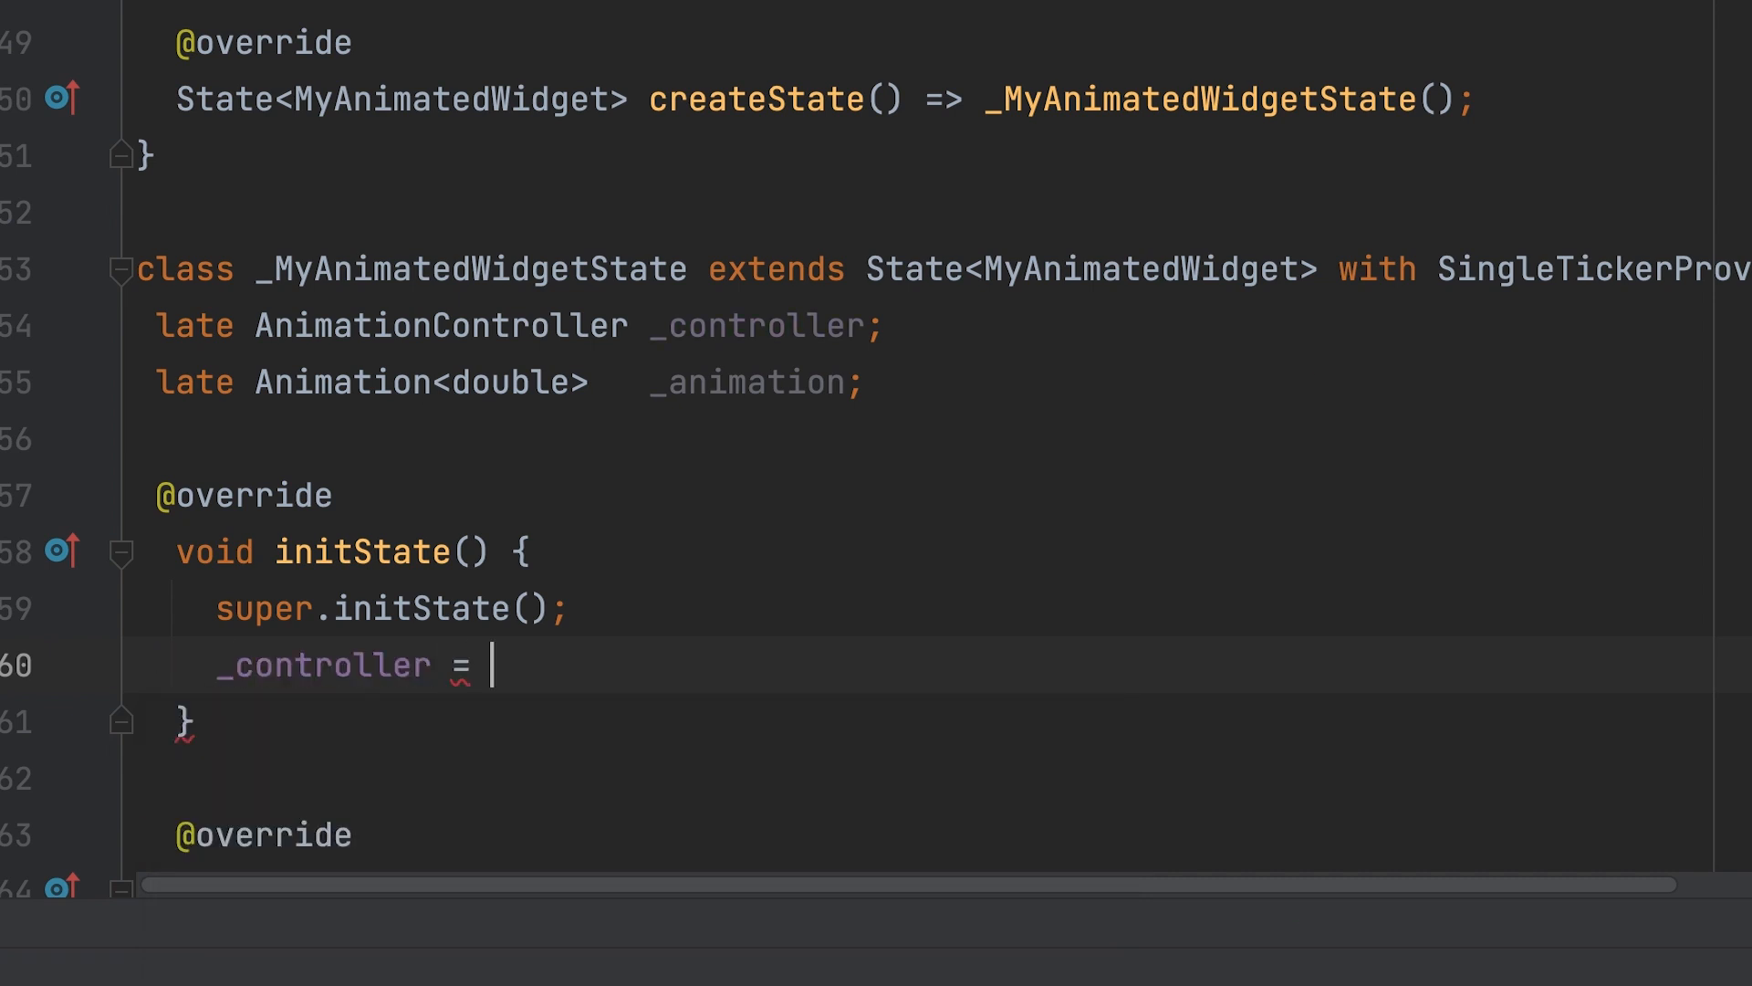
pyautogui.write('AnimationController(vsync: vsync)')
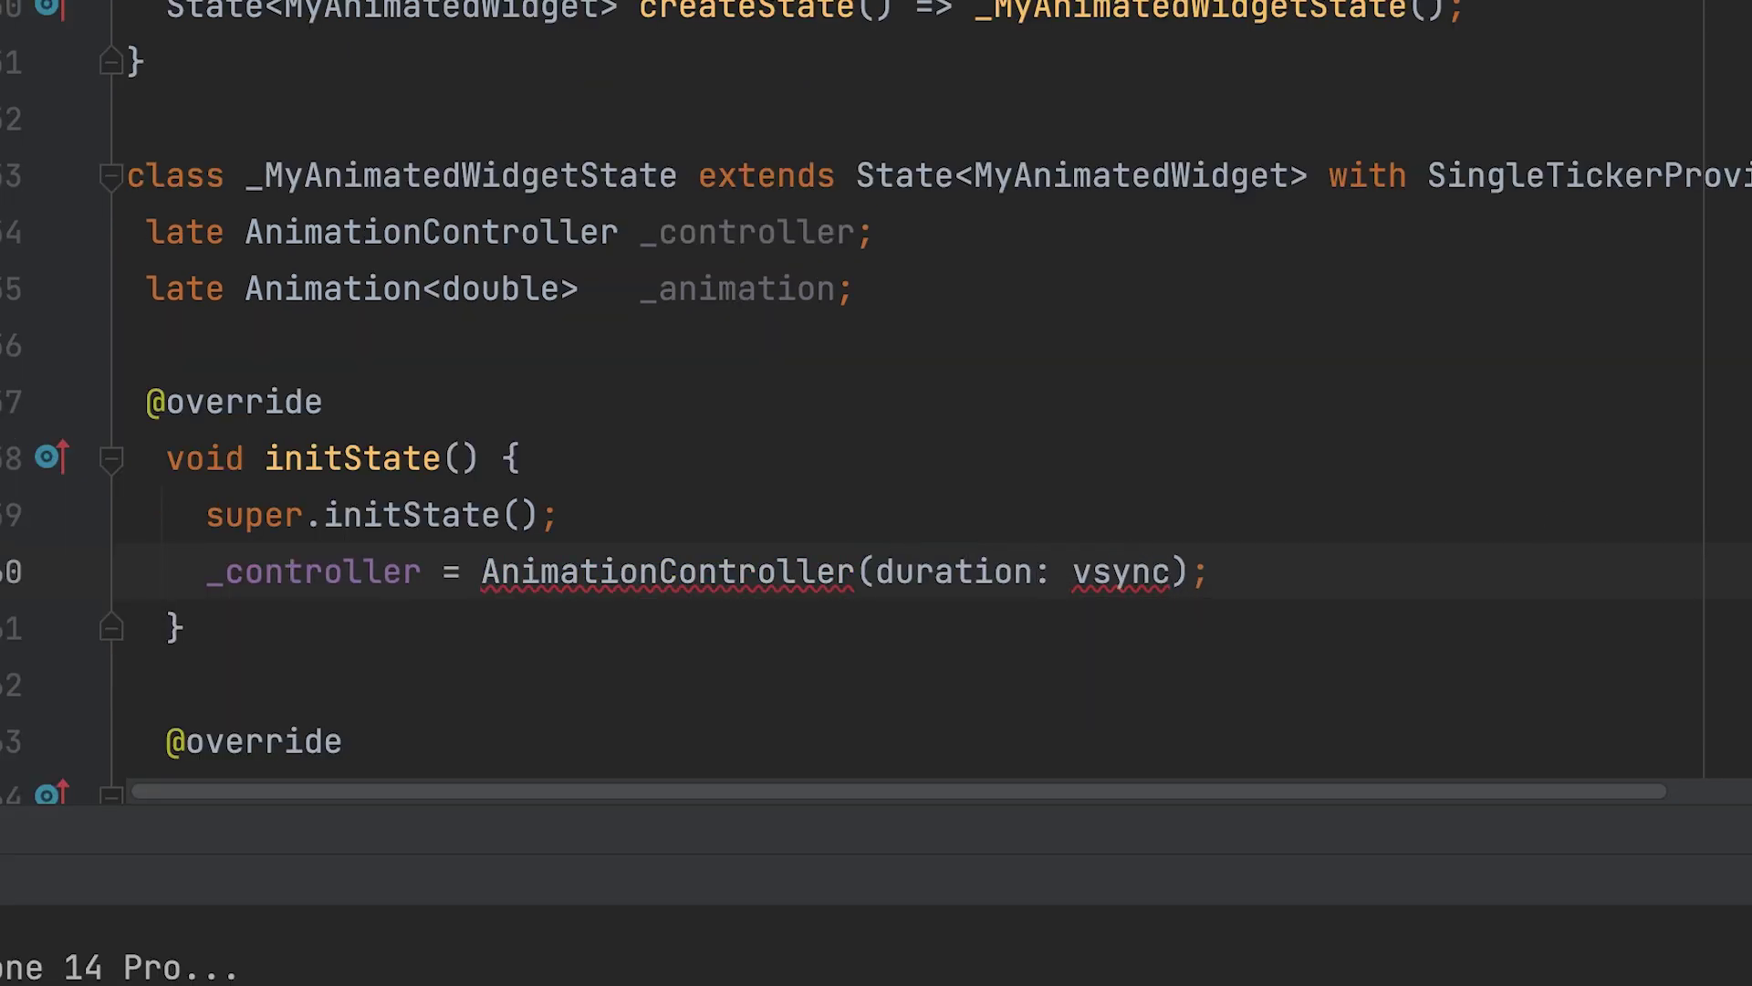
pyautogui.write('vsync:')
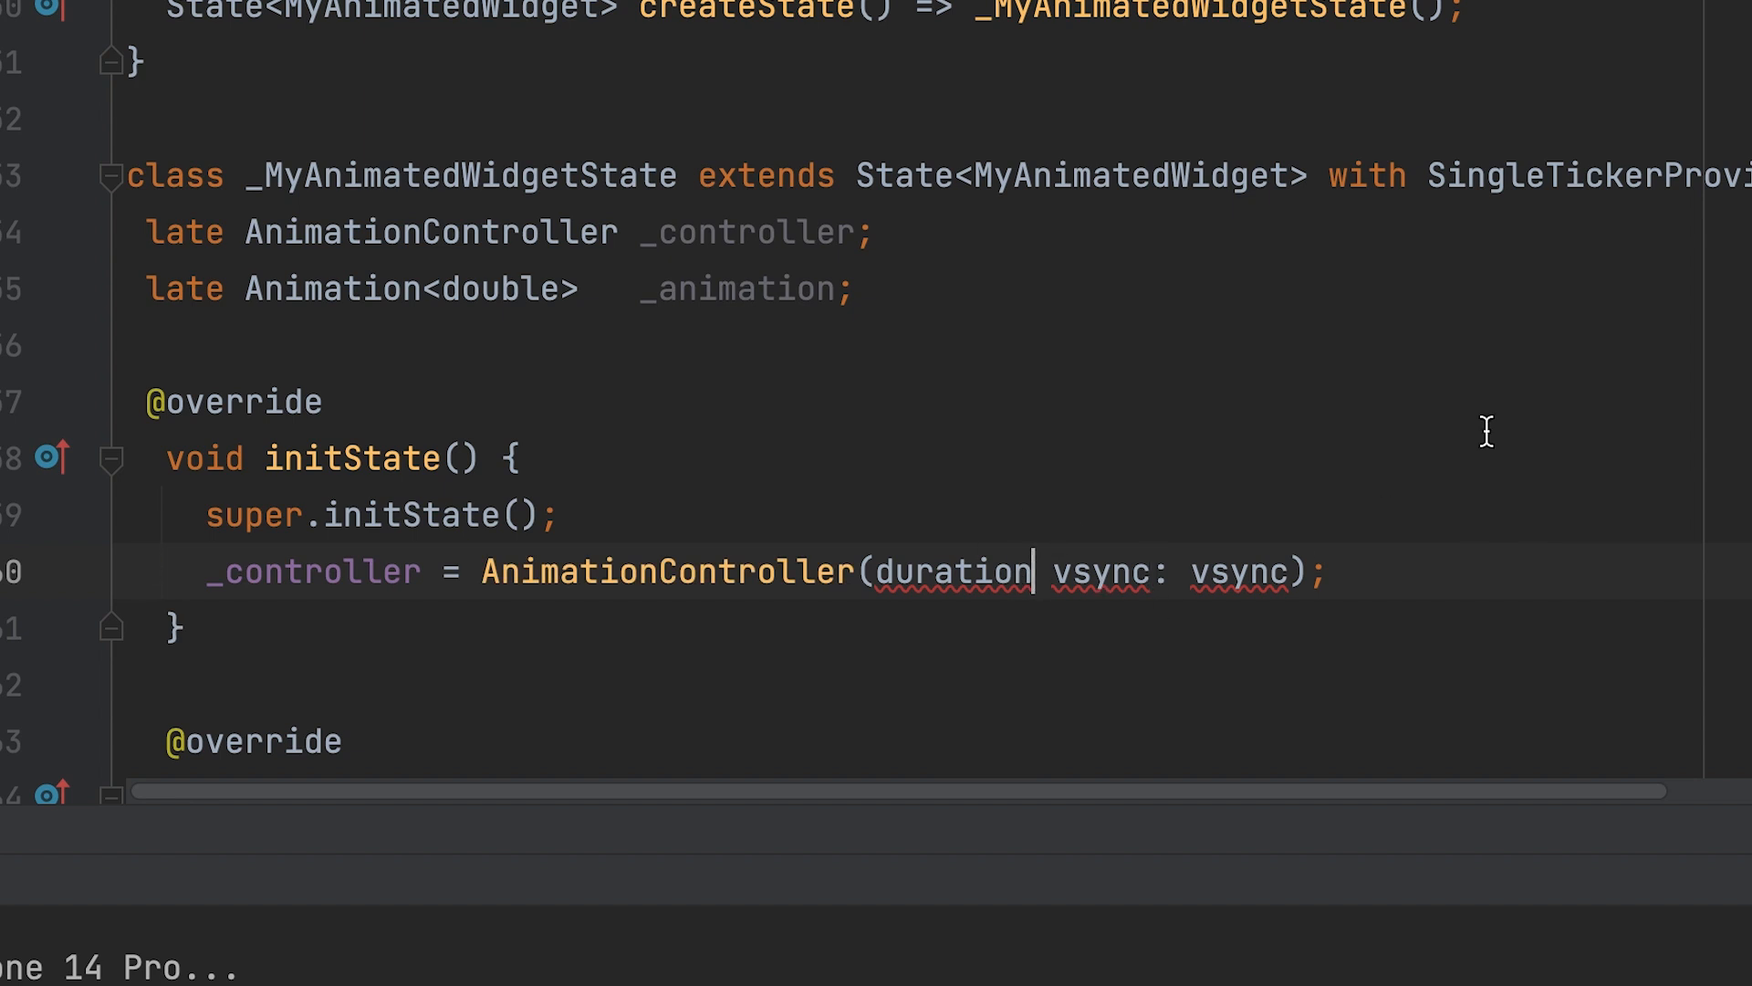
pyautogui.write(': D')
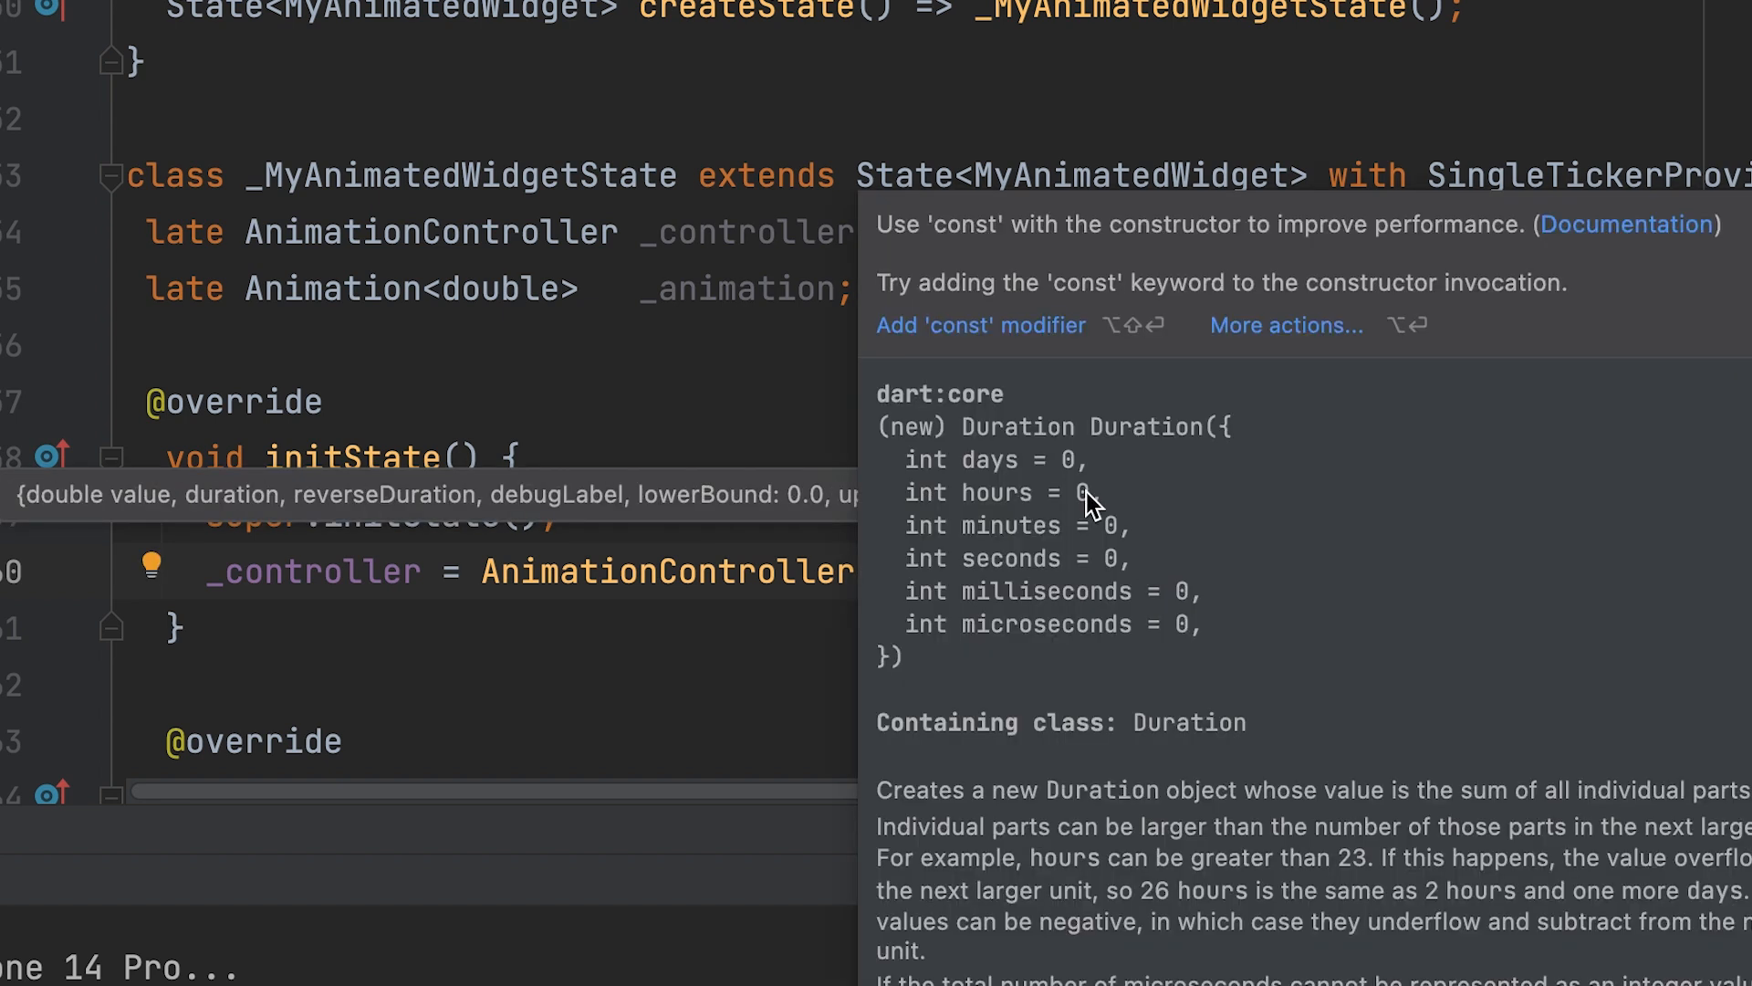
pyautogui.click(980, 325)
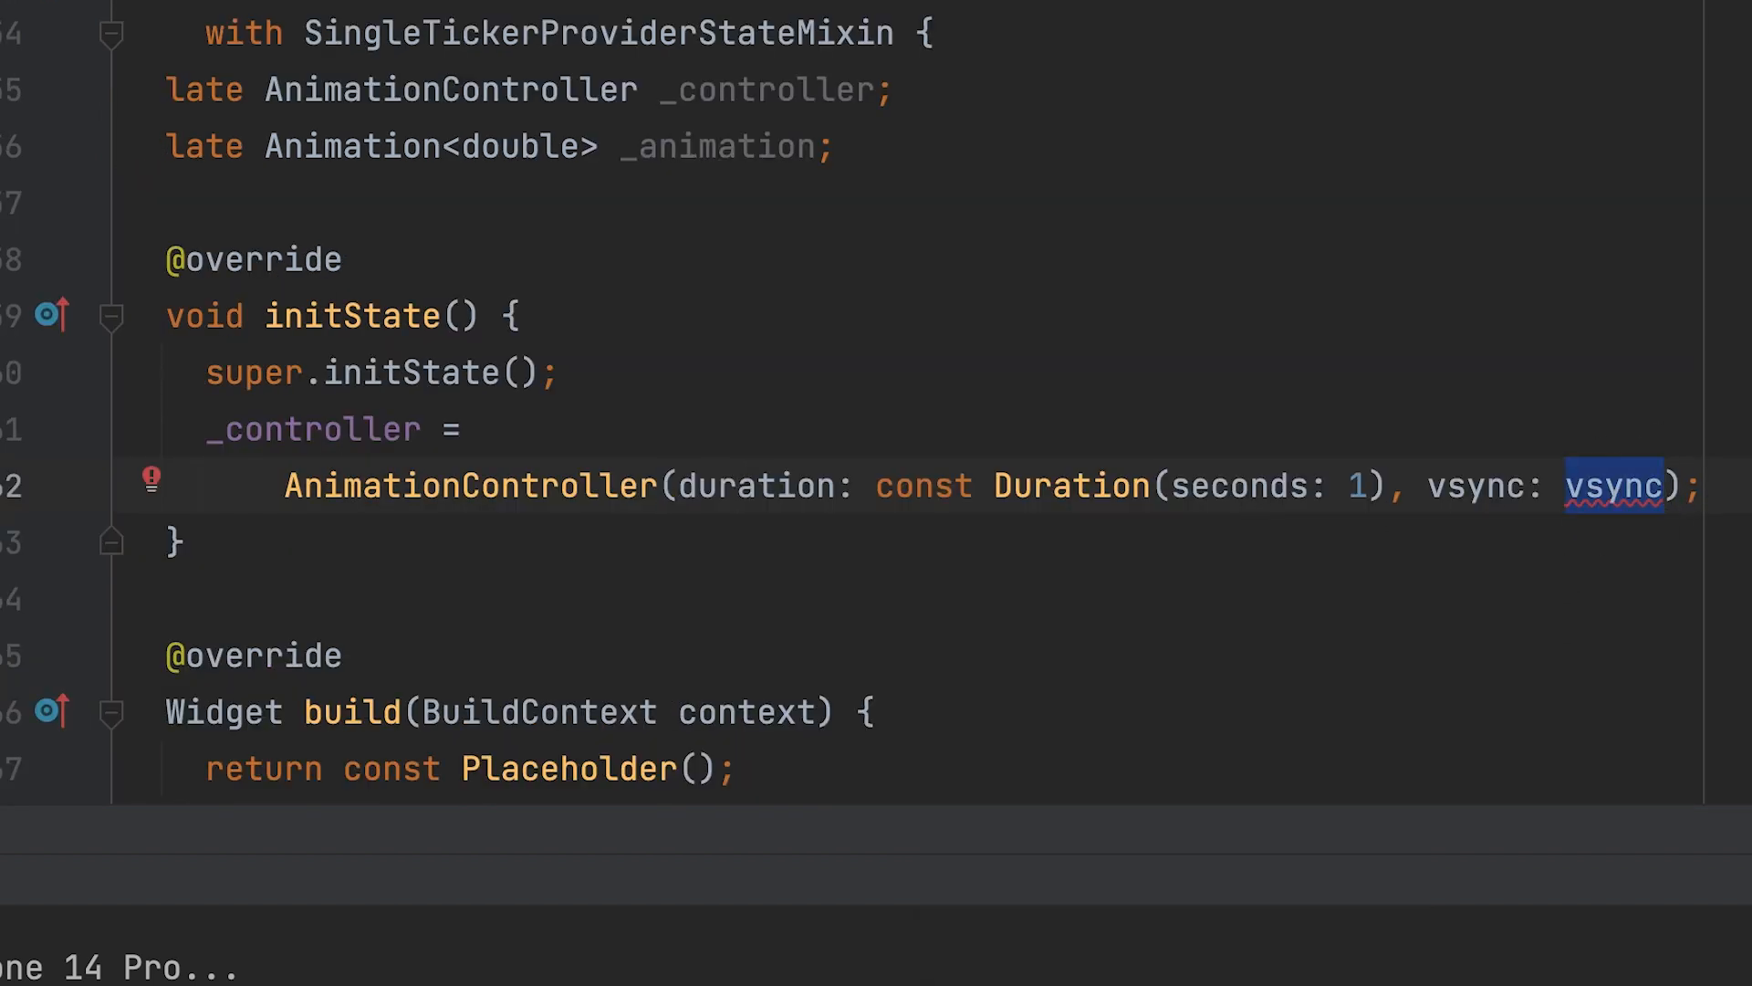
pyautogui.write('this,')
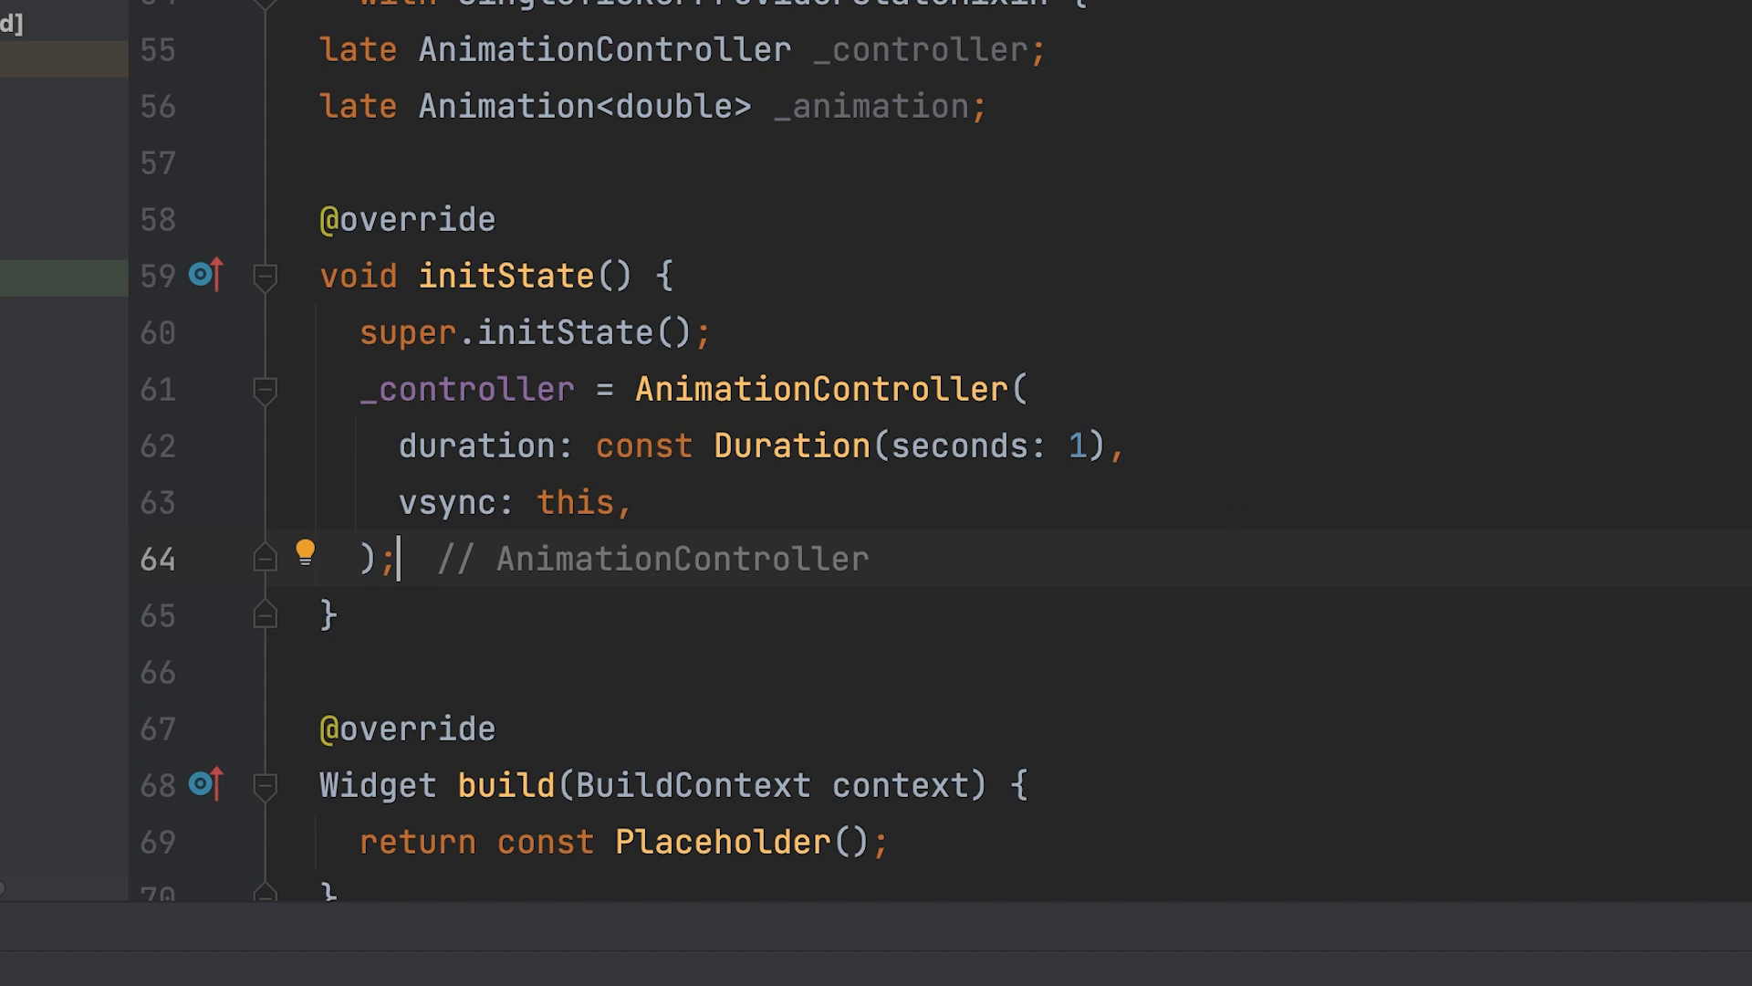
# - Begin assigning _animation a Tween<double>, picking double as the value type
pyautogui.write('ani')
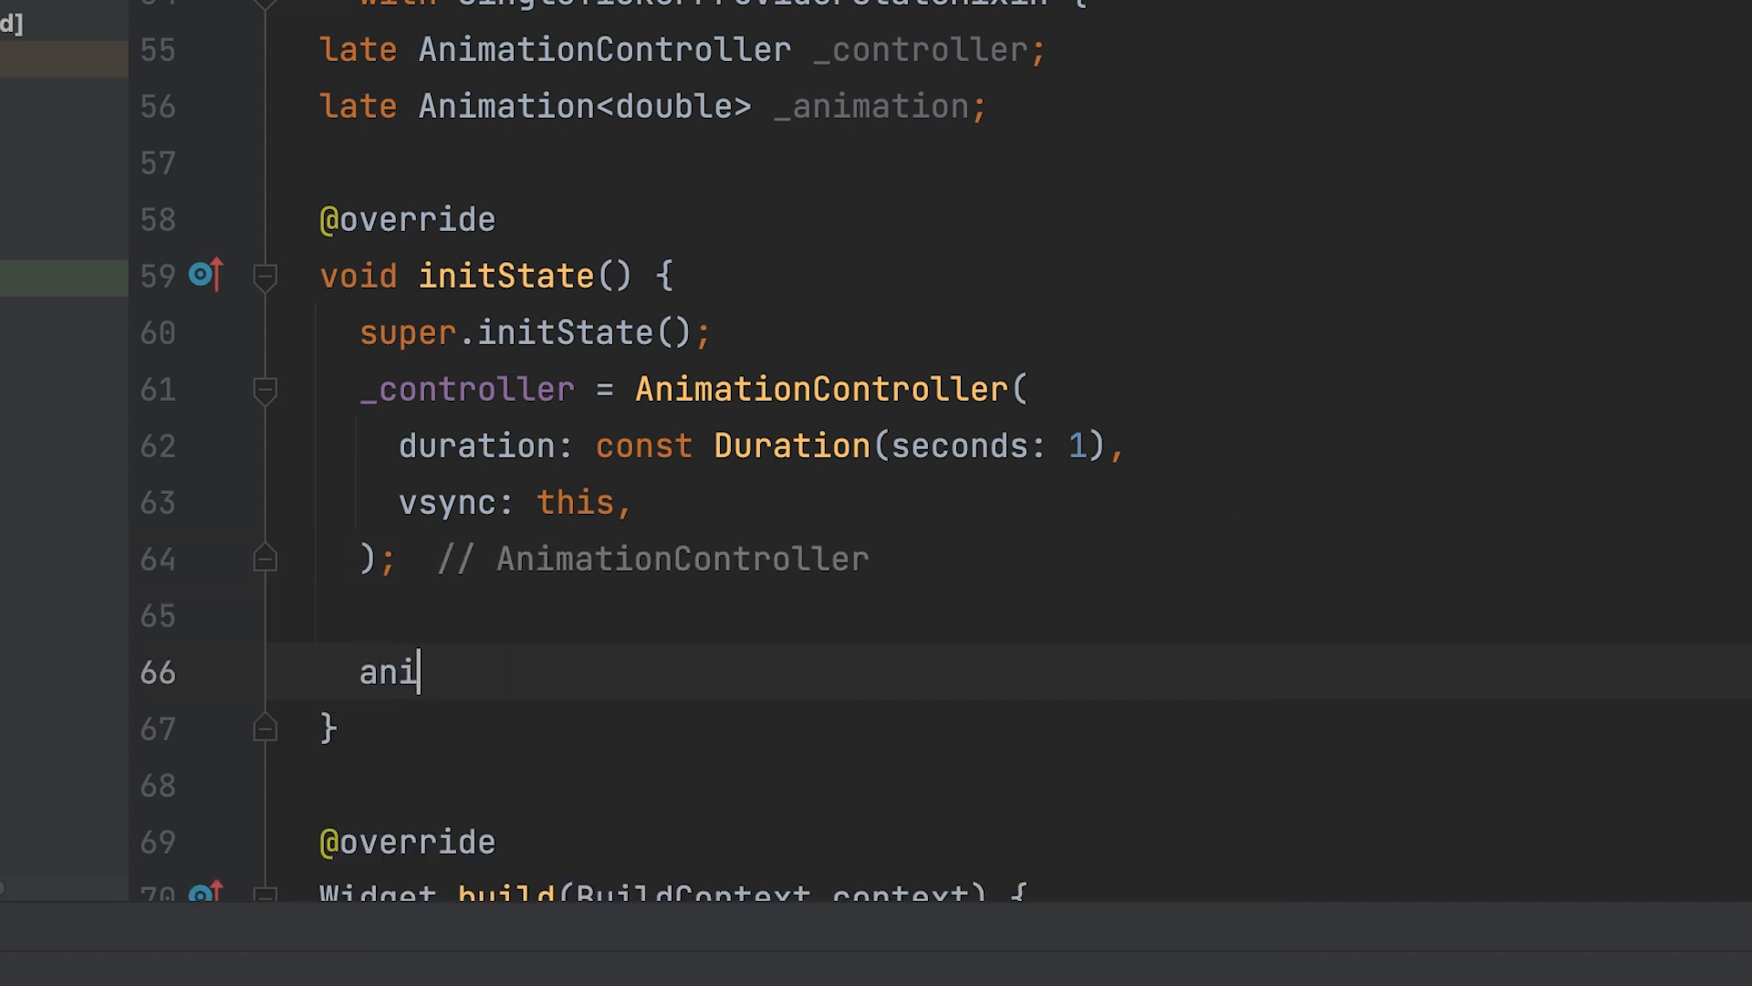
pyautogui.write('_animation =')
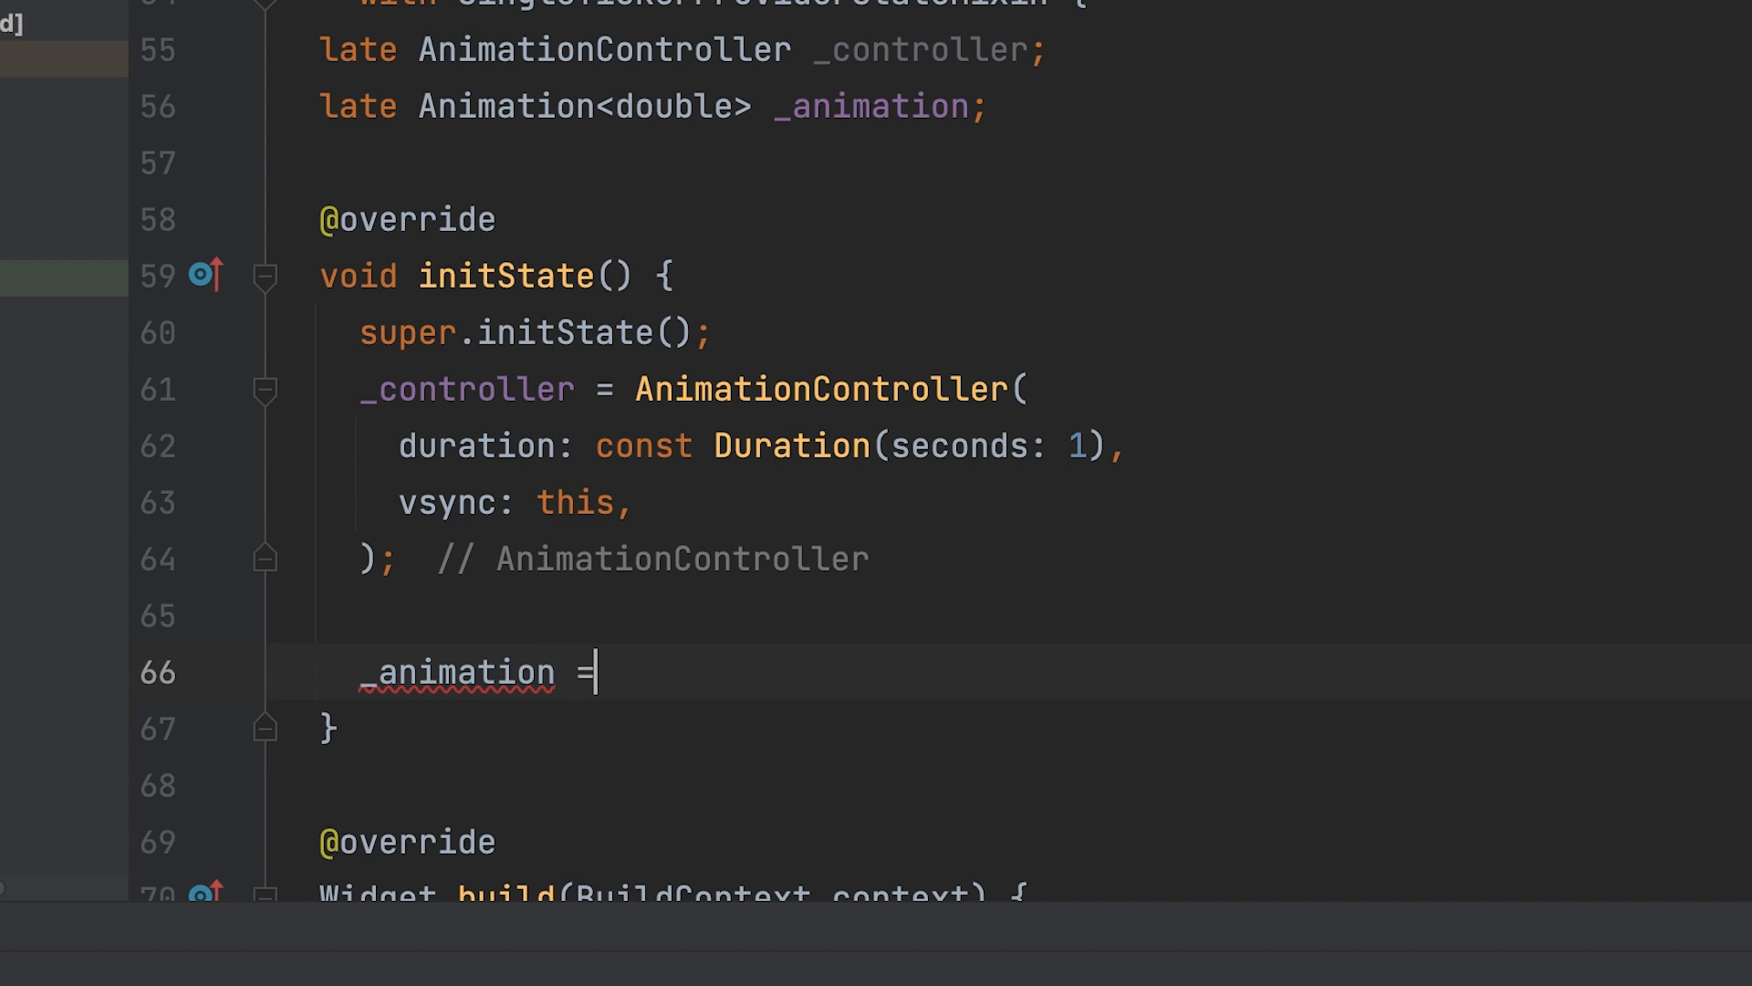
pyautogui.write('Tween(')
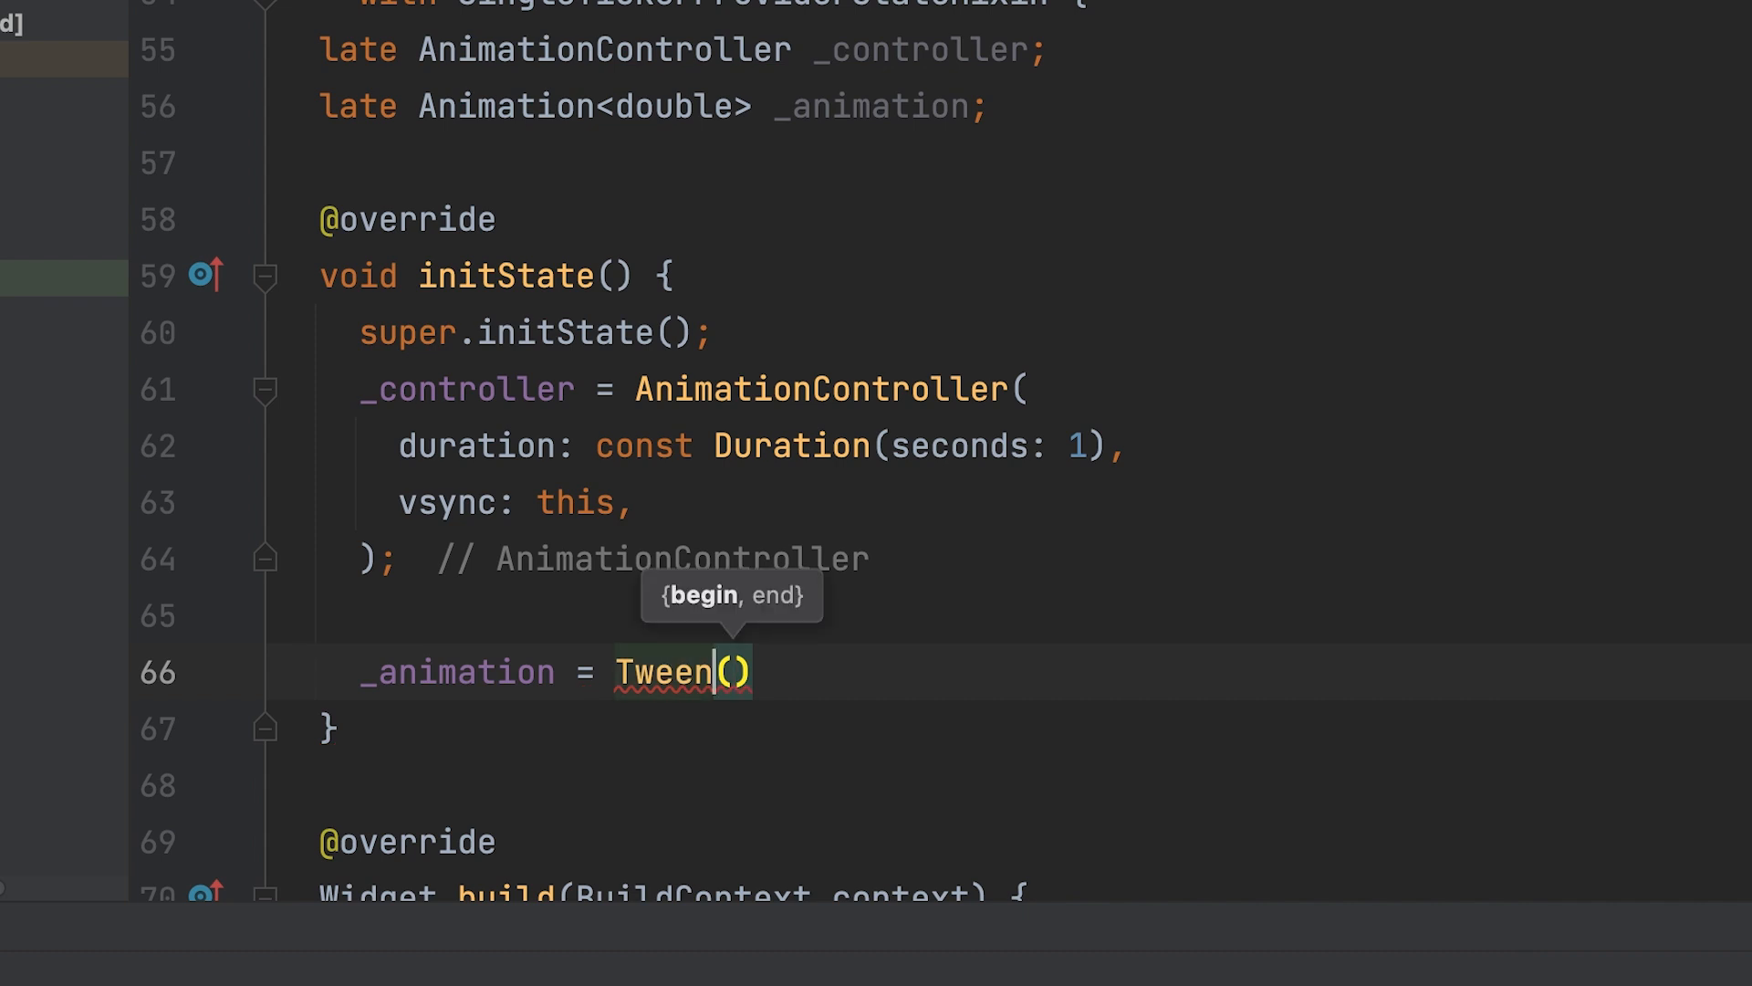
pyautogui.write('<>')
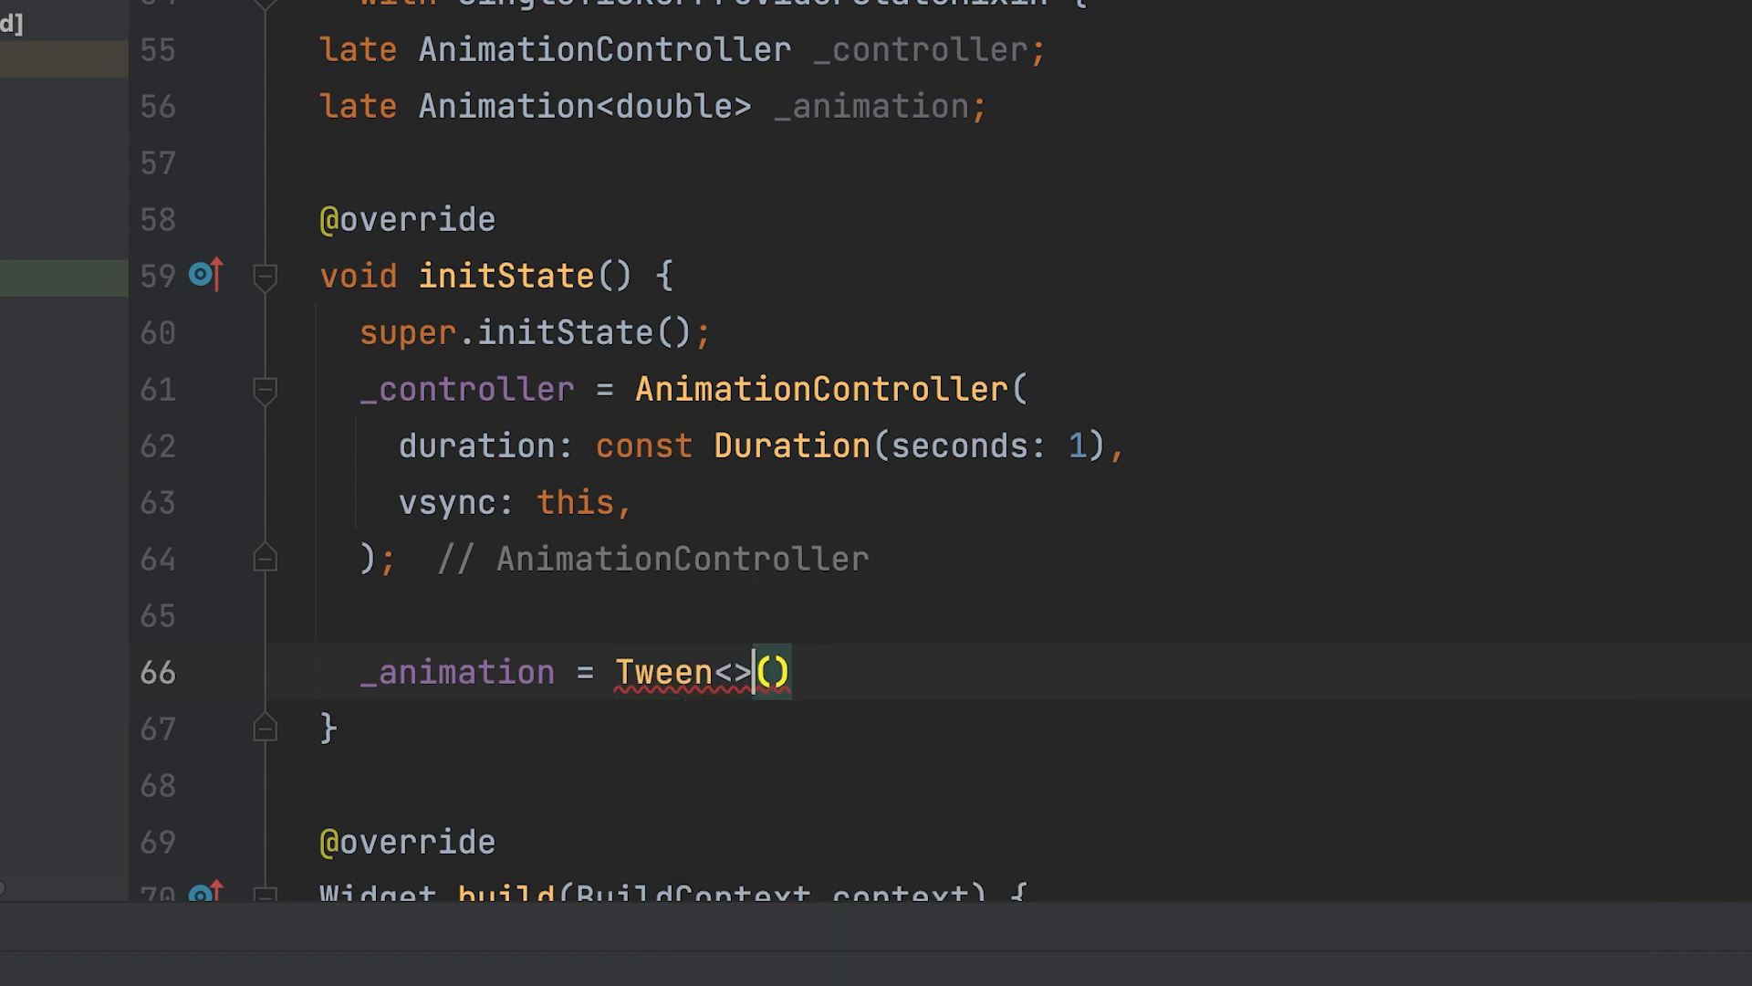
pyautogui.write('do')
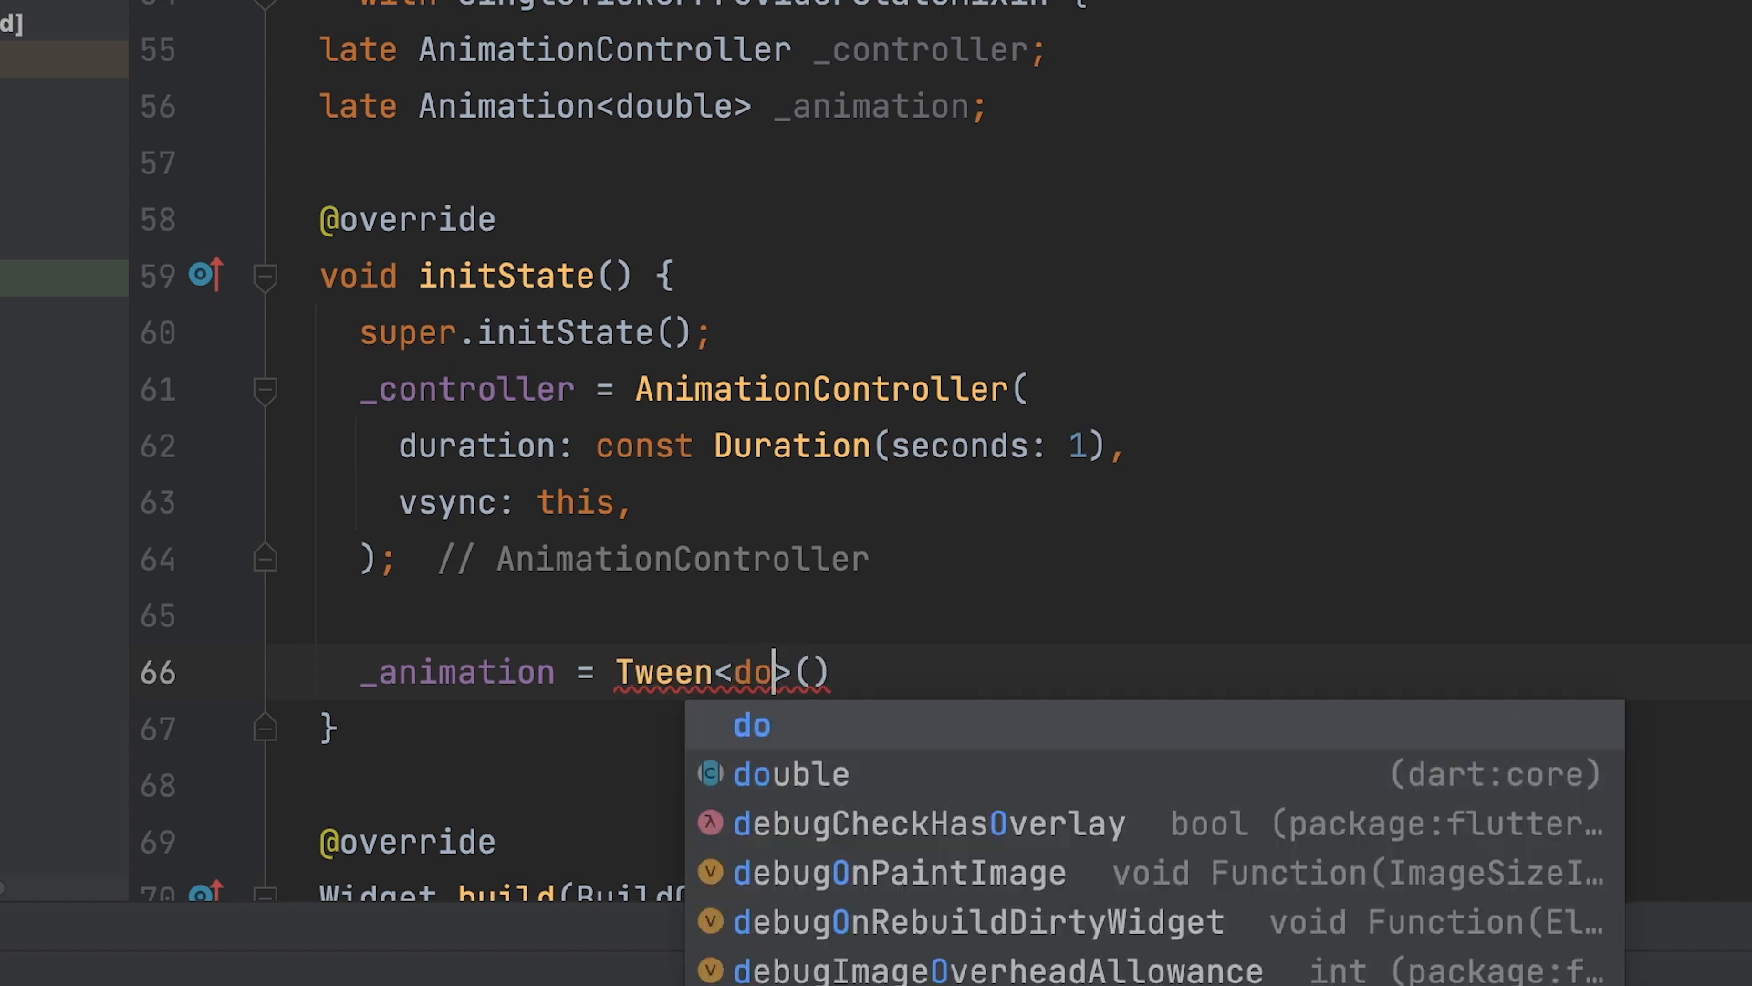
pyautogui.click(790, 773)
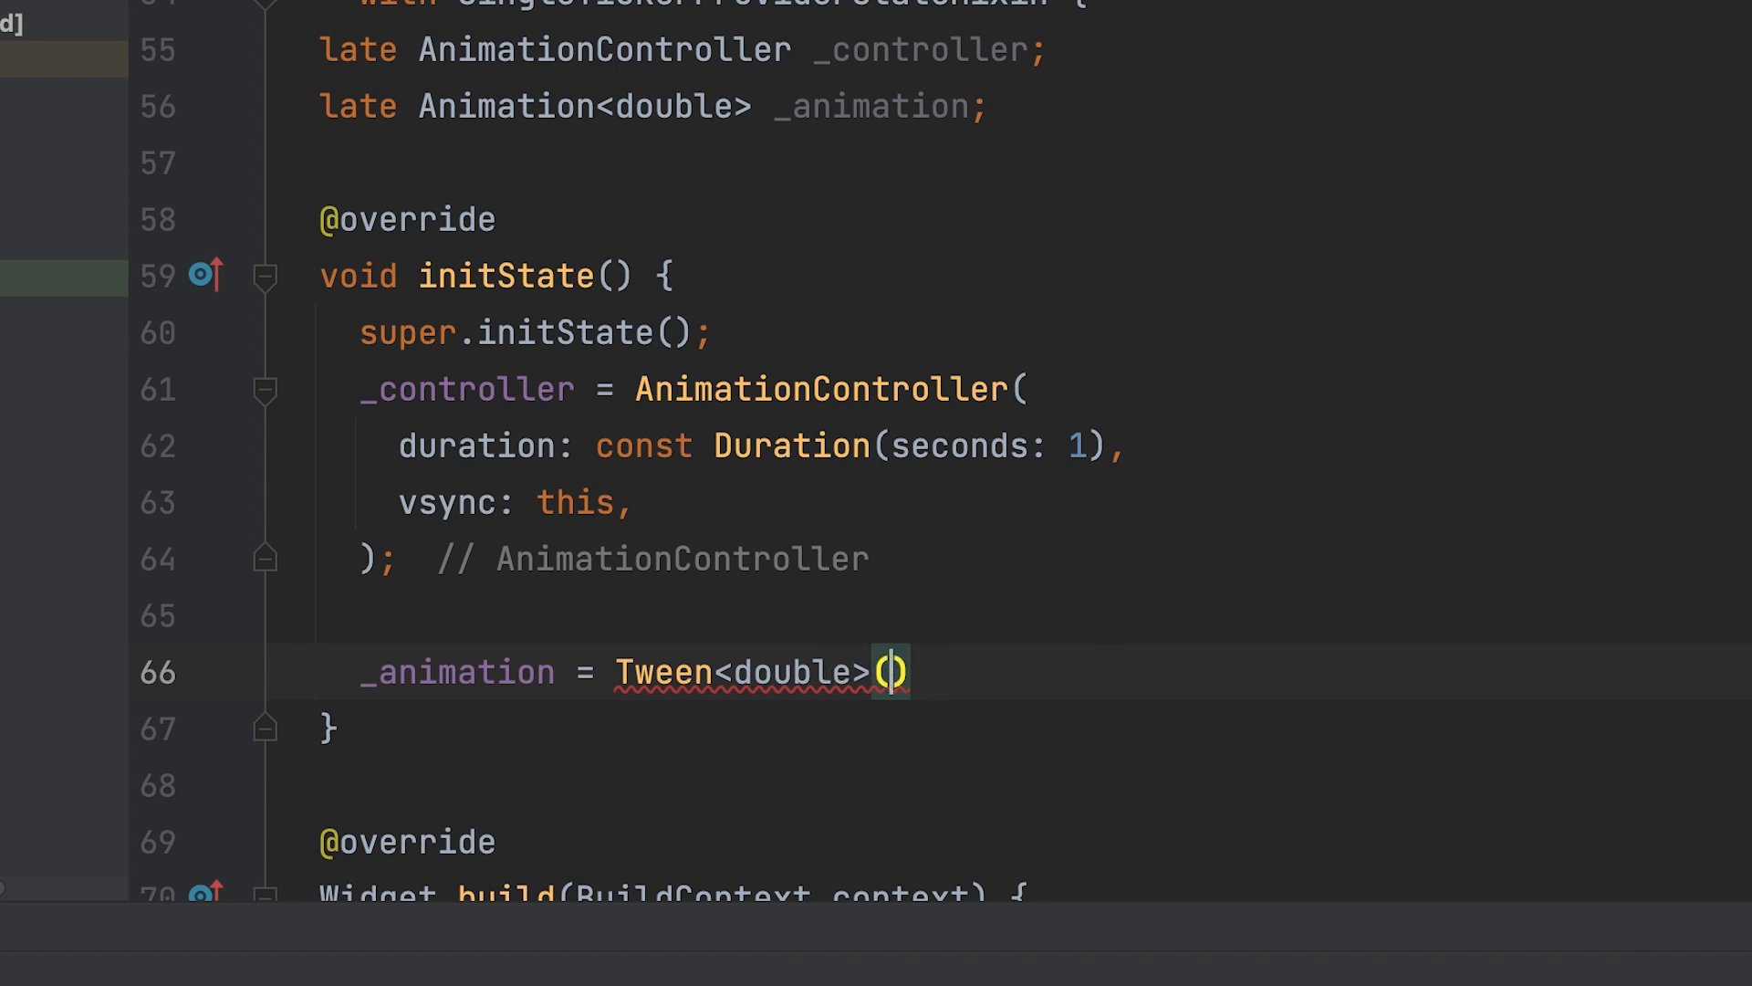
# - Give the Tween begin: 0 and end: 1 and animate it with _controller
pyautogui.write('begin: 0,e')
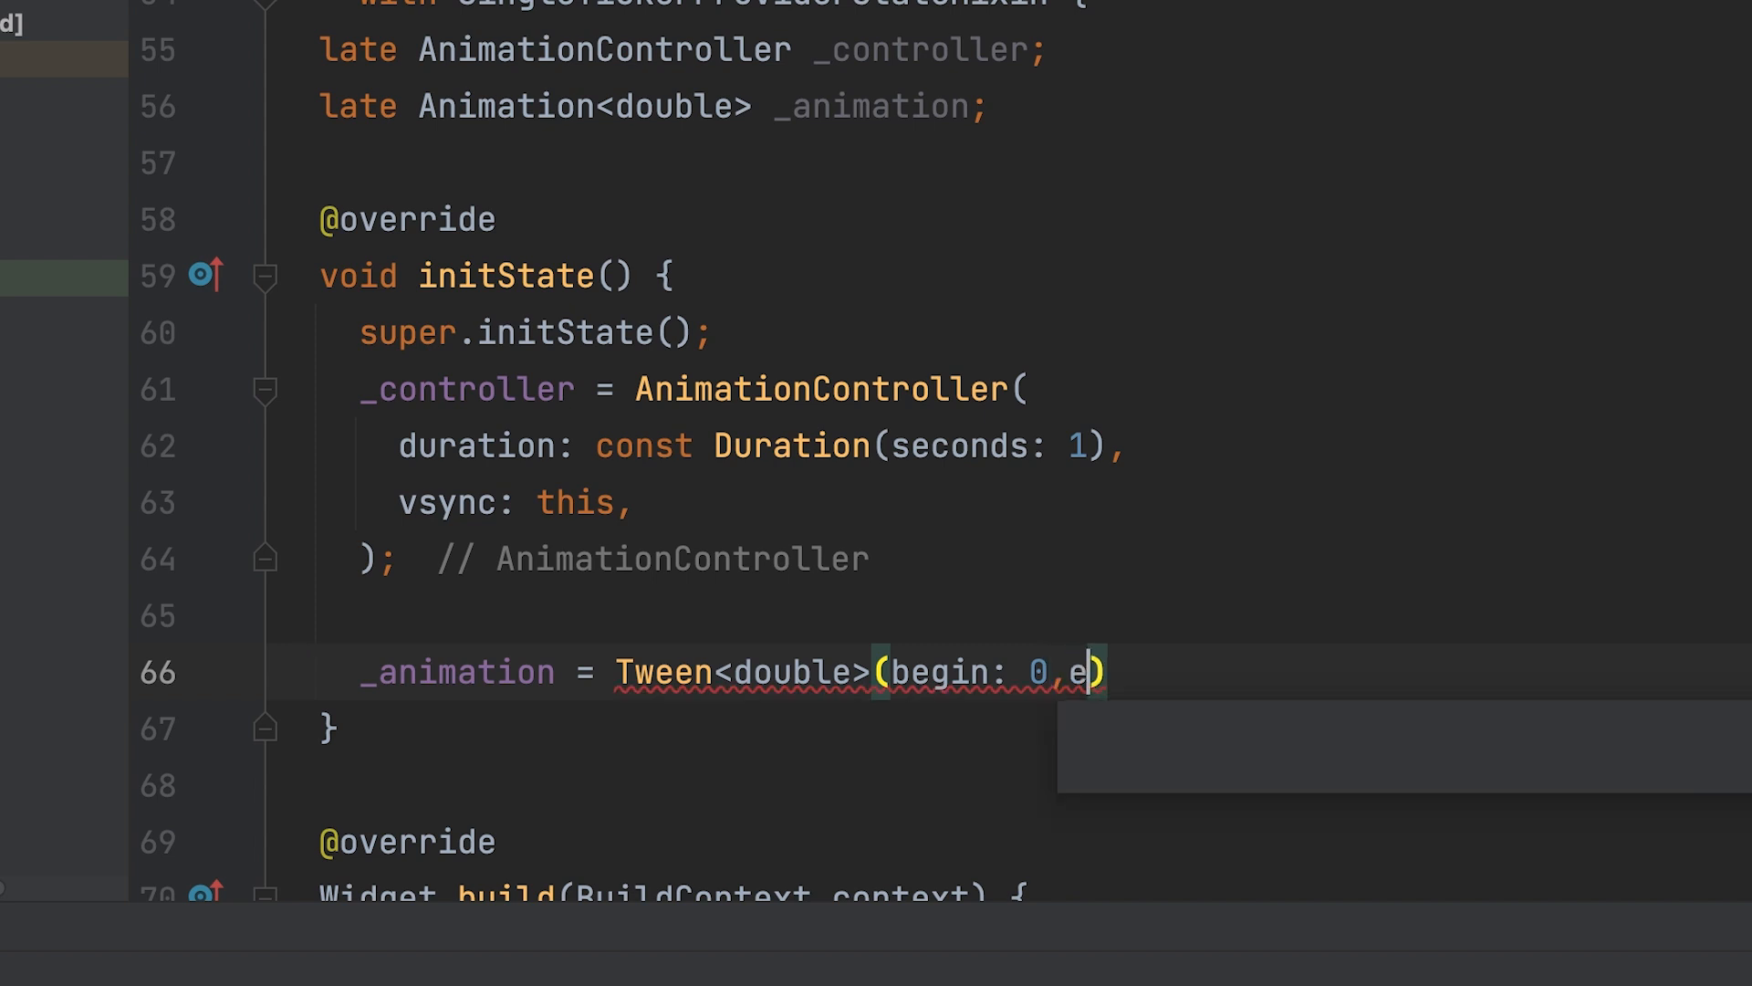
pyautogui.write('nd:')
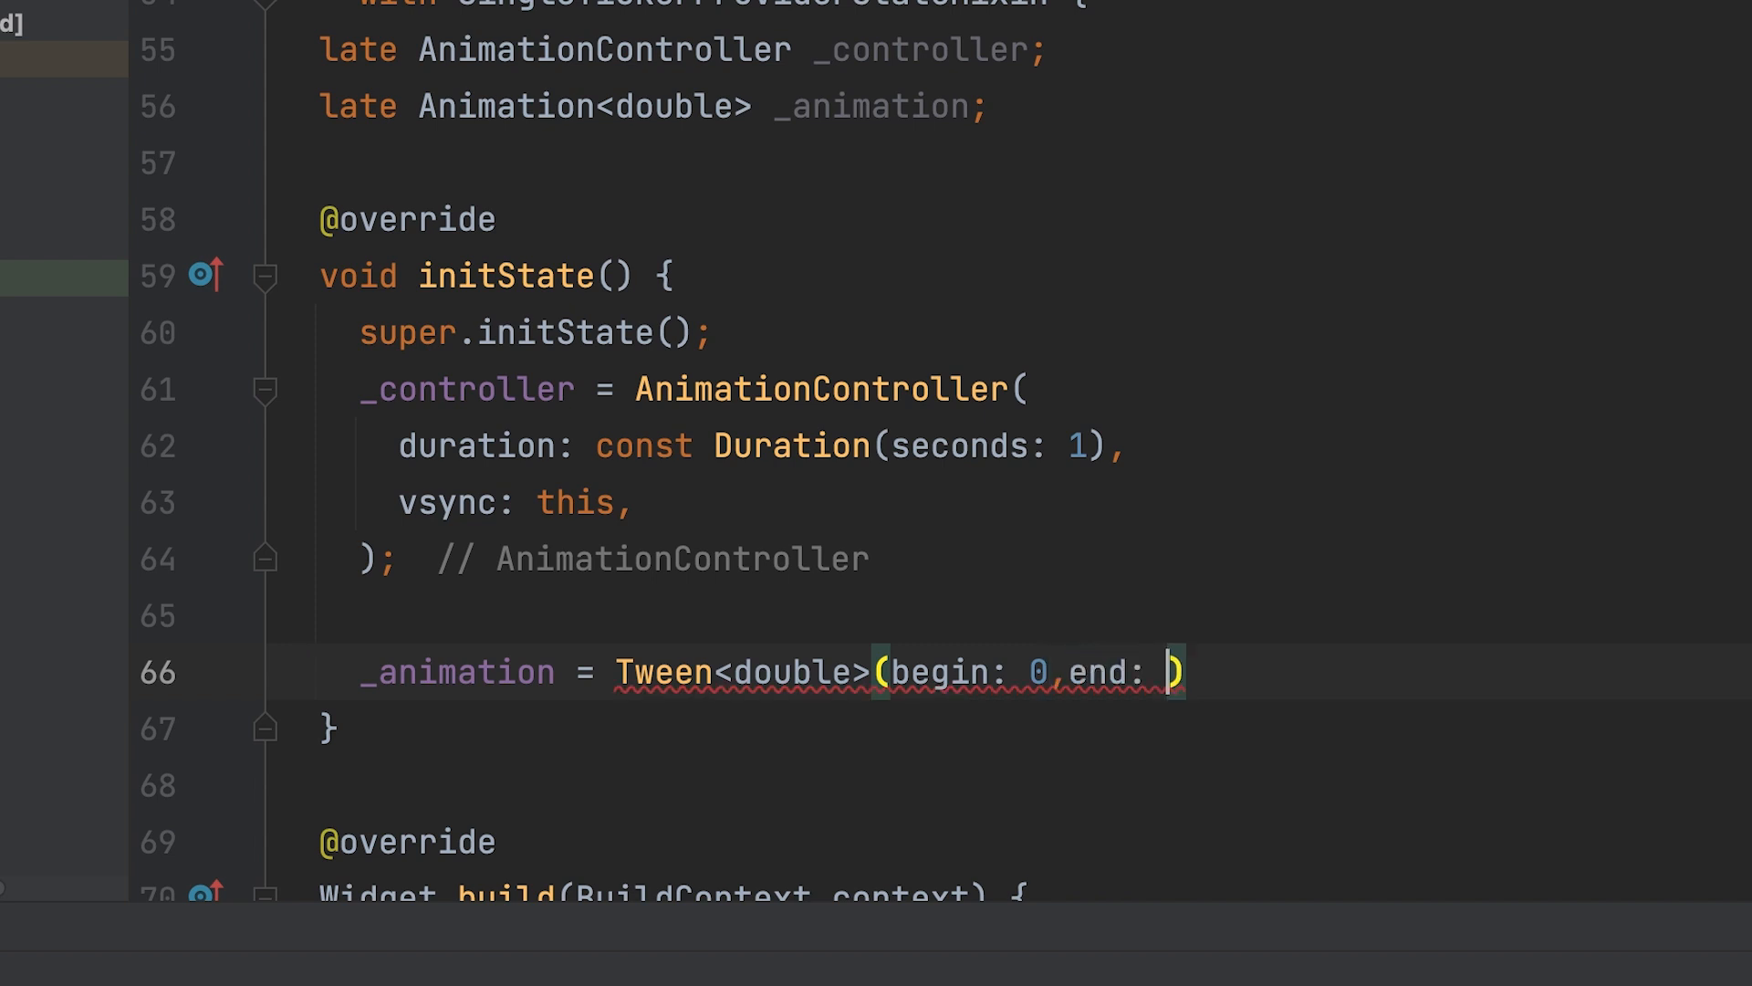
pyautogui.write('1')
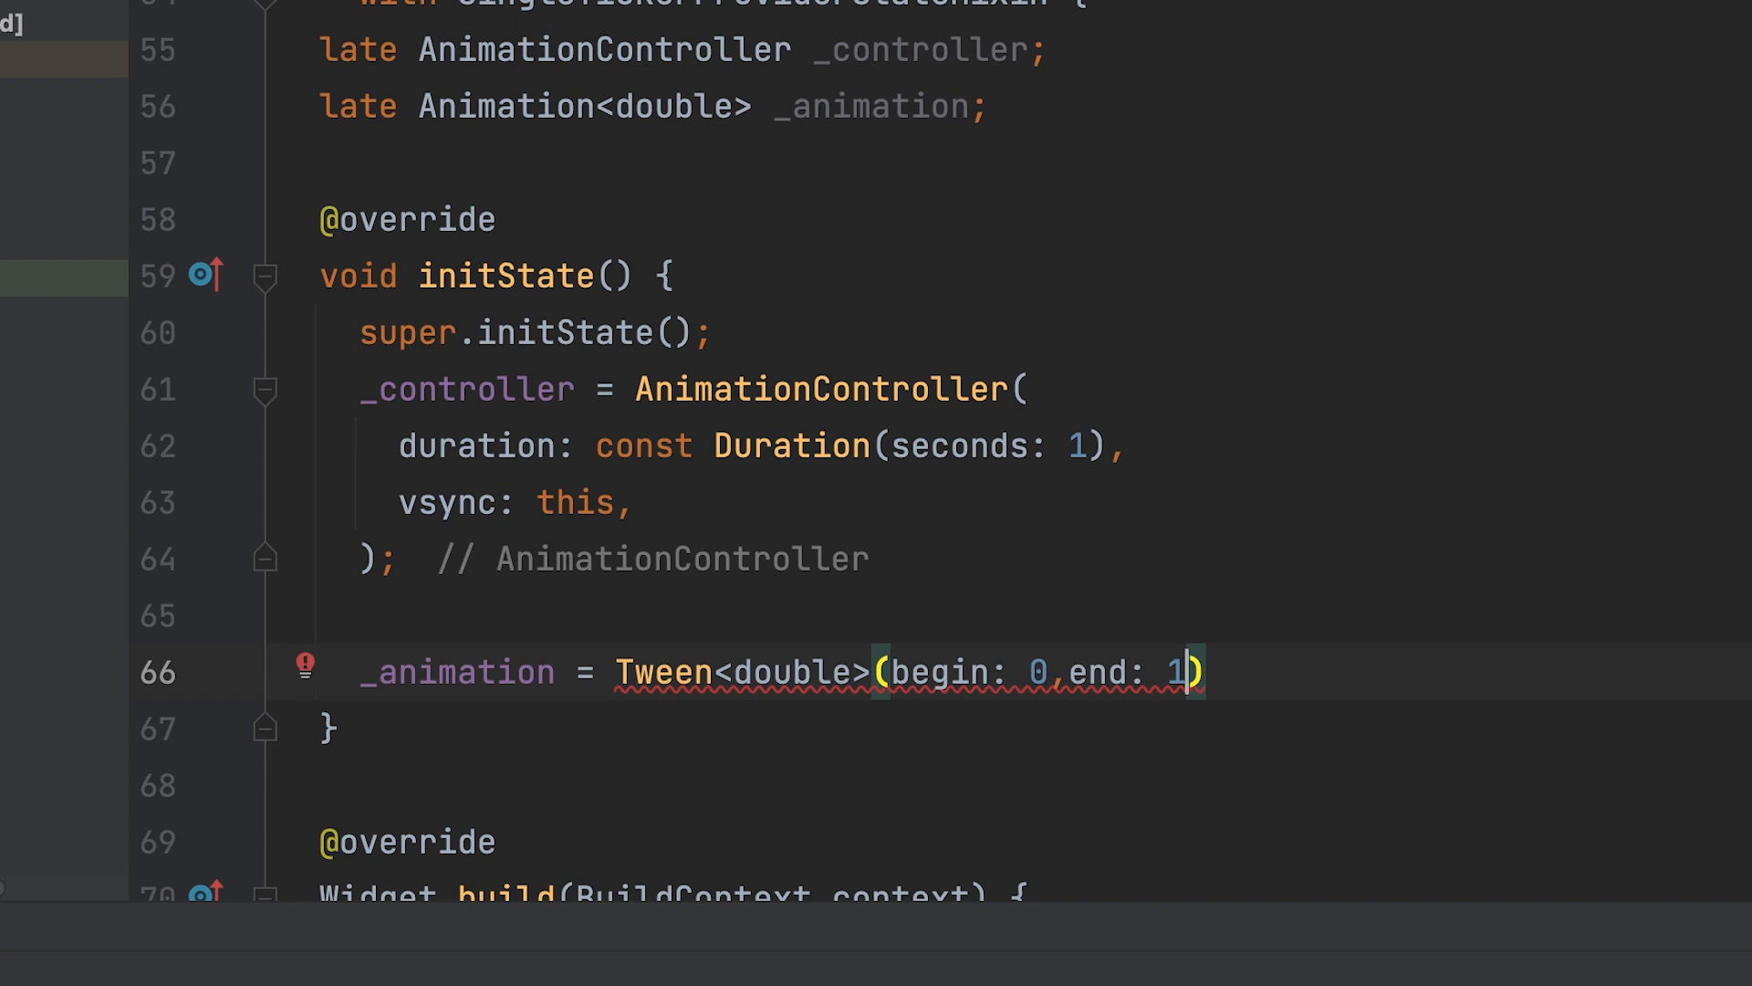
pyautogui.write('.')
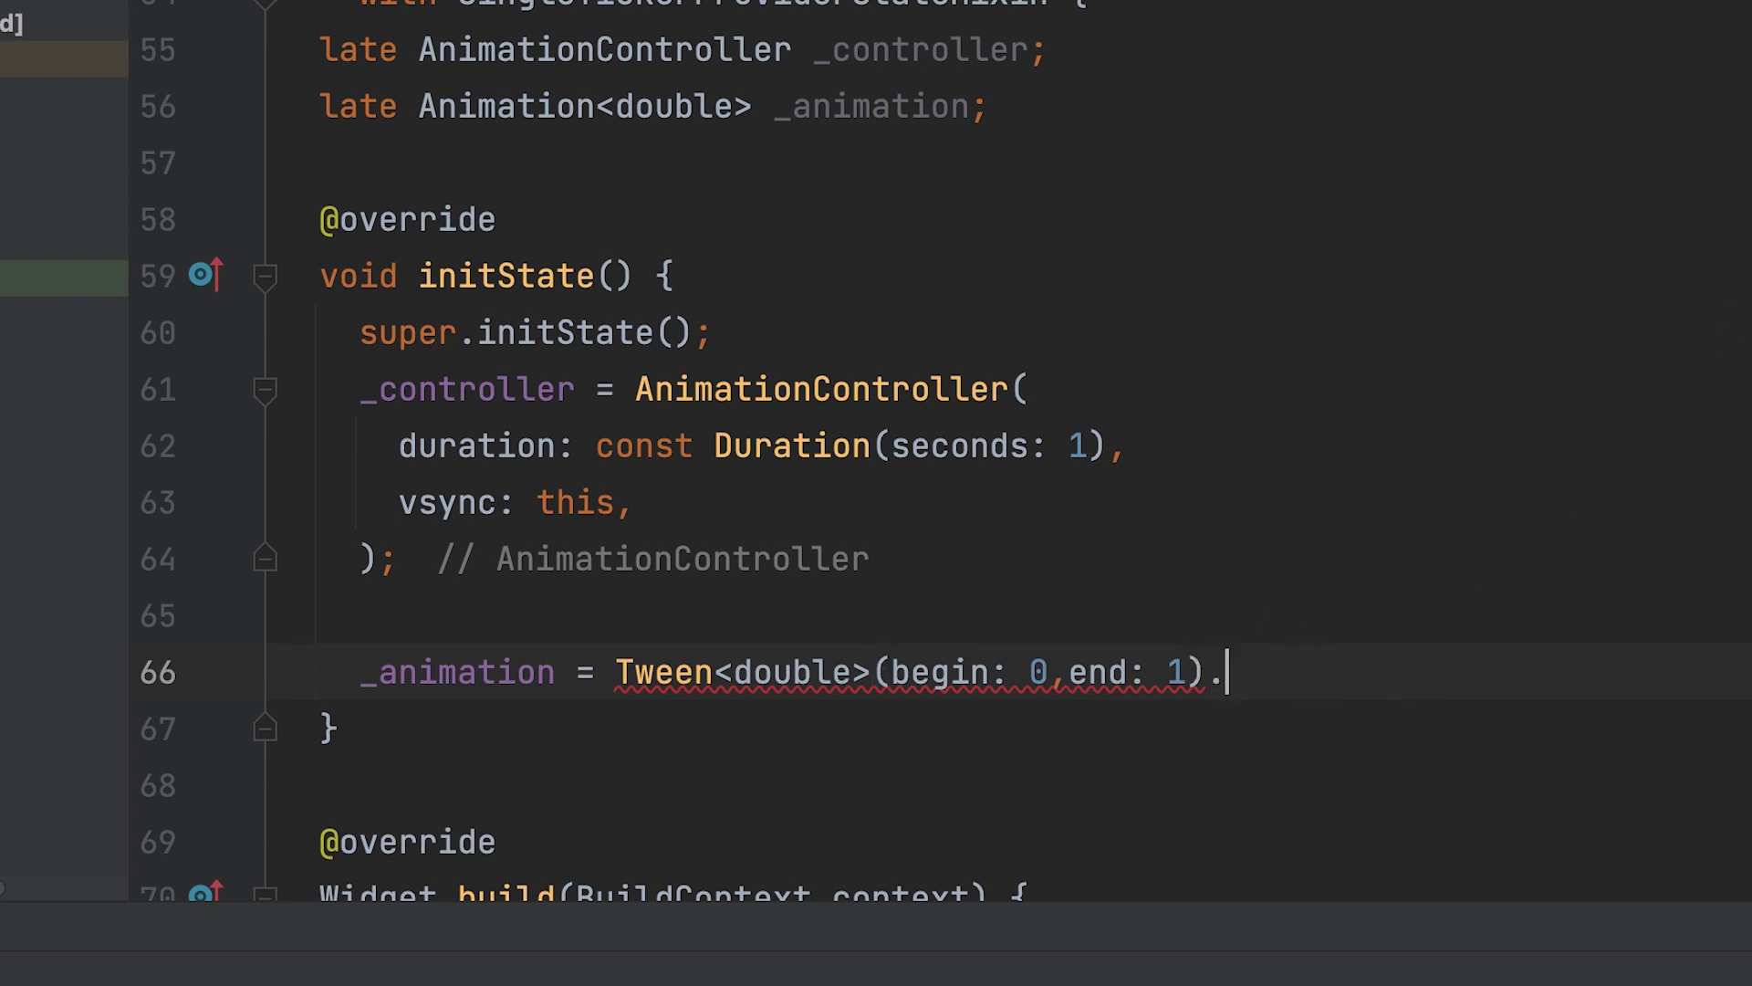
pyautogui.write('animate(_controller);')
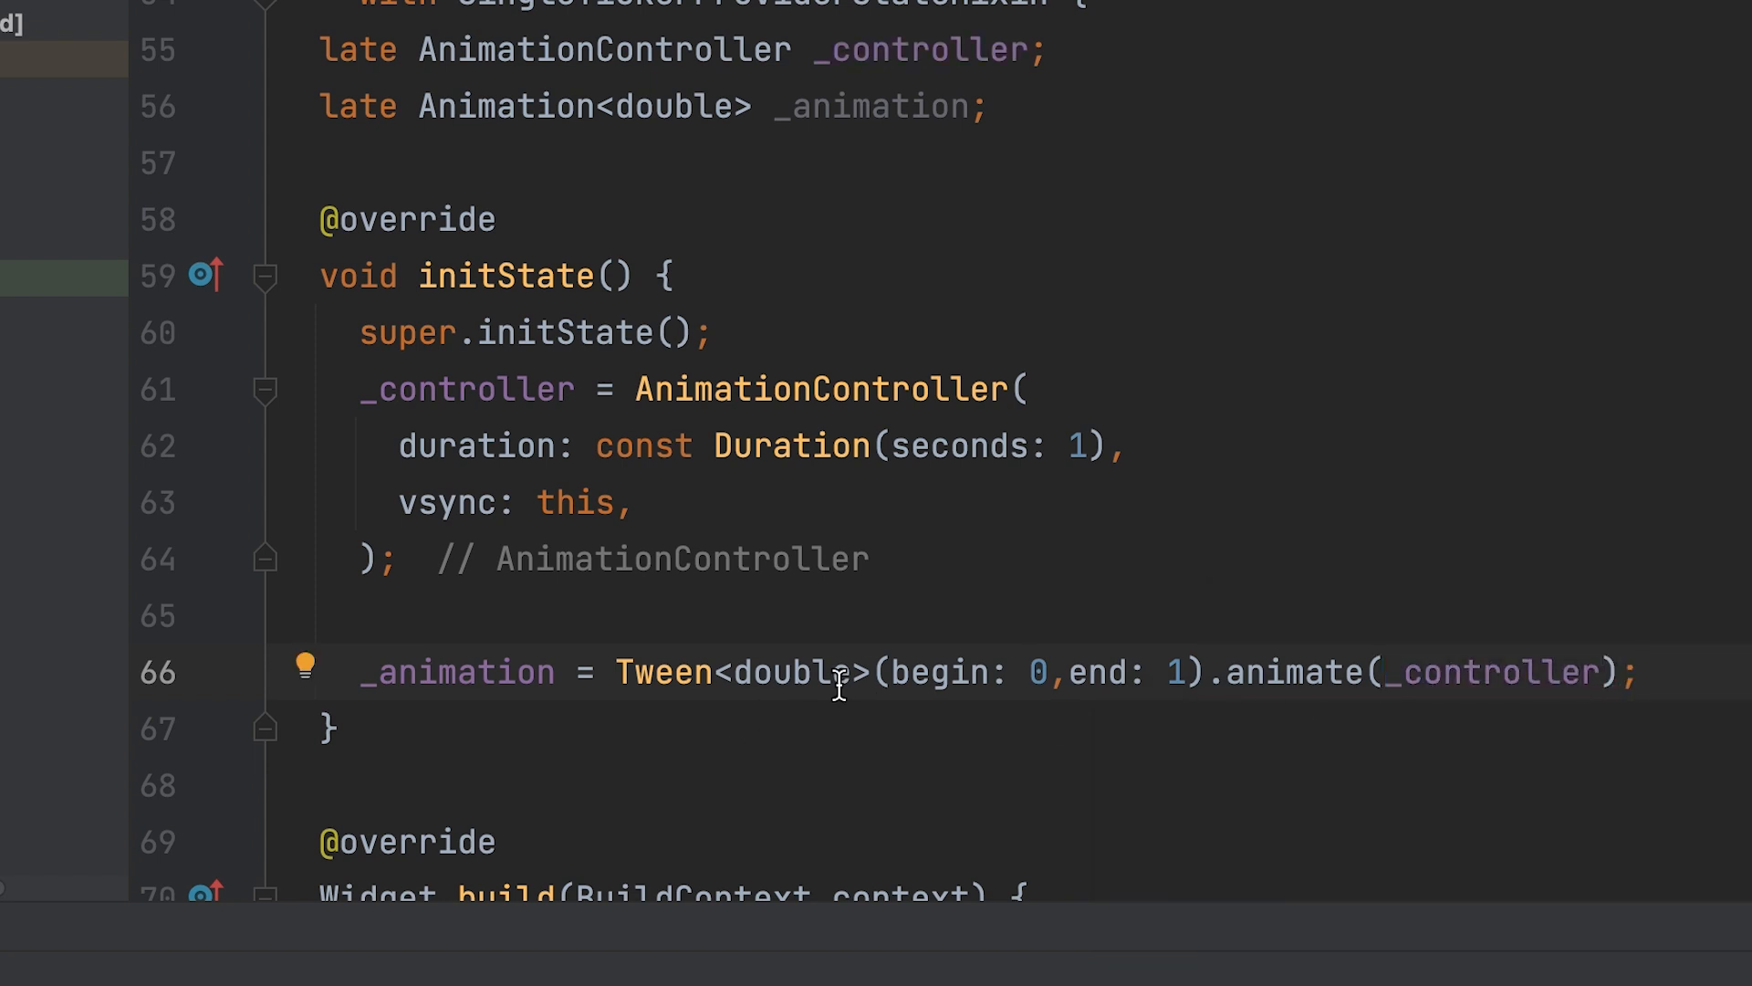
# - Reformat the file with dart format and add _controller.repeat(reverse: true) after the Tween line
pyautogui.rightClick(838, 670)
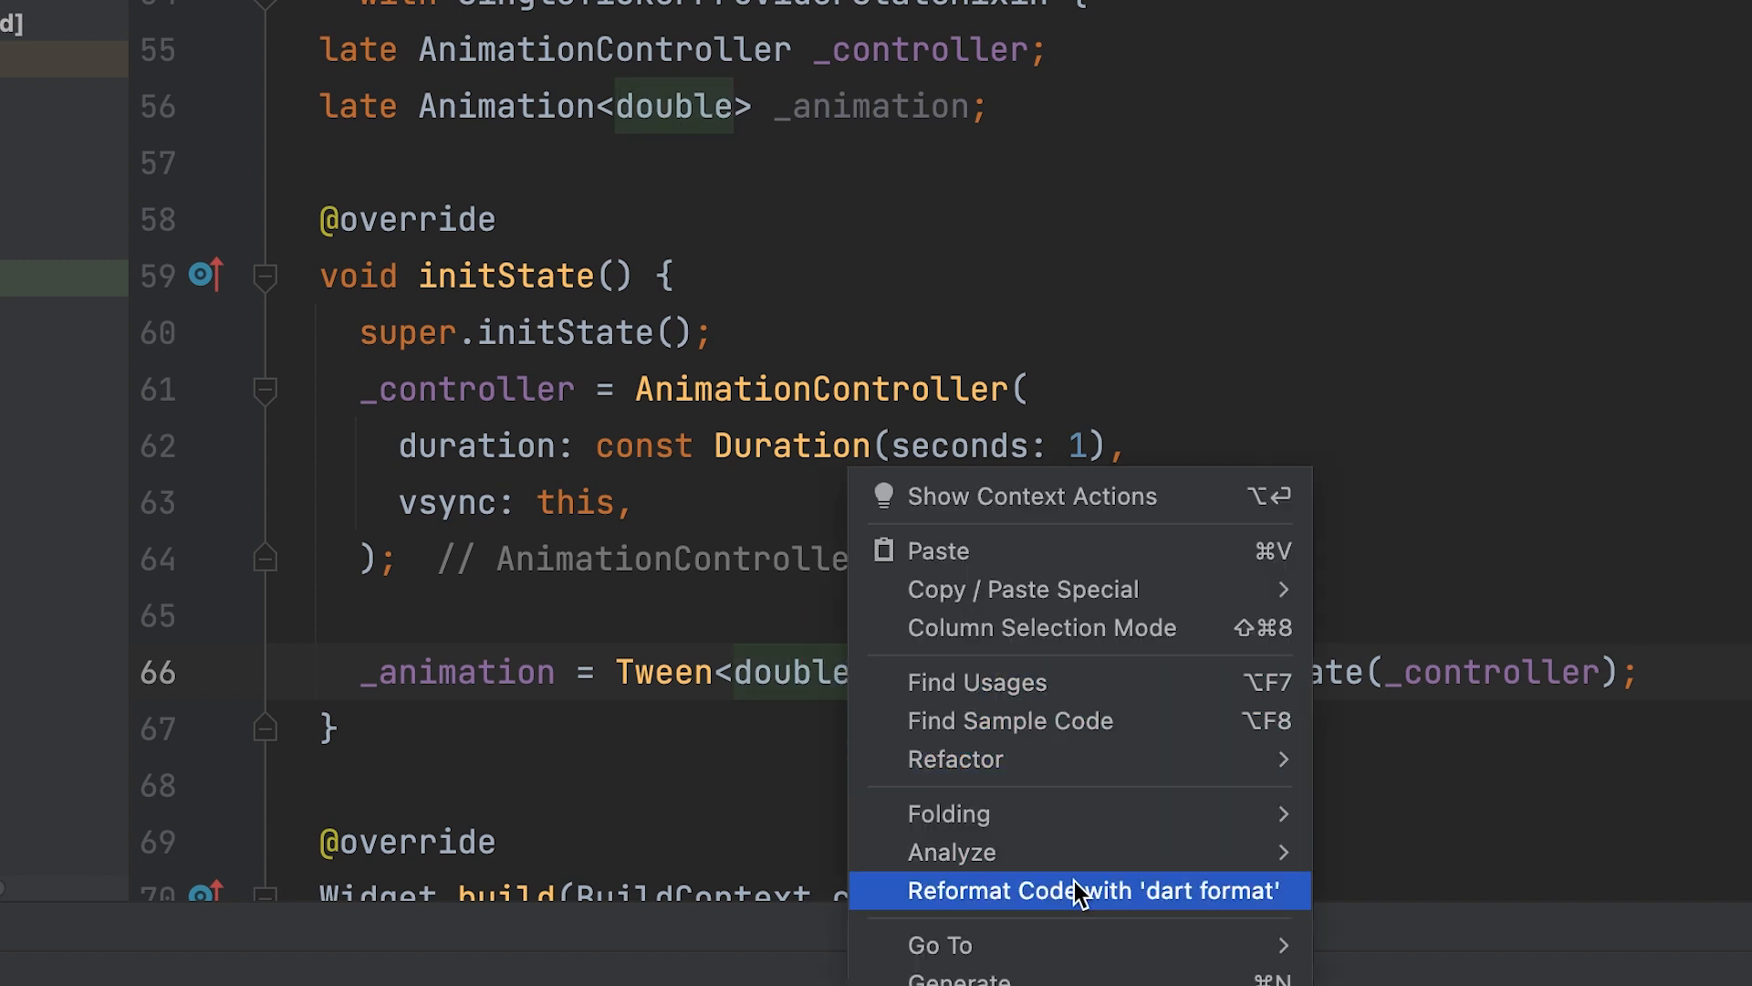
pyautogui.click(1097, 891)
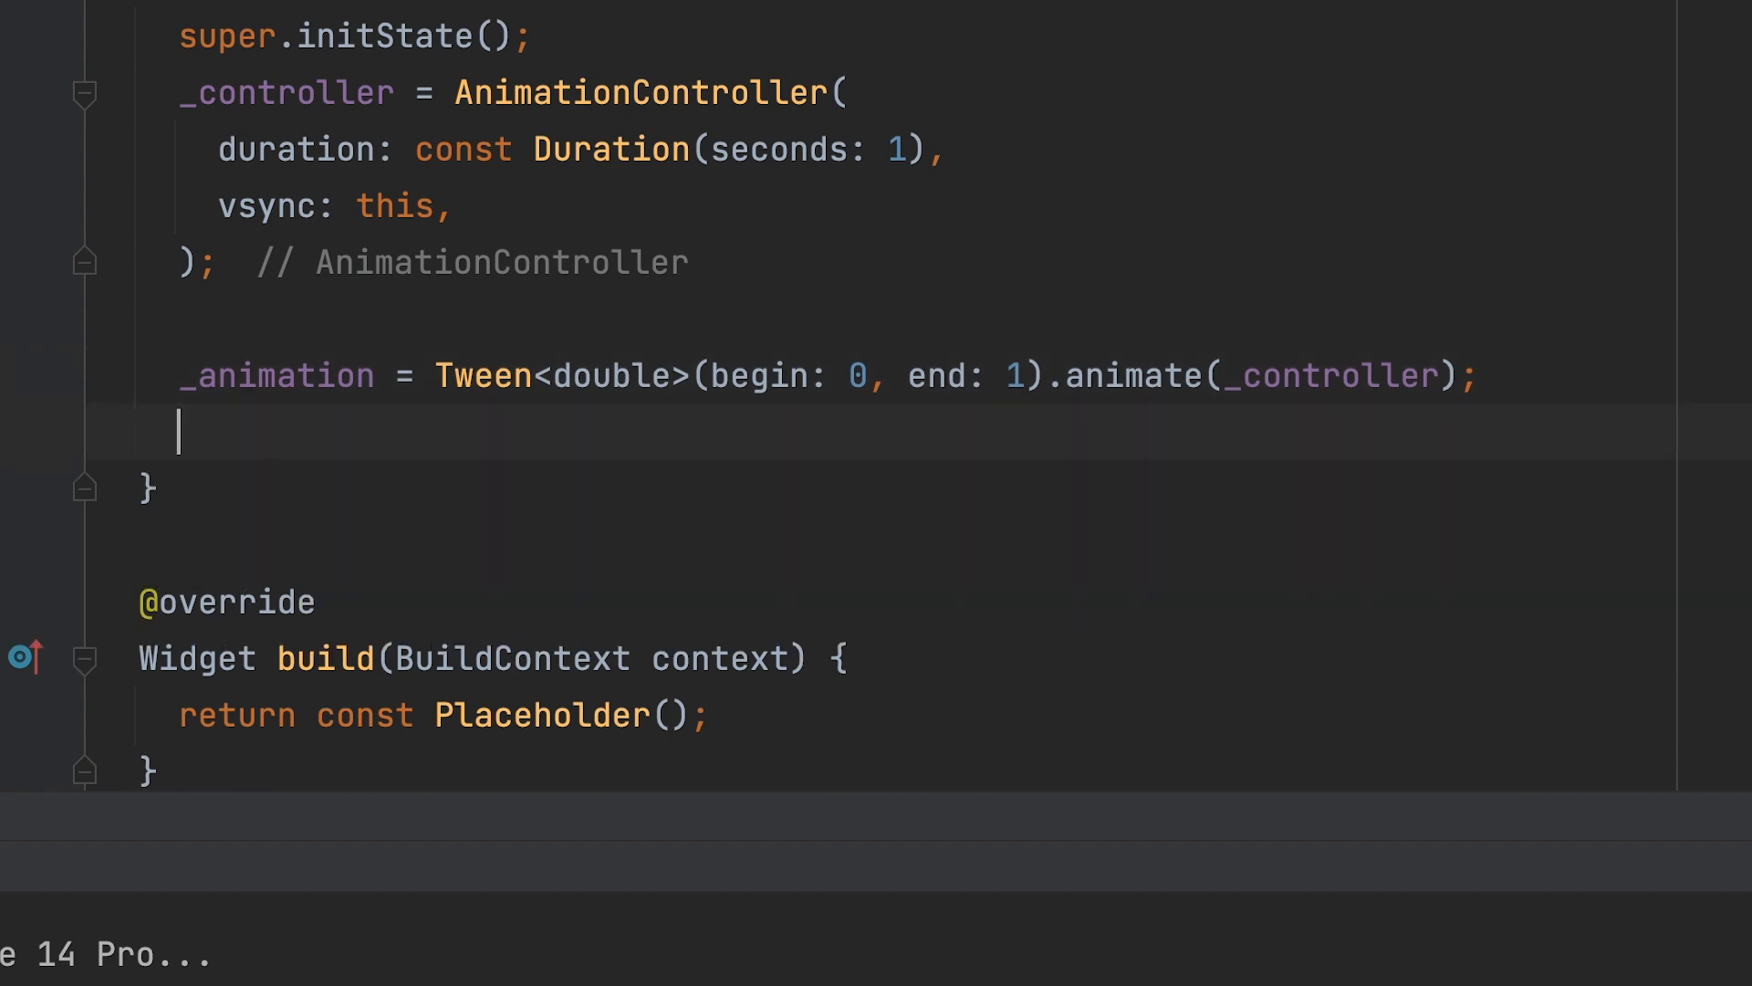
pyautogui.write('_')
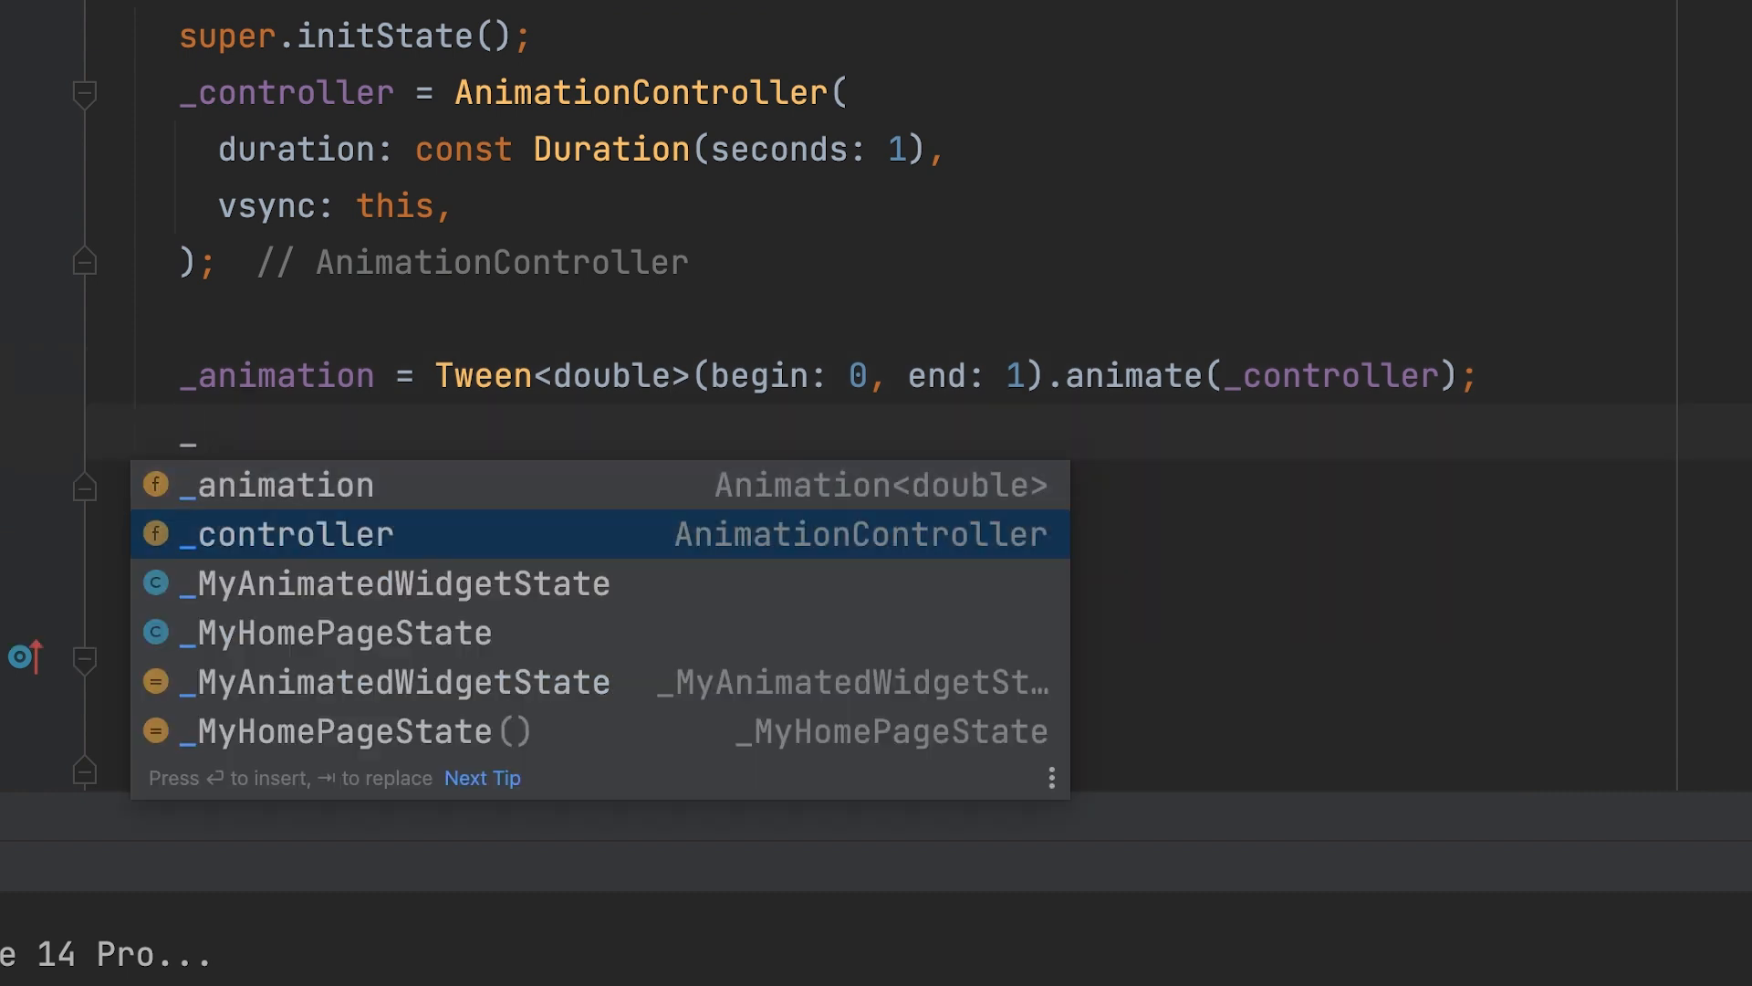
pyautogui.write('_controller.repeat(')
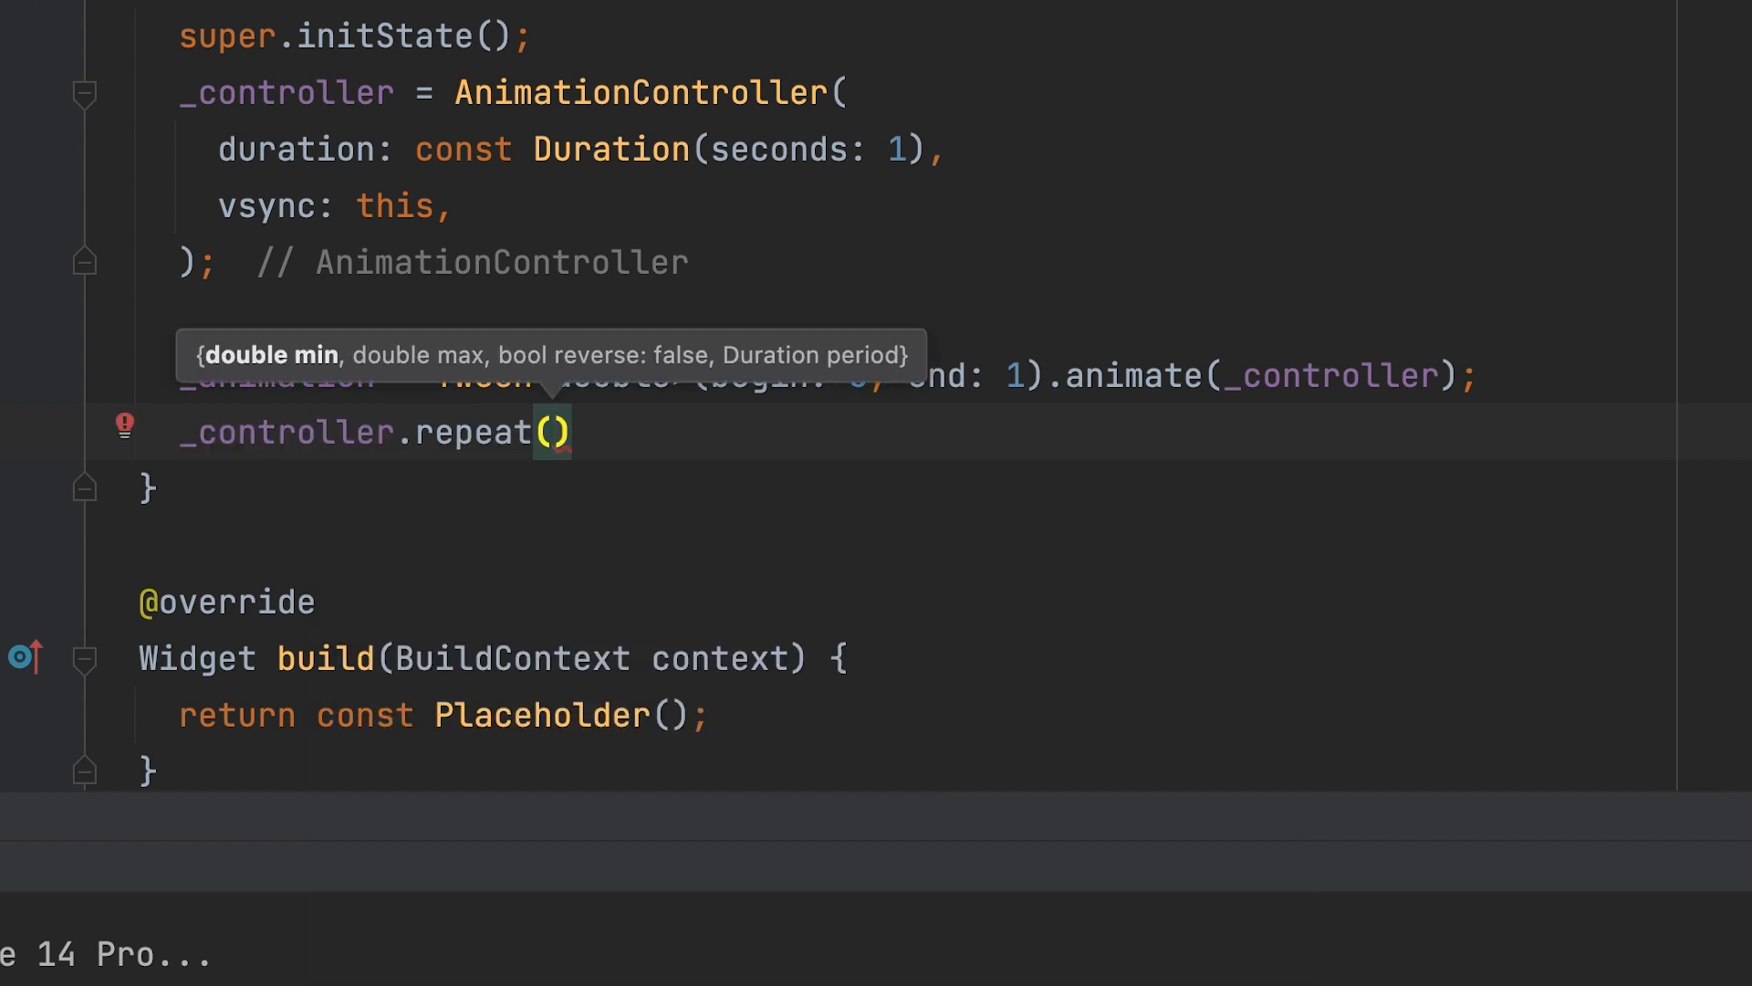
pyautogui.write('reverse: true')
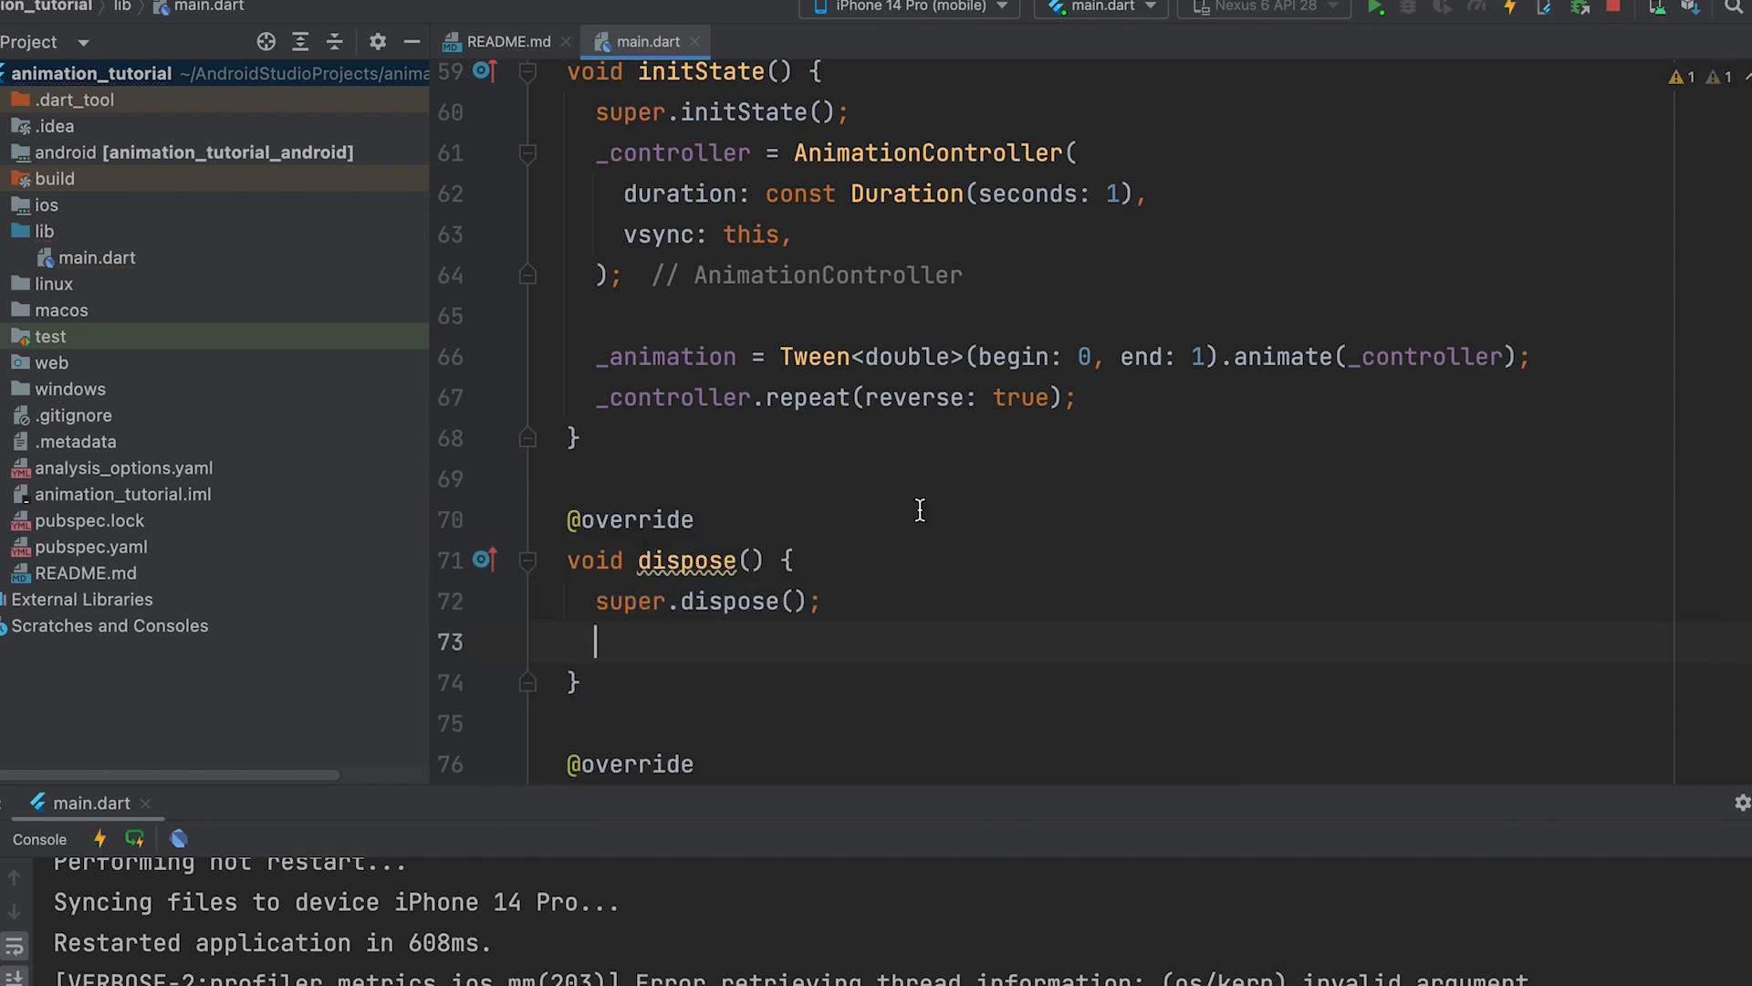
# - Start a _controller call inside the new dispose override
pyautogui.write('_controller.dispose();')
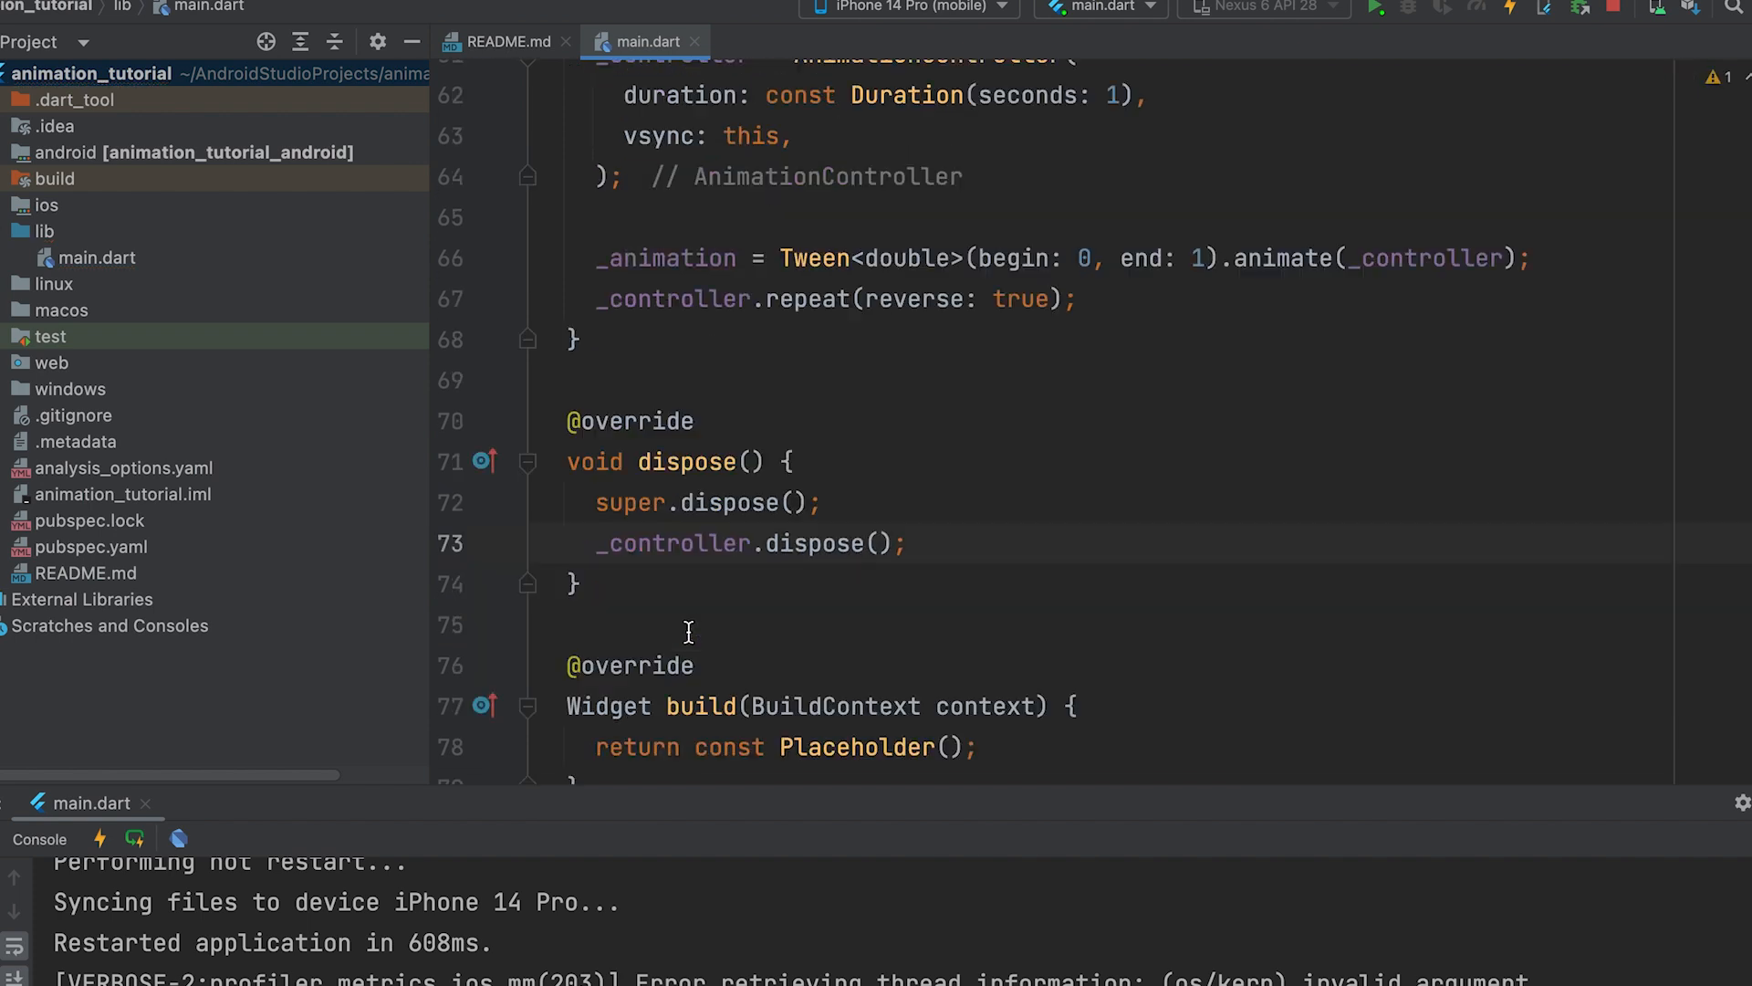
# - Replace the Placeholder with an AnimatedBuilder using animation: _animation and a builder taking context
pyautogui.doubleClick(850, 435)
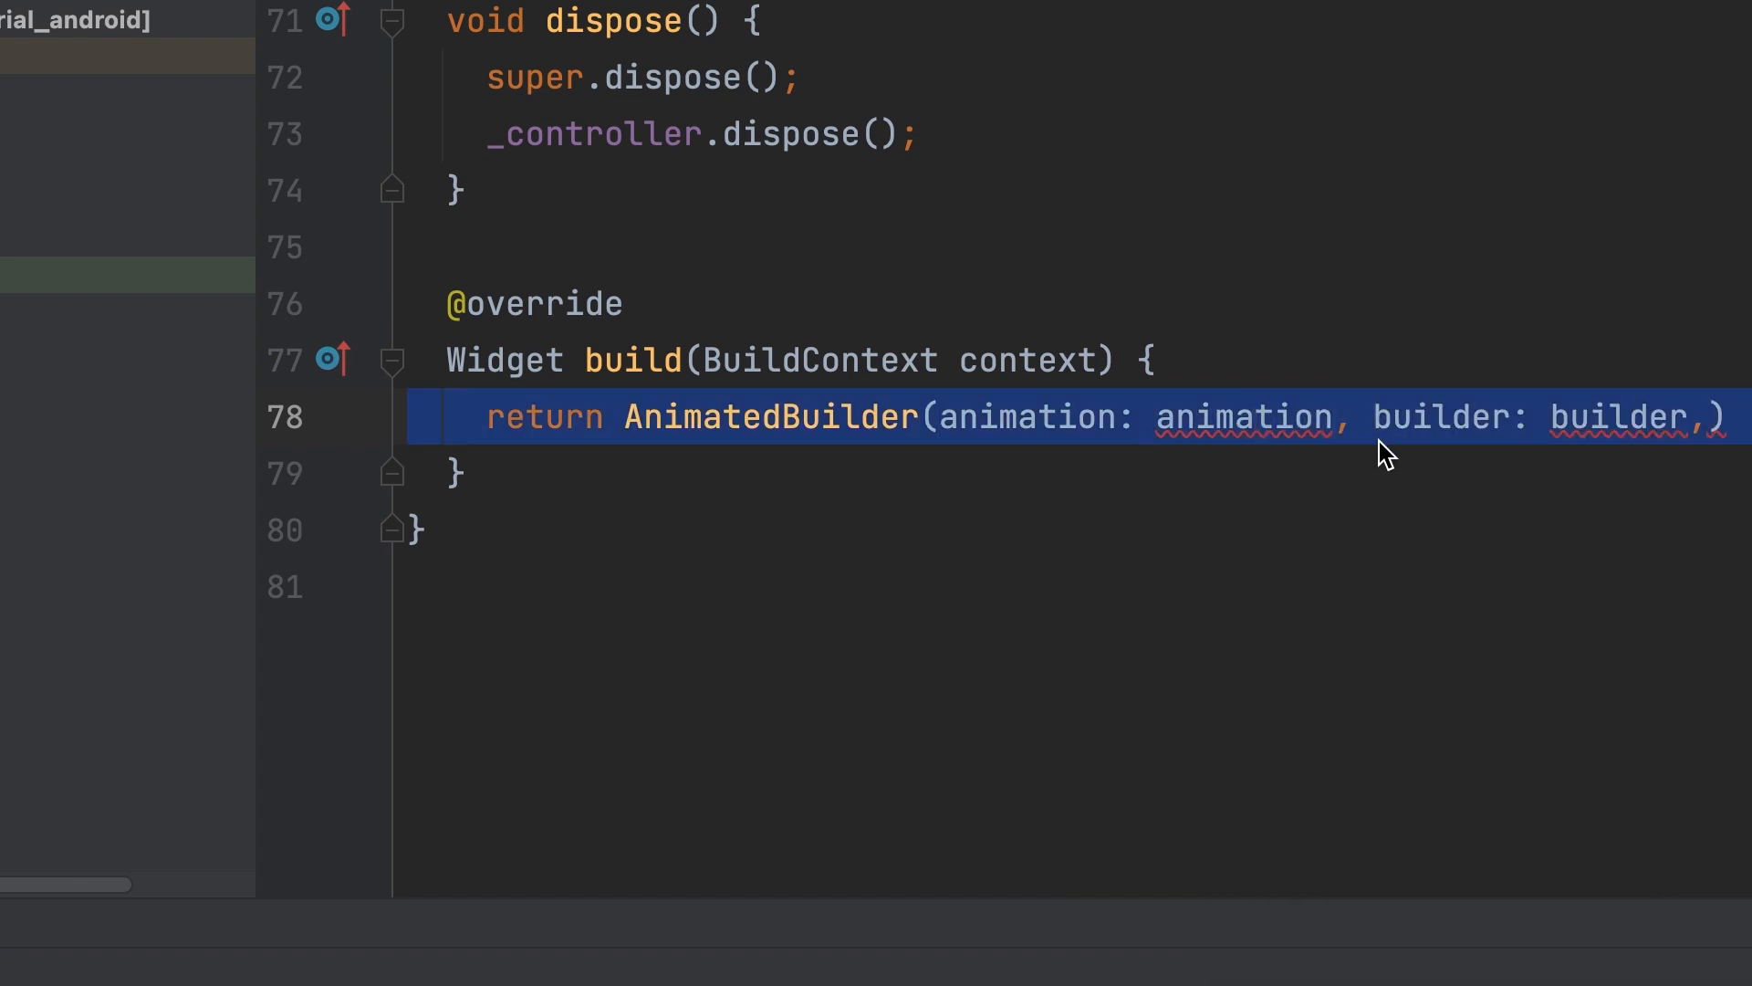
pyautogui.moveTo(1557, 659)
pyautogui.write('_')
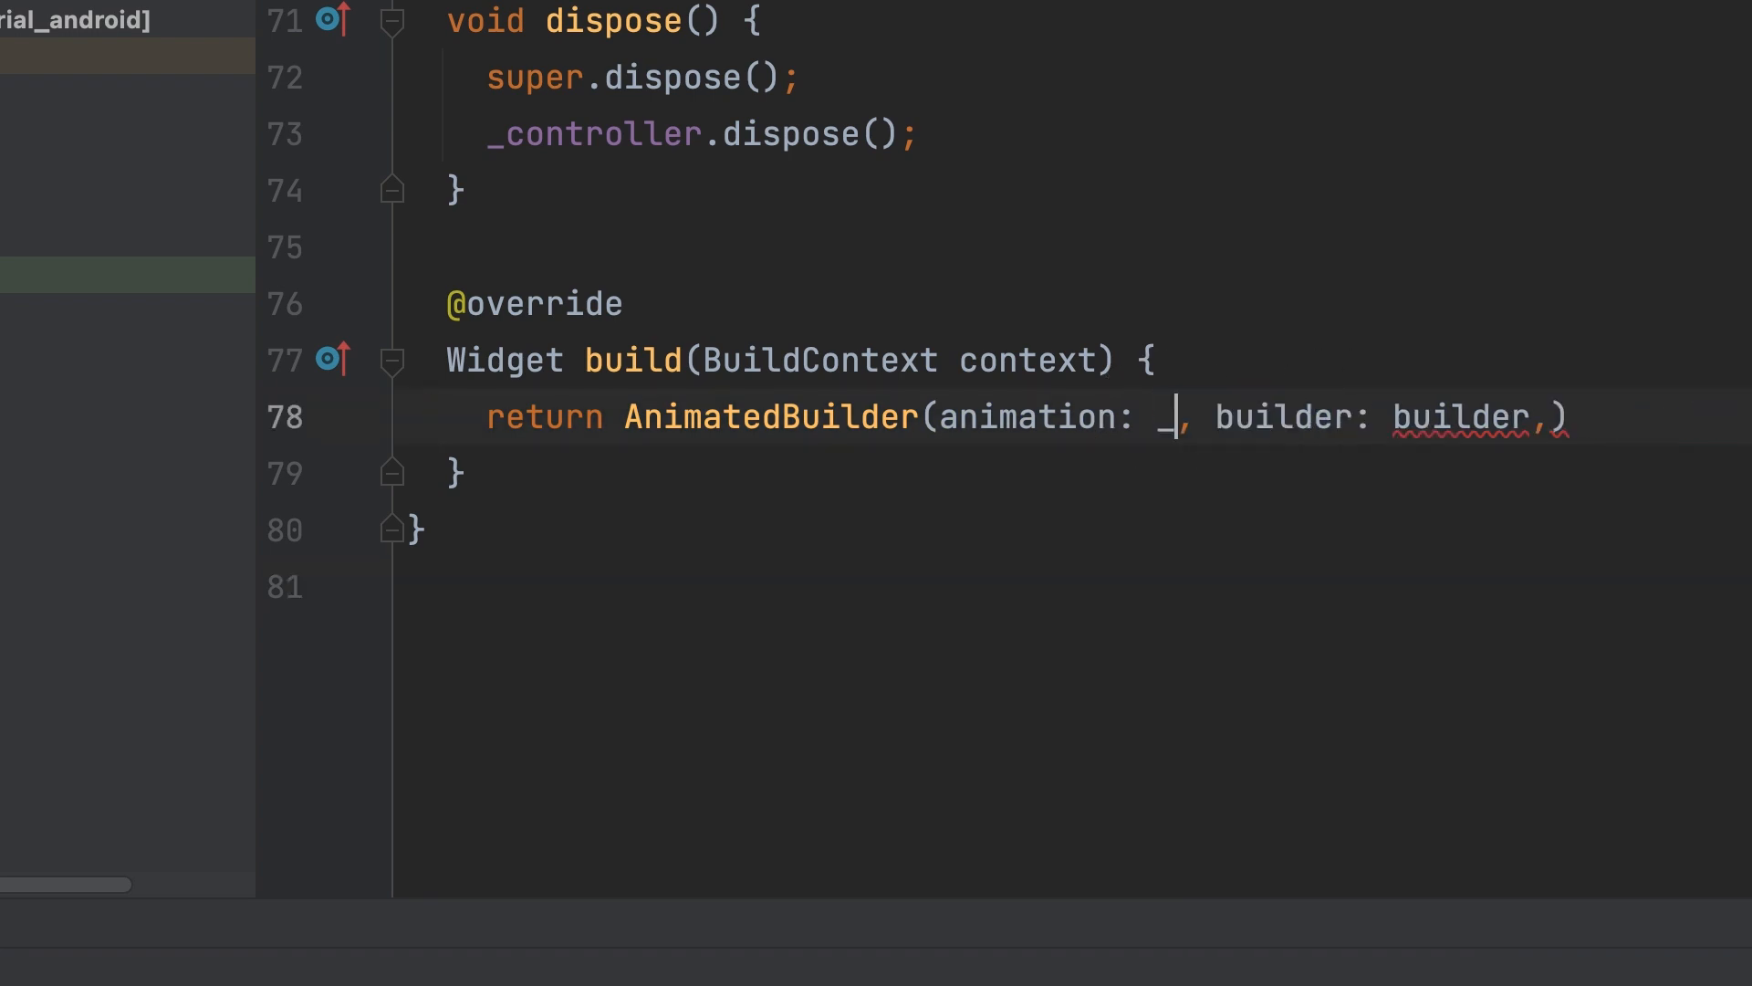
pyautogui.press('ctrl+space')
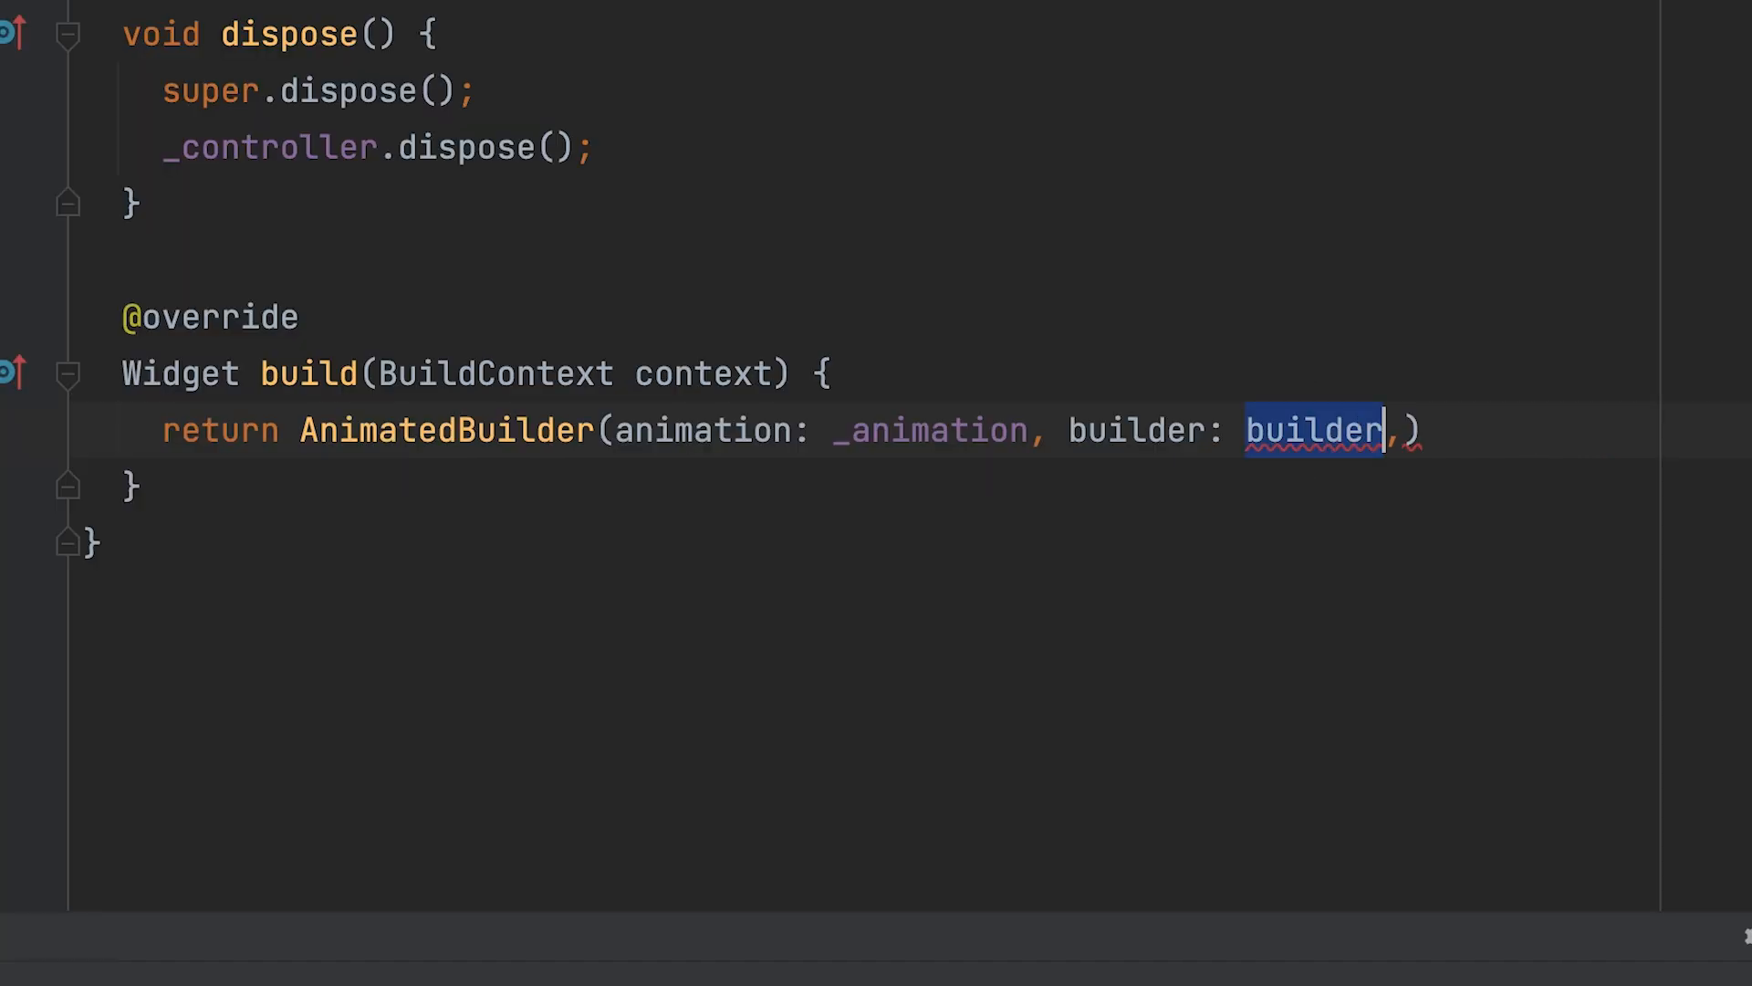
pyautogui.write('(')
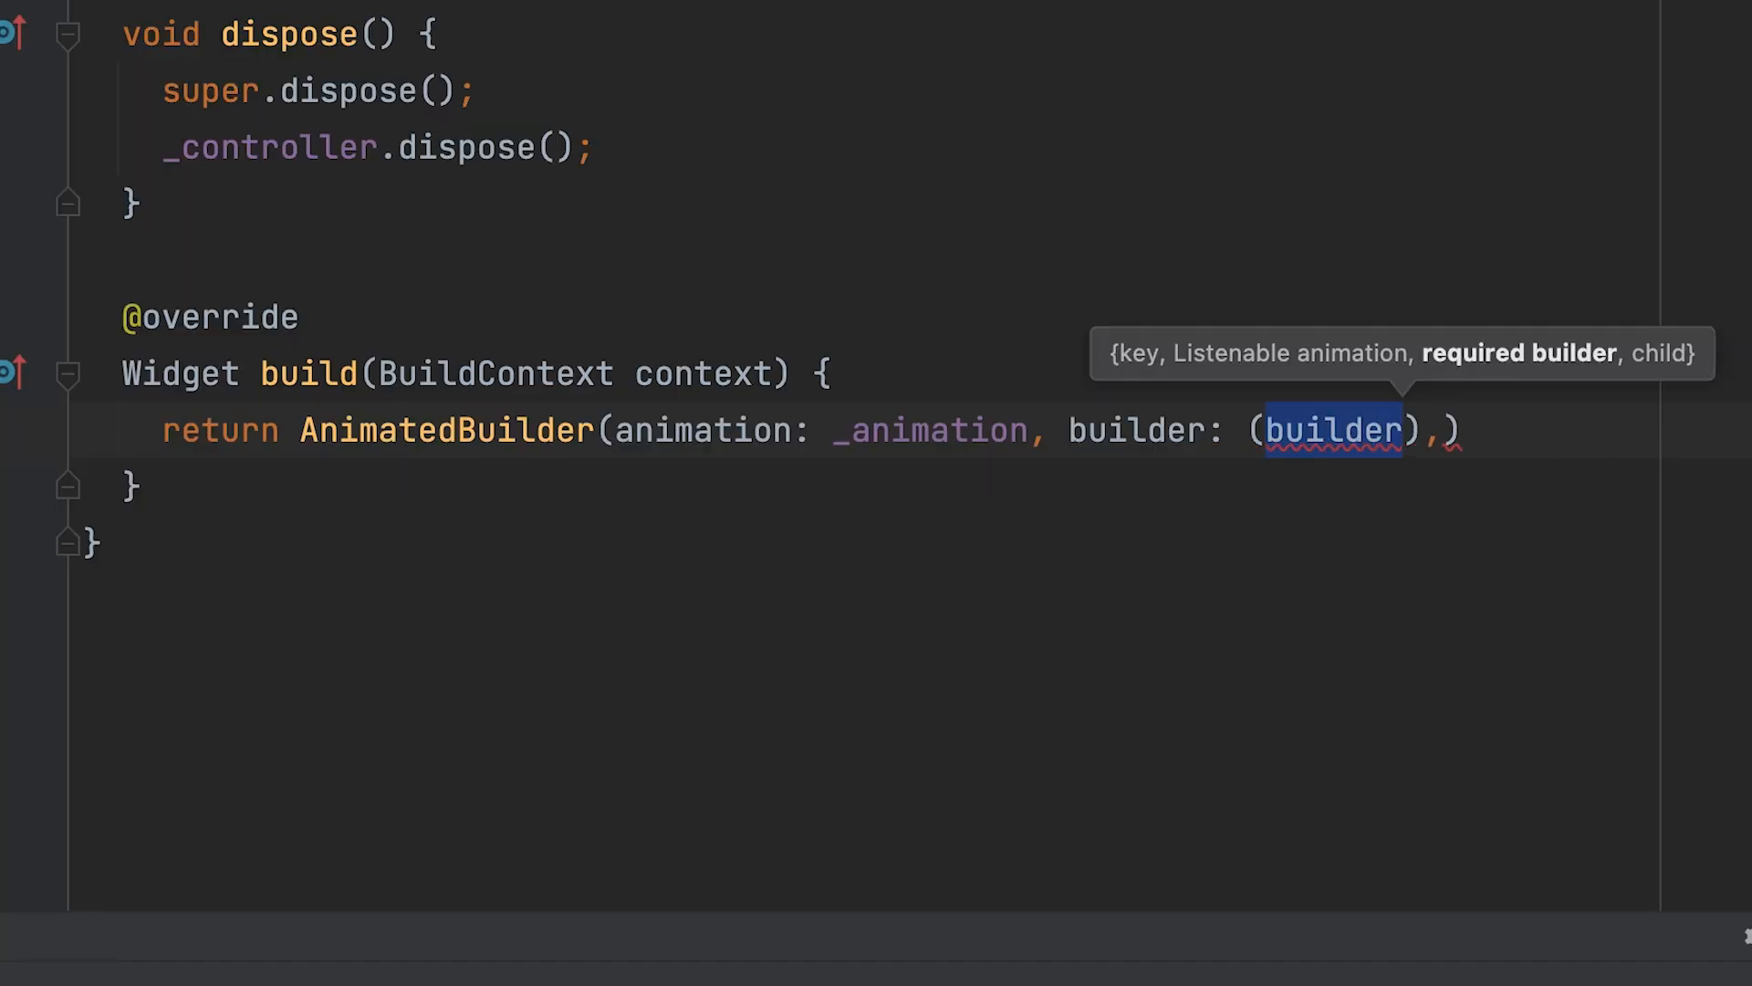
pyautogui.write('context')
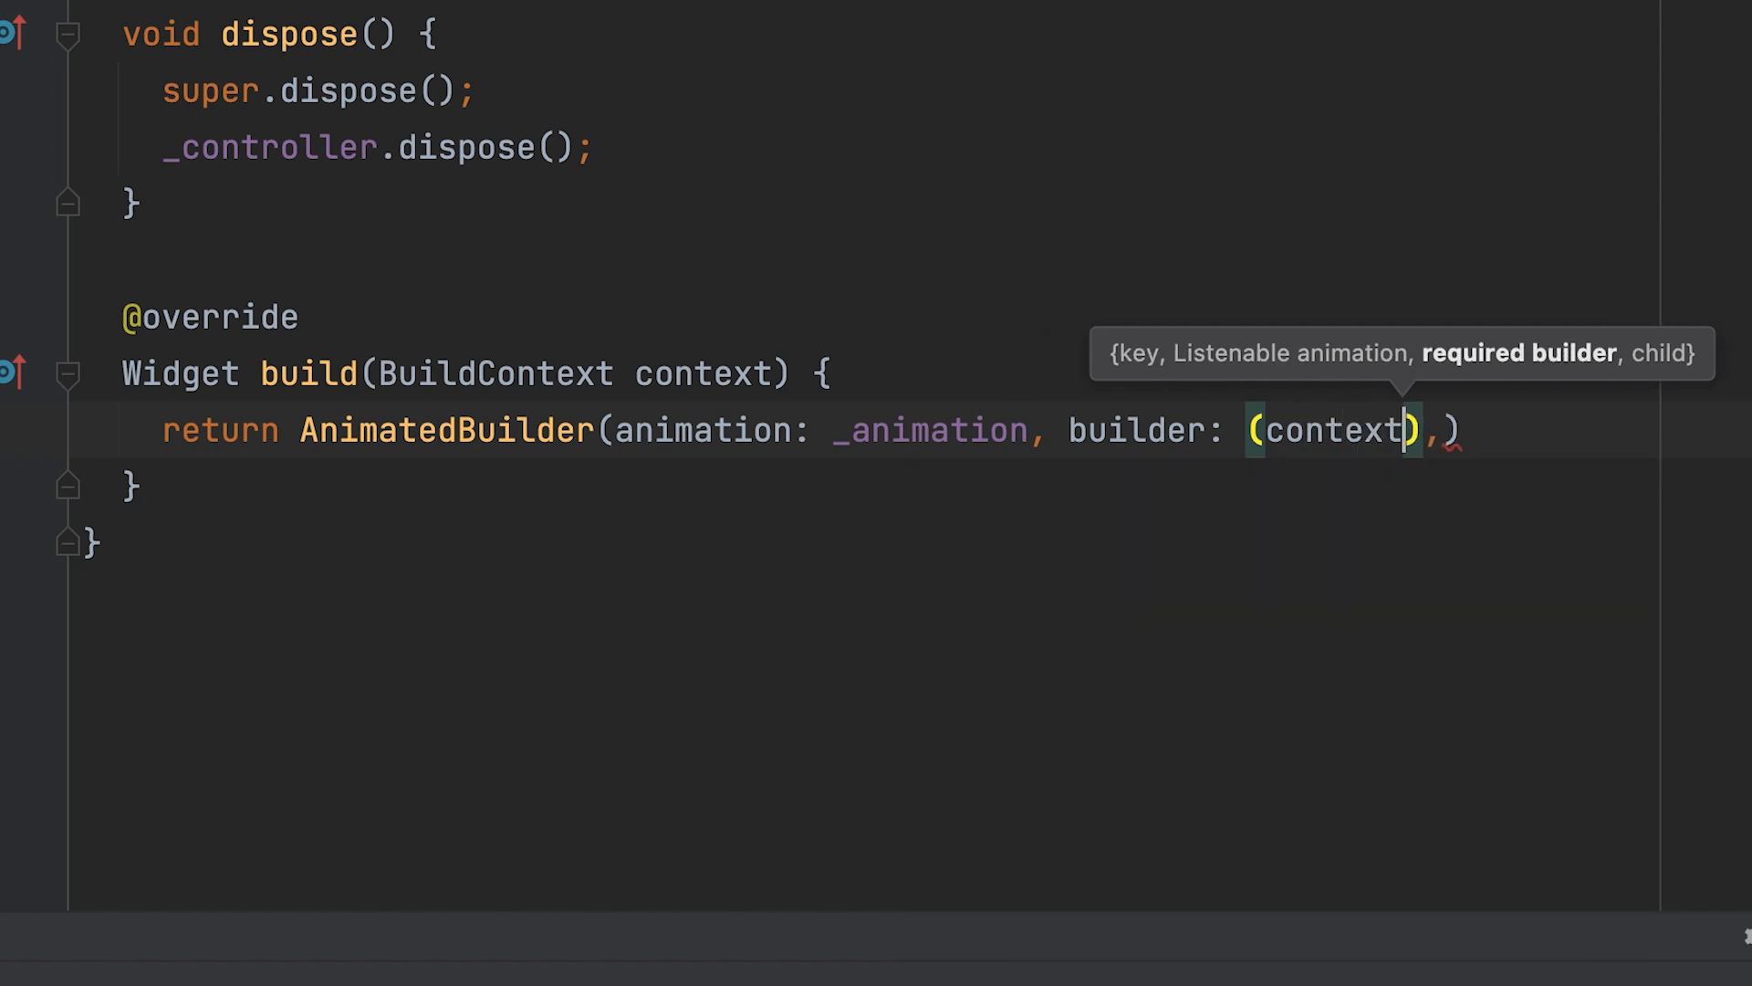
# - Complete the builder as (context, child) with an empty braces body on its own line
pyautogui.write(',ch')
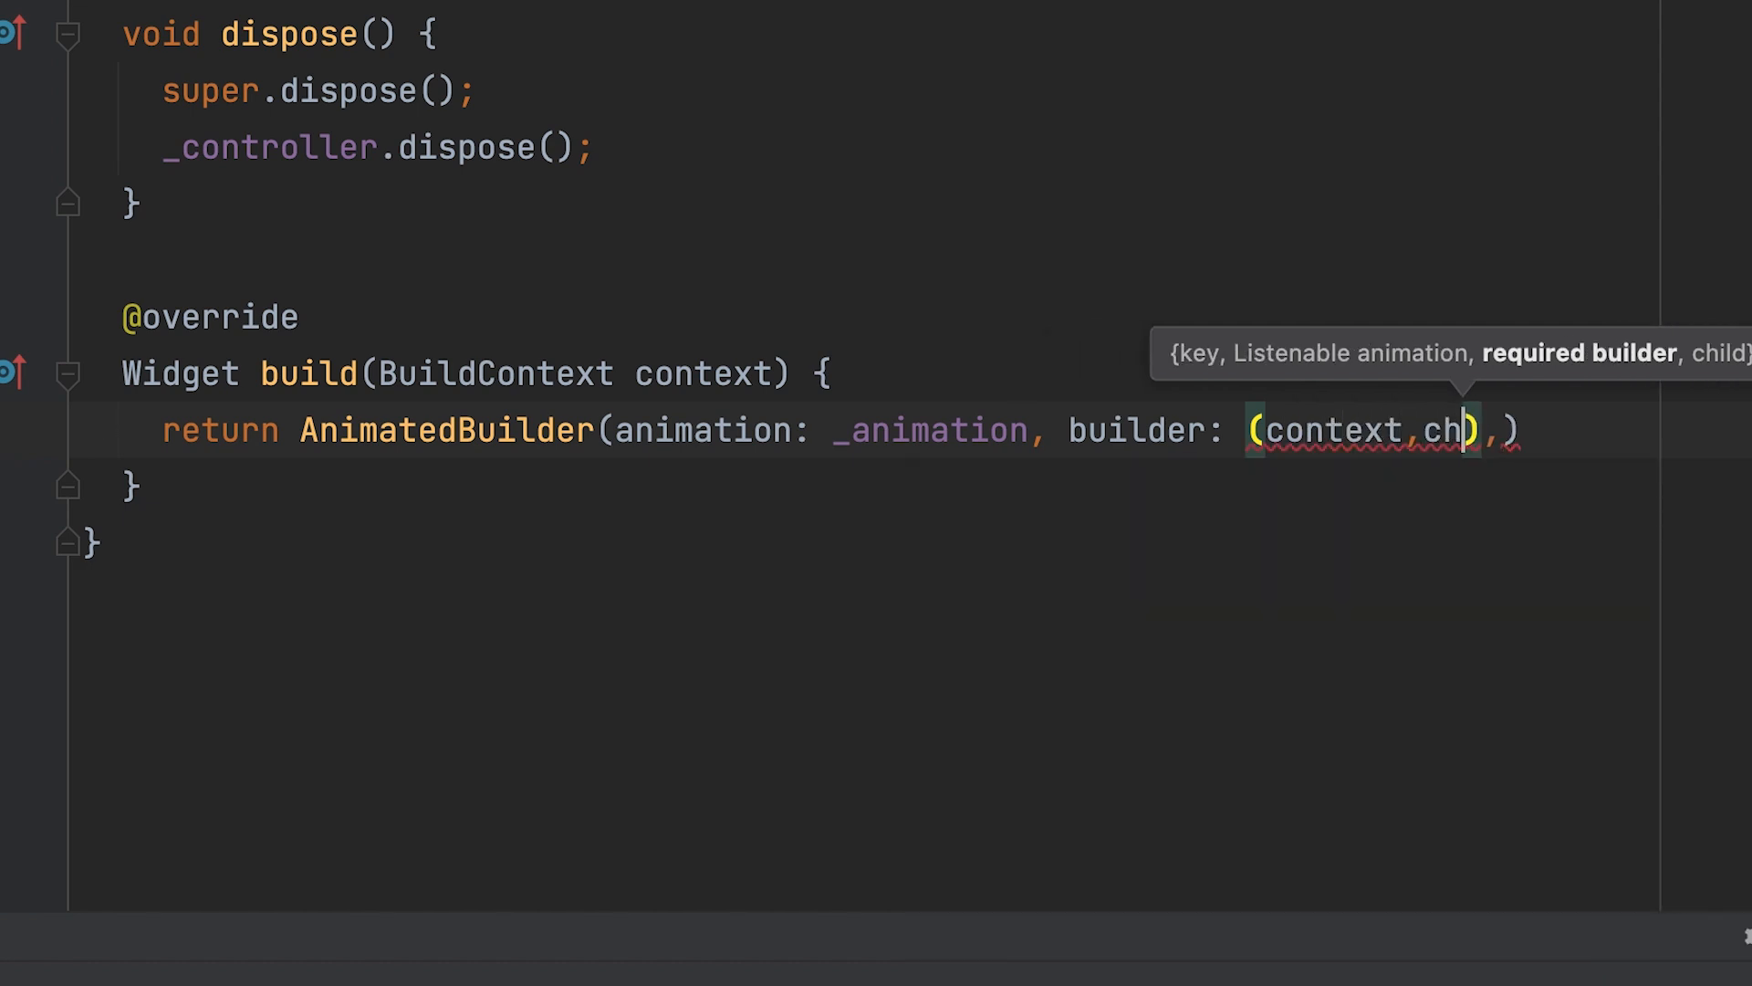
pyautogui.write('ild')
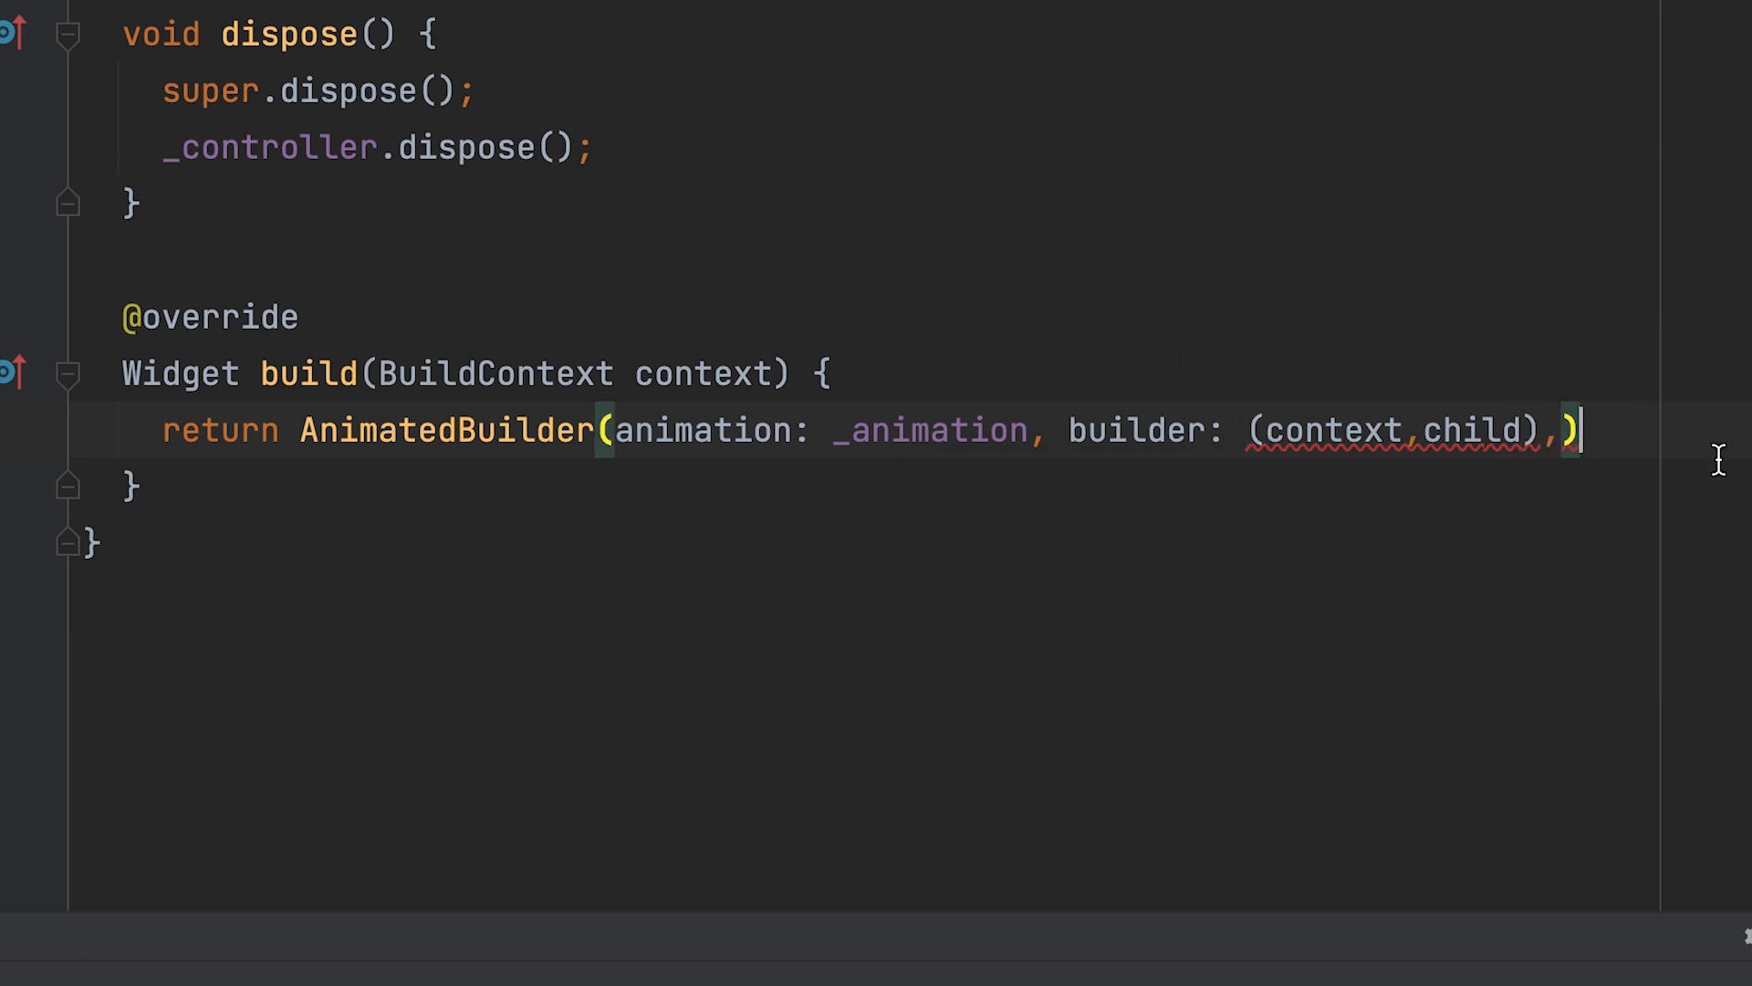
pyautogui.write('{}')
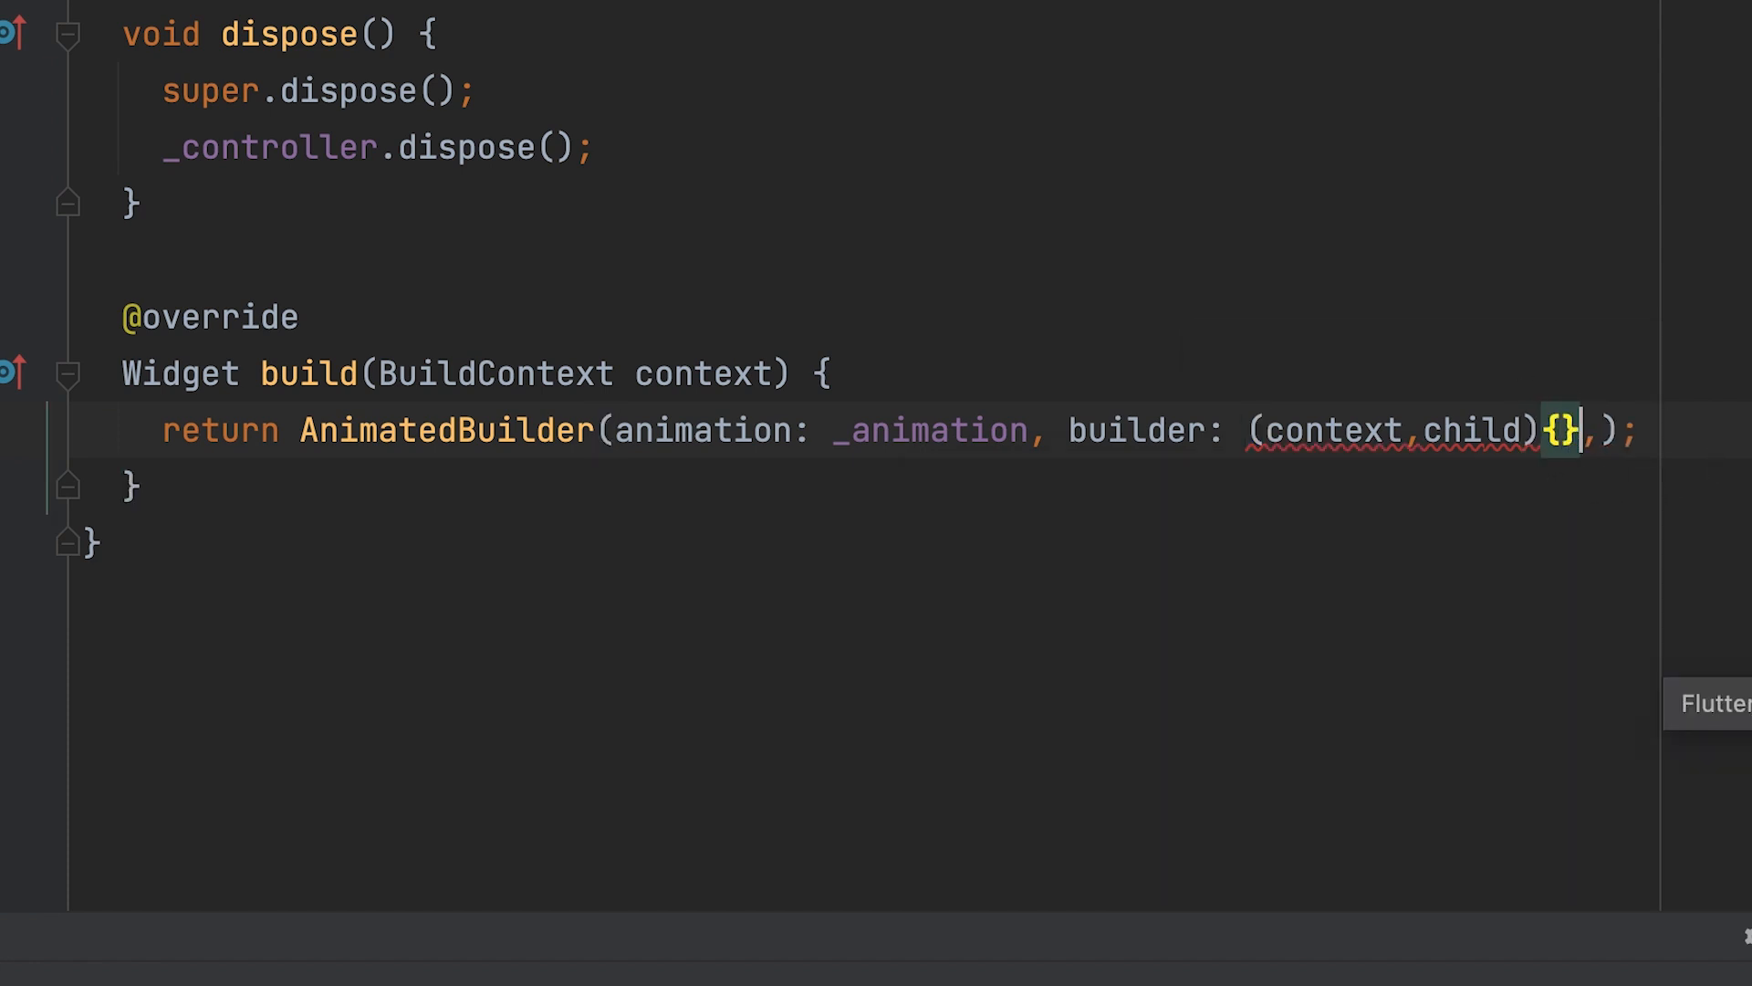
pyautogui.press('Enter')
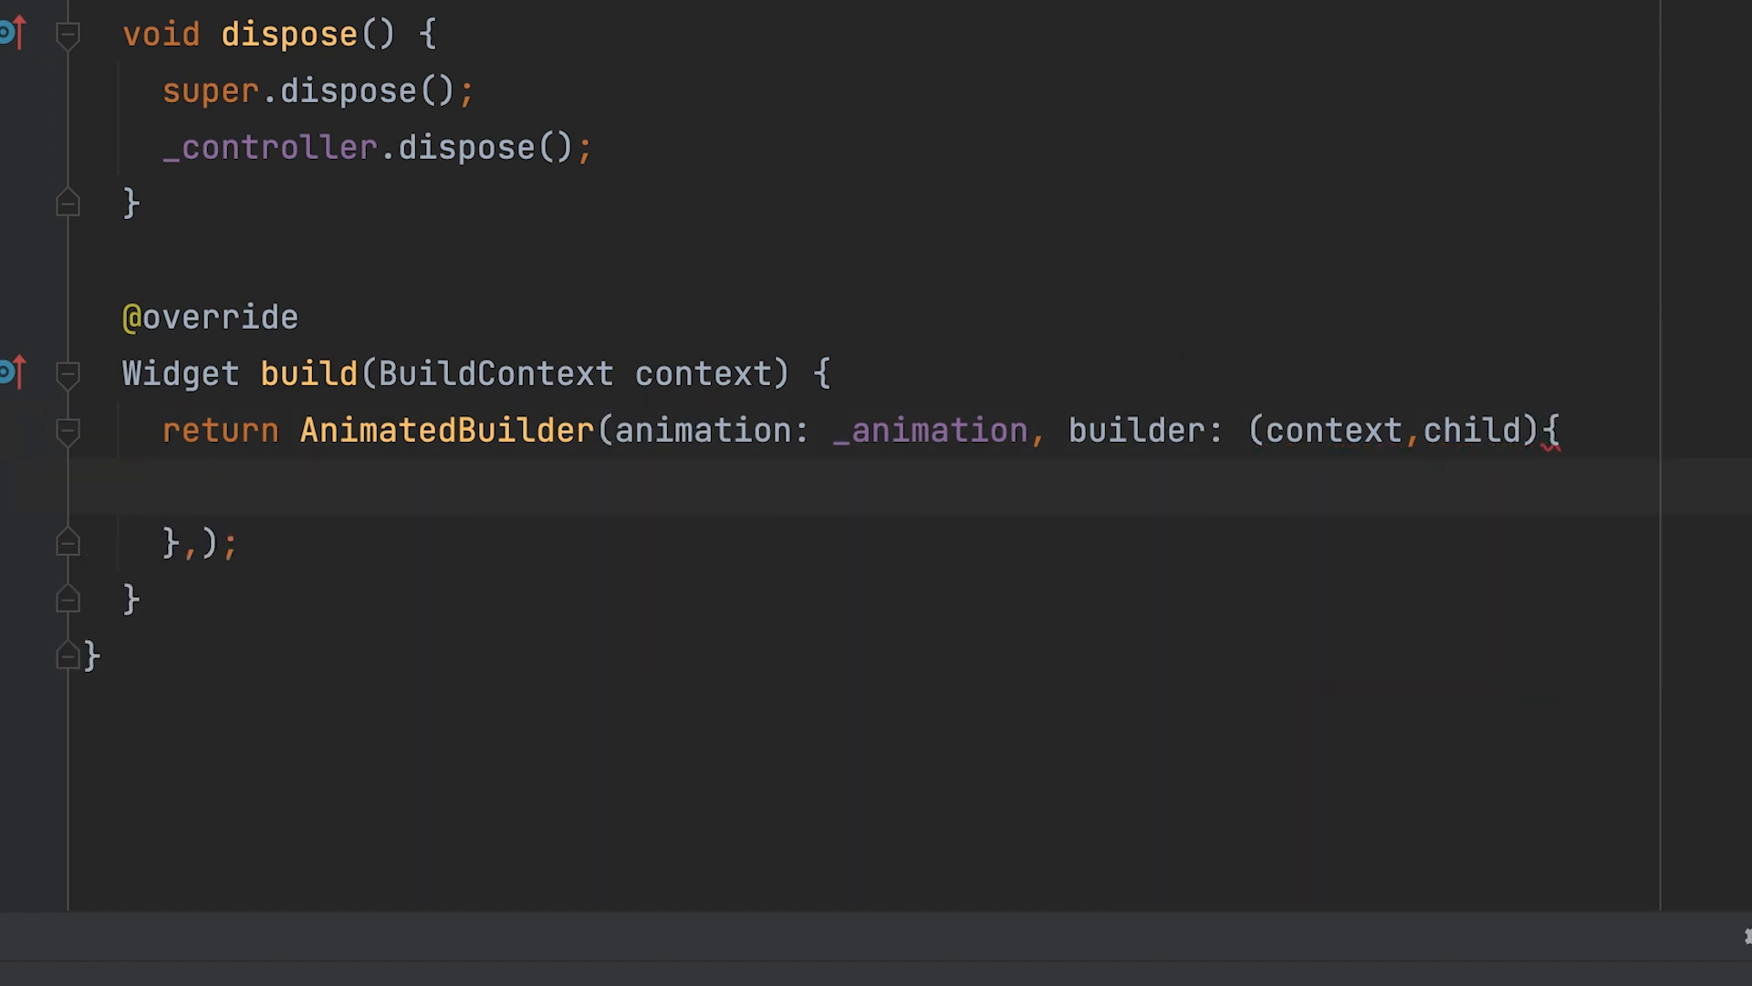
pyautogui.moveTo(1338, 606)
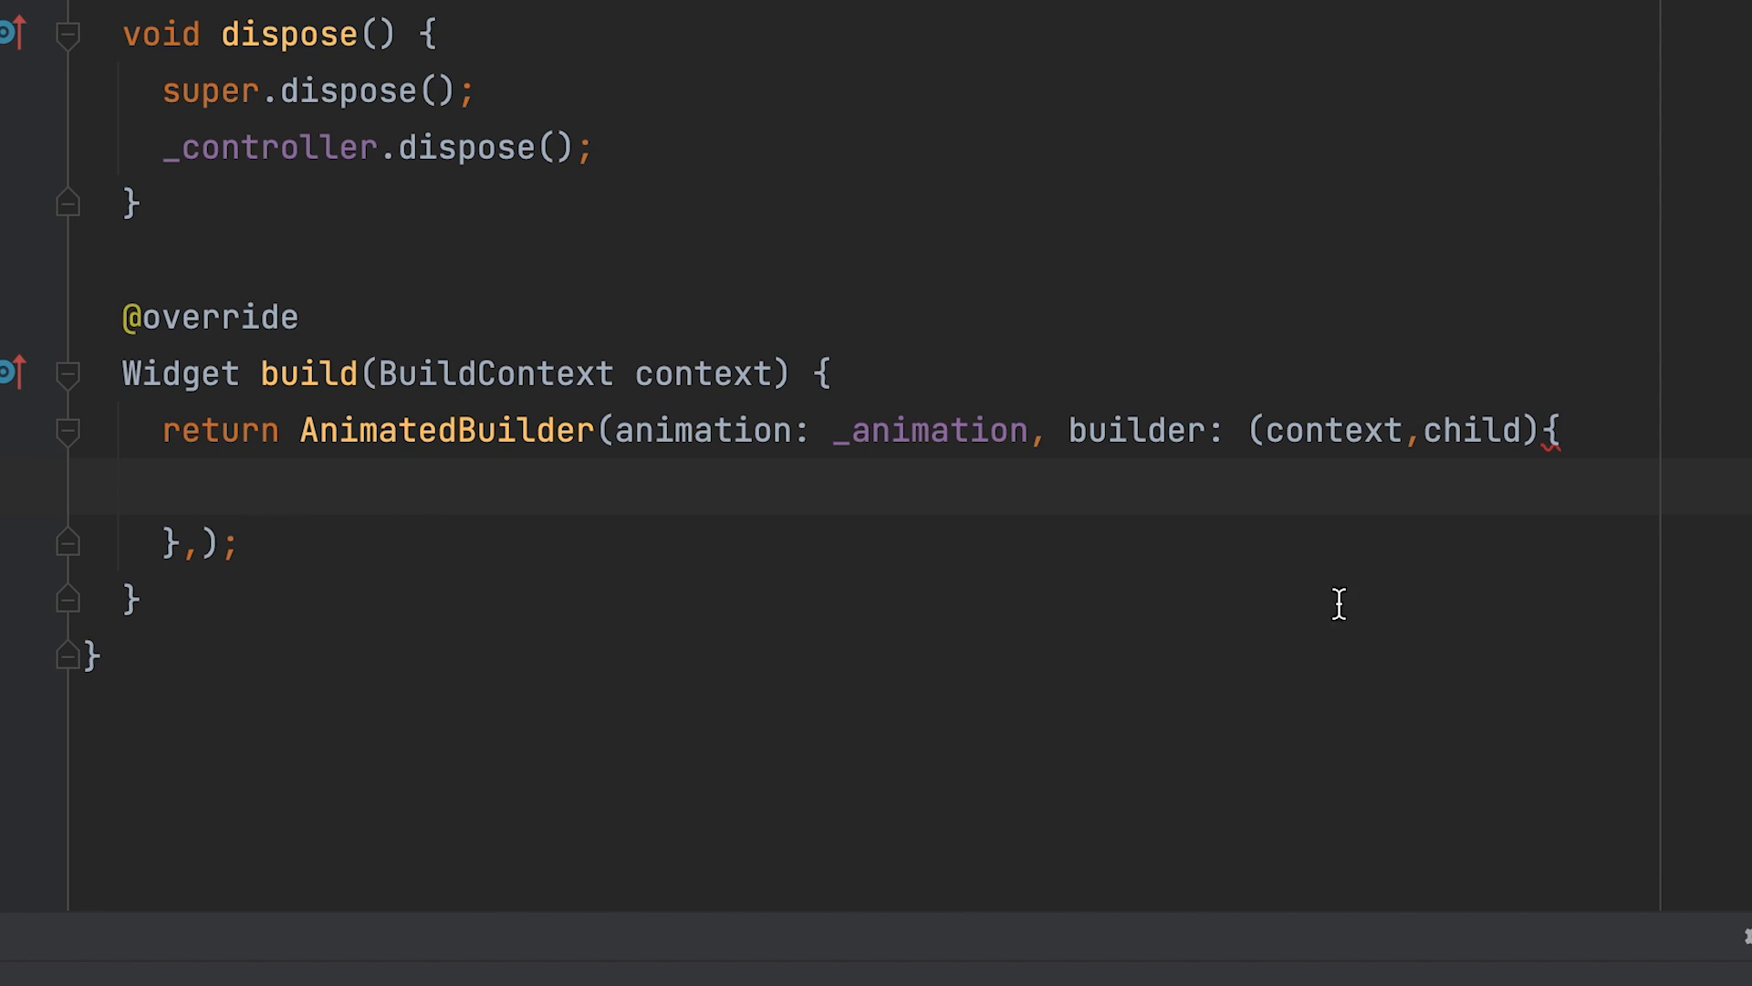
# - Return an Opacity with opacity: _animation.value and begin its child argument
pyautogui.write('return')
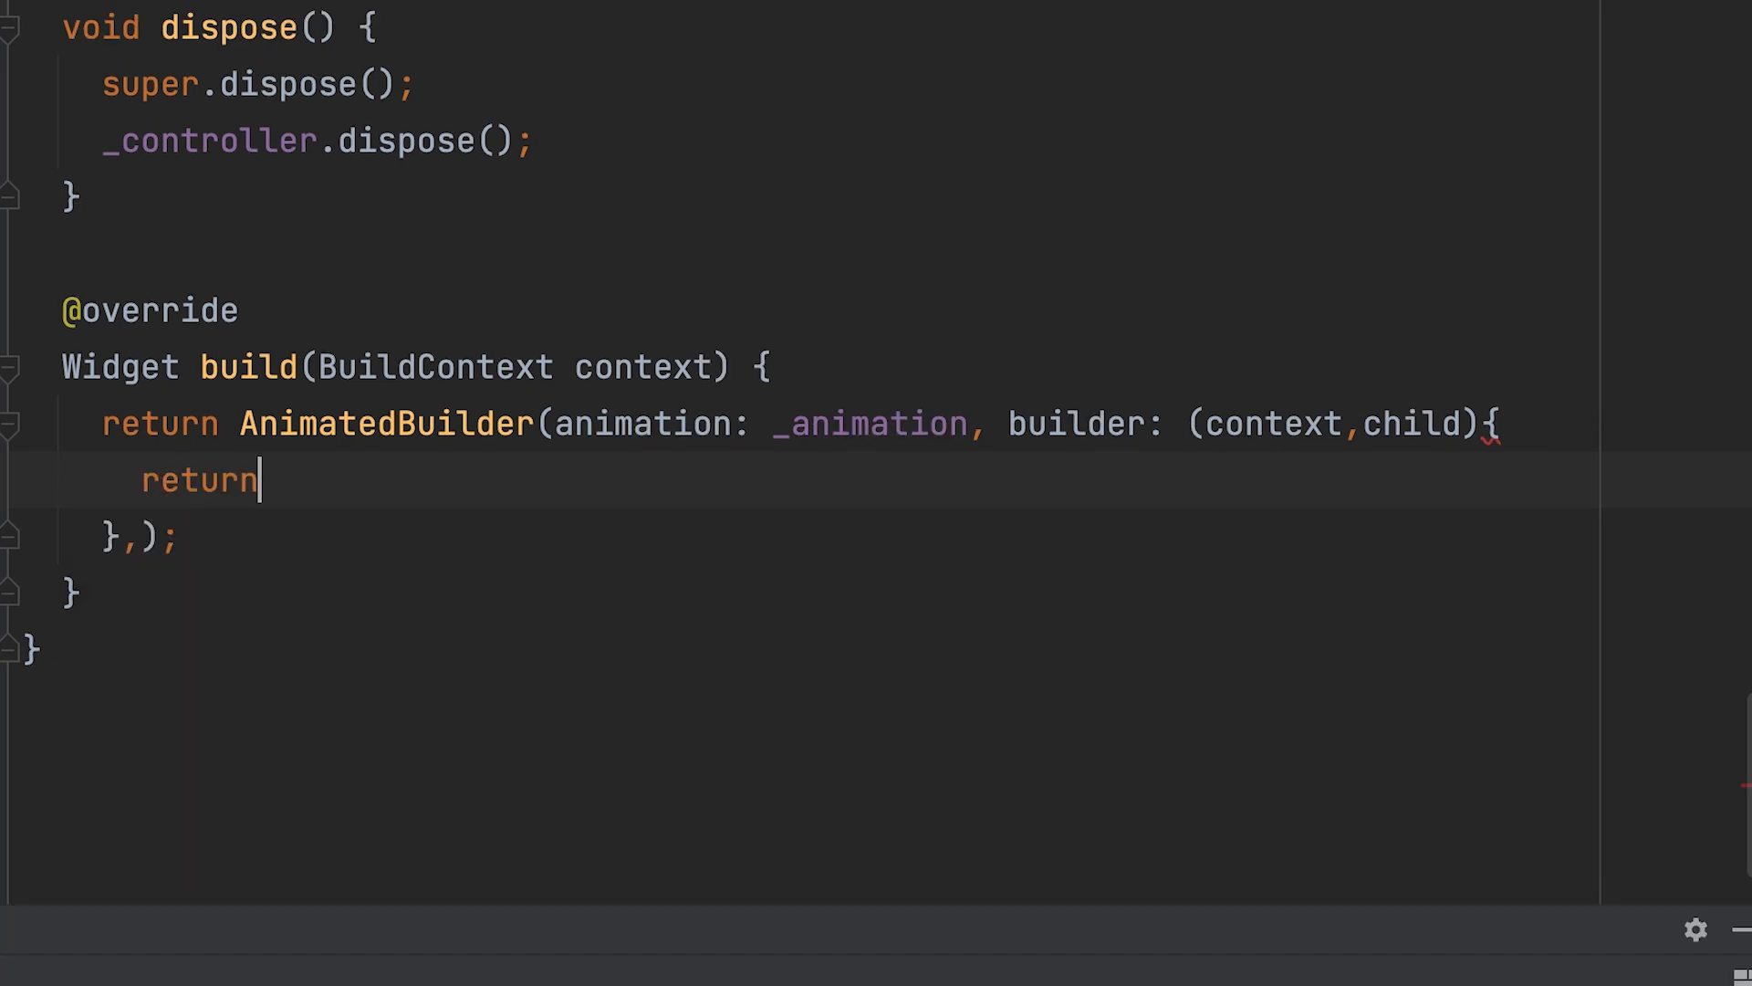
pyautogui.write('Opacity(')
pyautogui.write('opacity: opacity);')
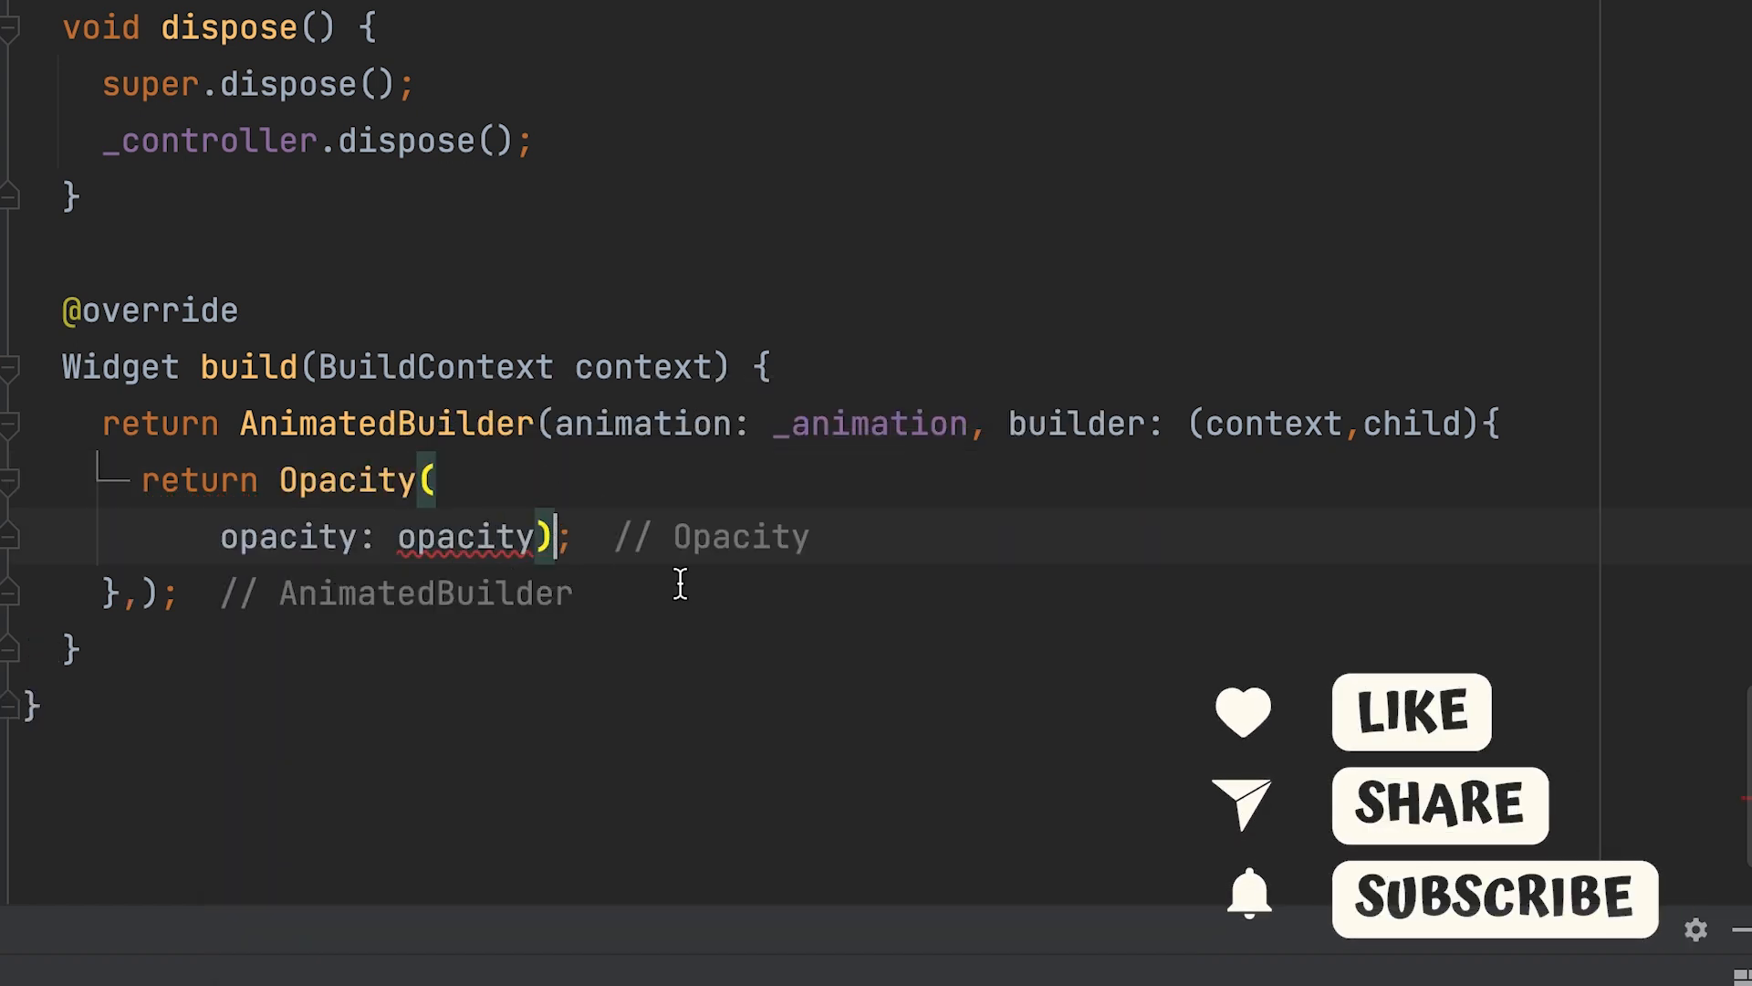
pyautogui.doubleClick(465, 536)
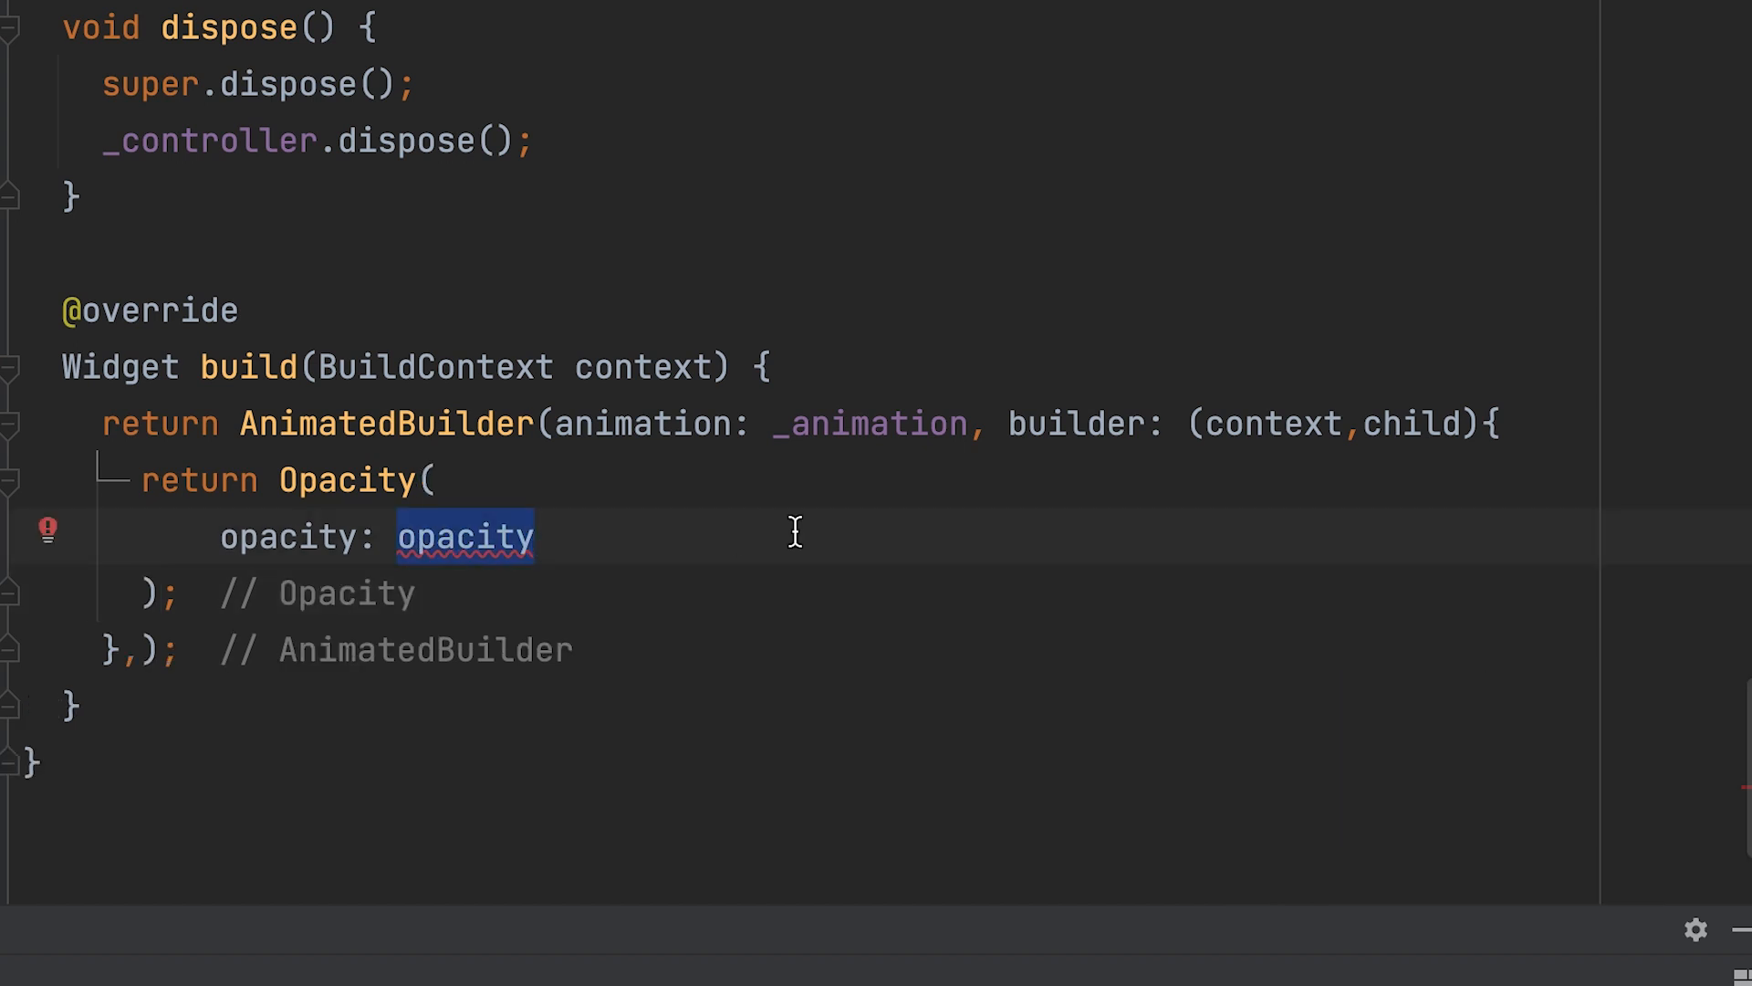
pyautogui.moveTo(1040, 657)
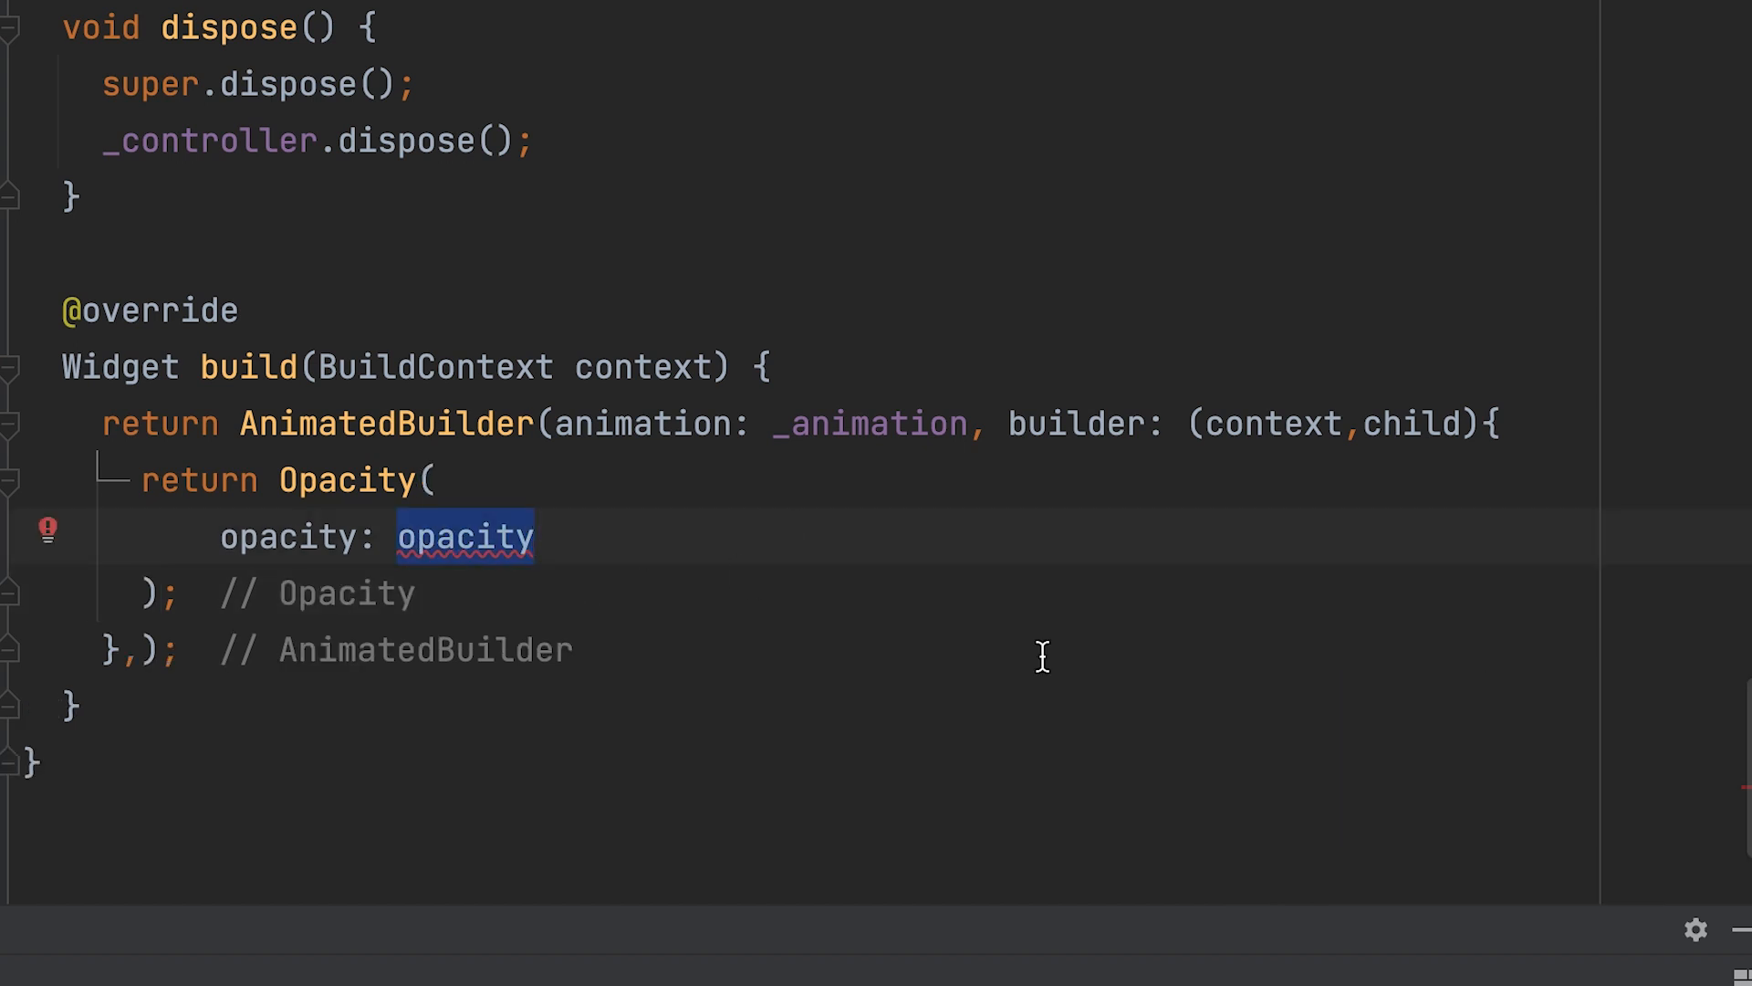
pyautogui.write('_animation.')
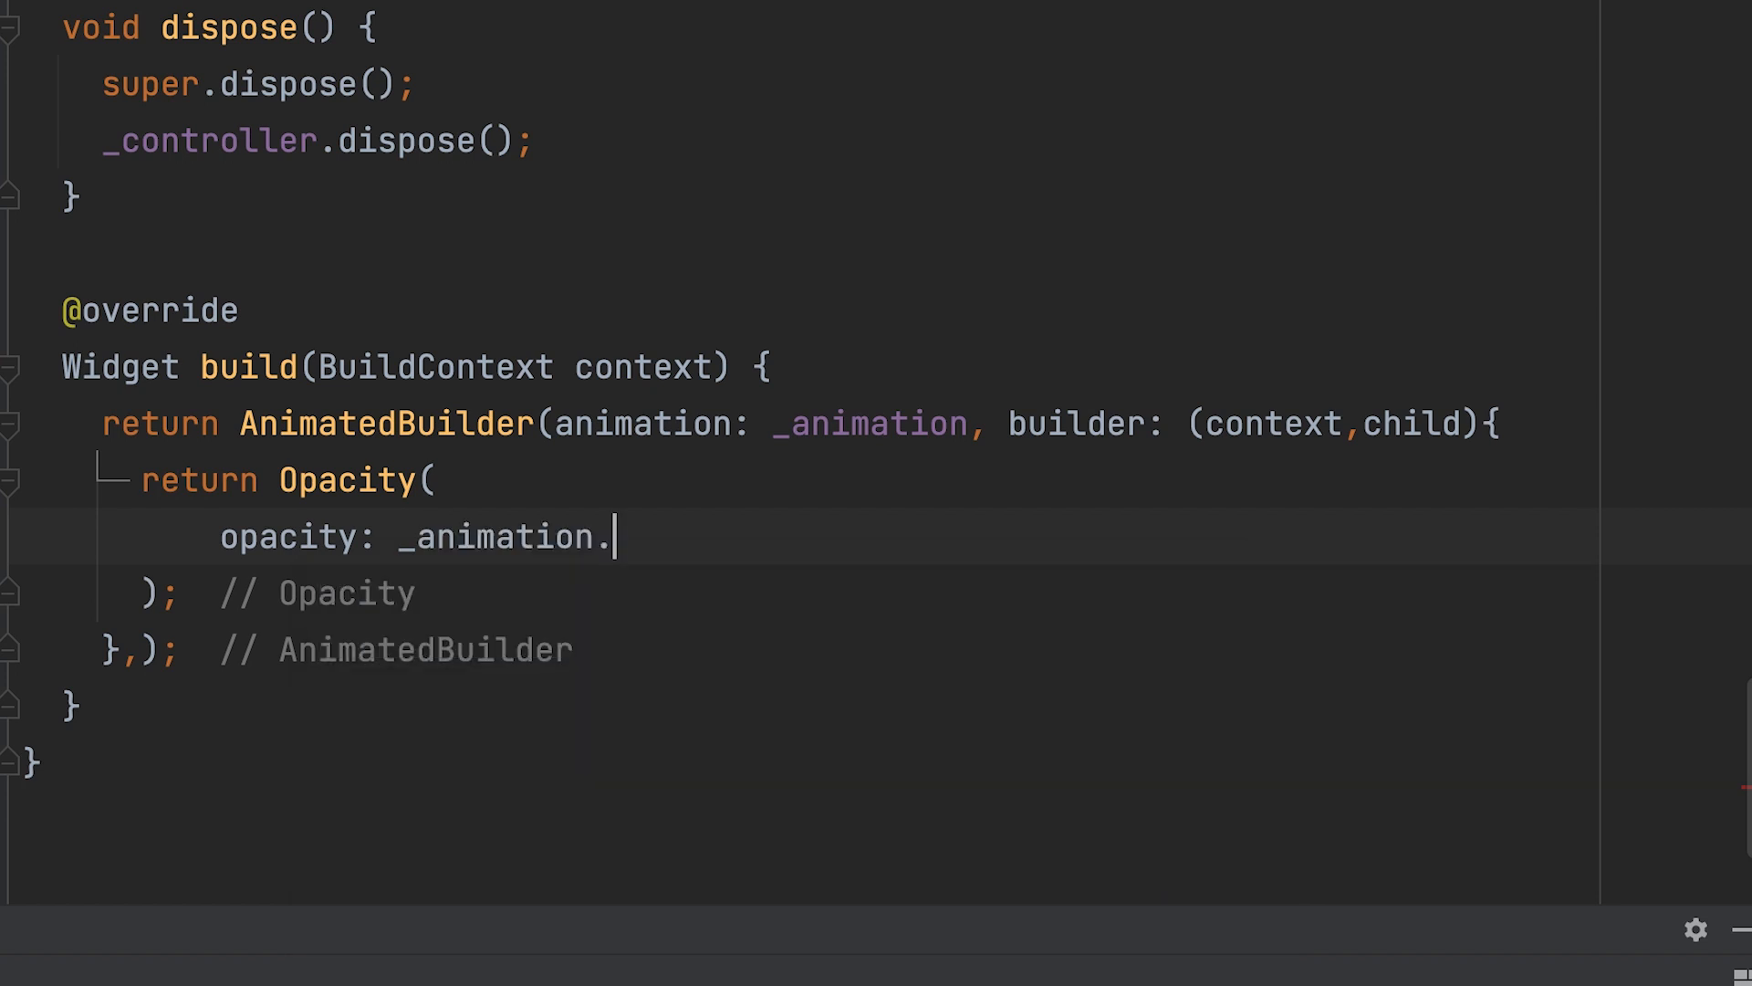
pyautogui.write('value')
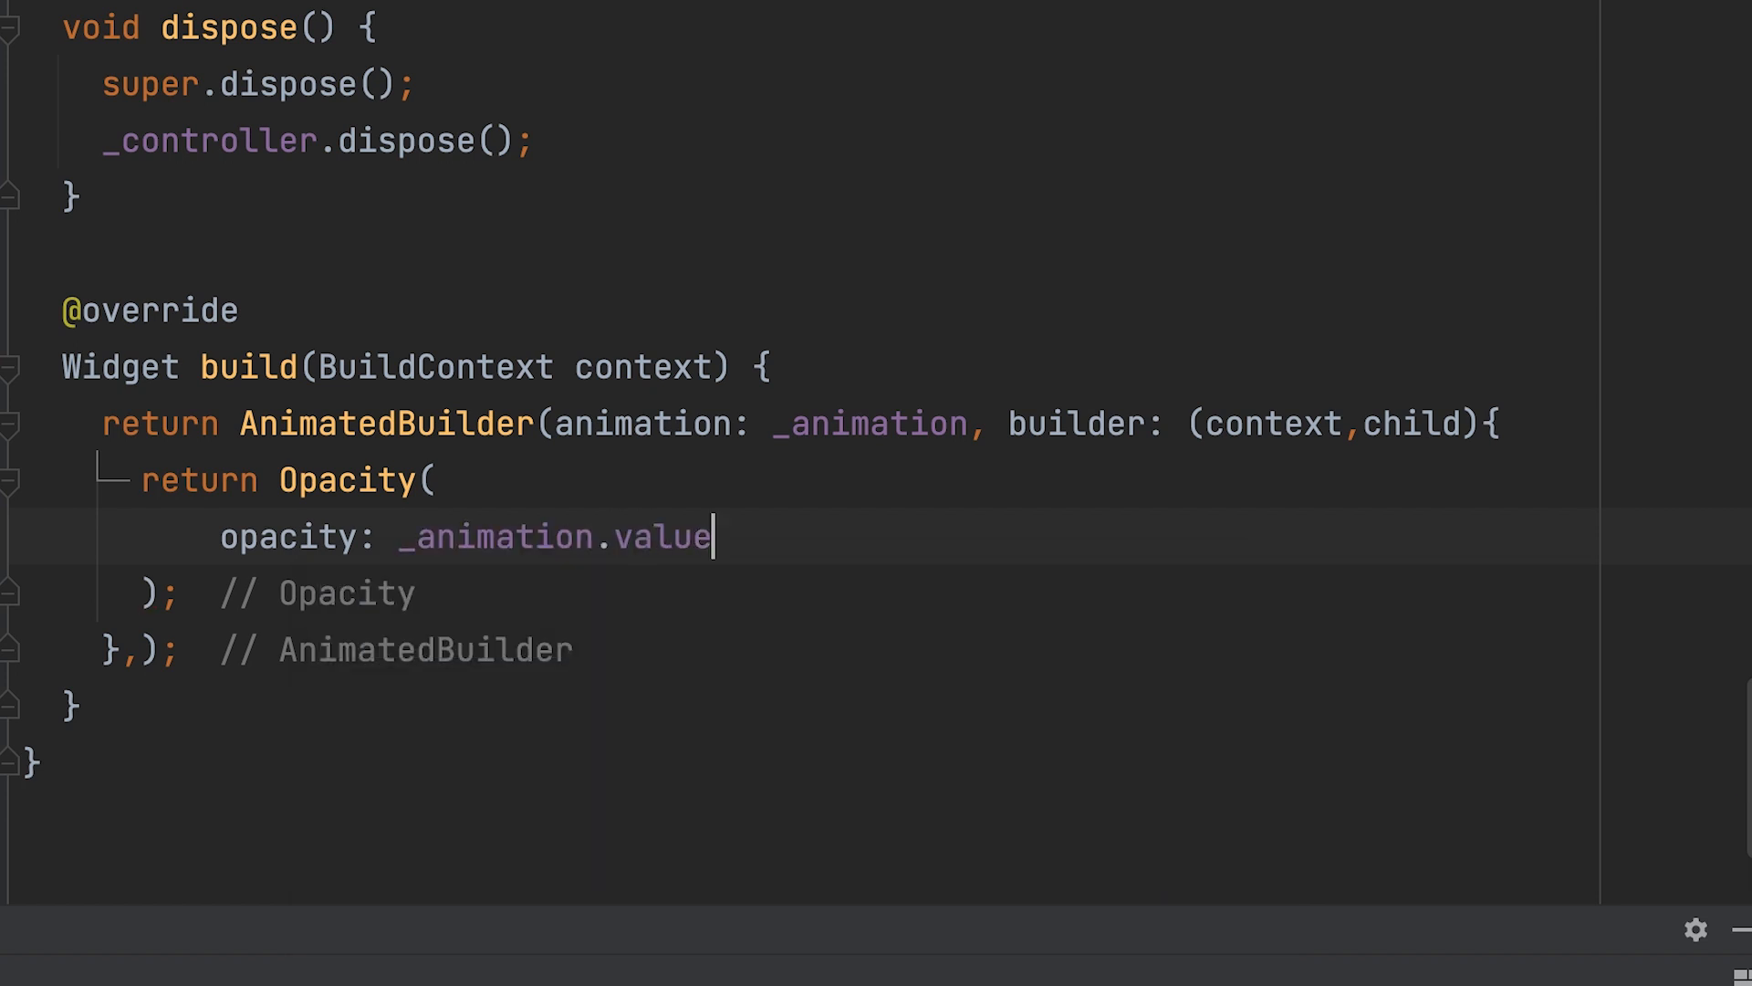
pyautogui.write(',')
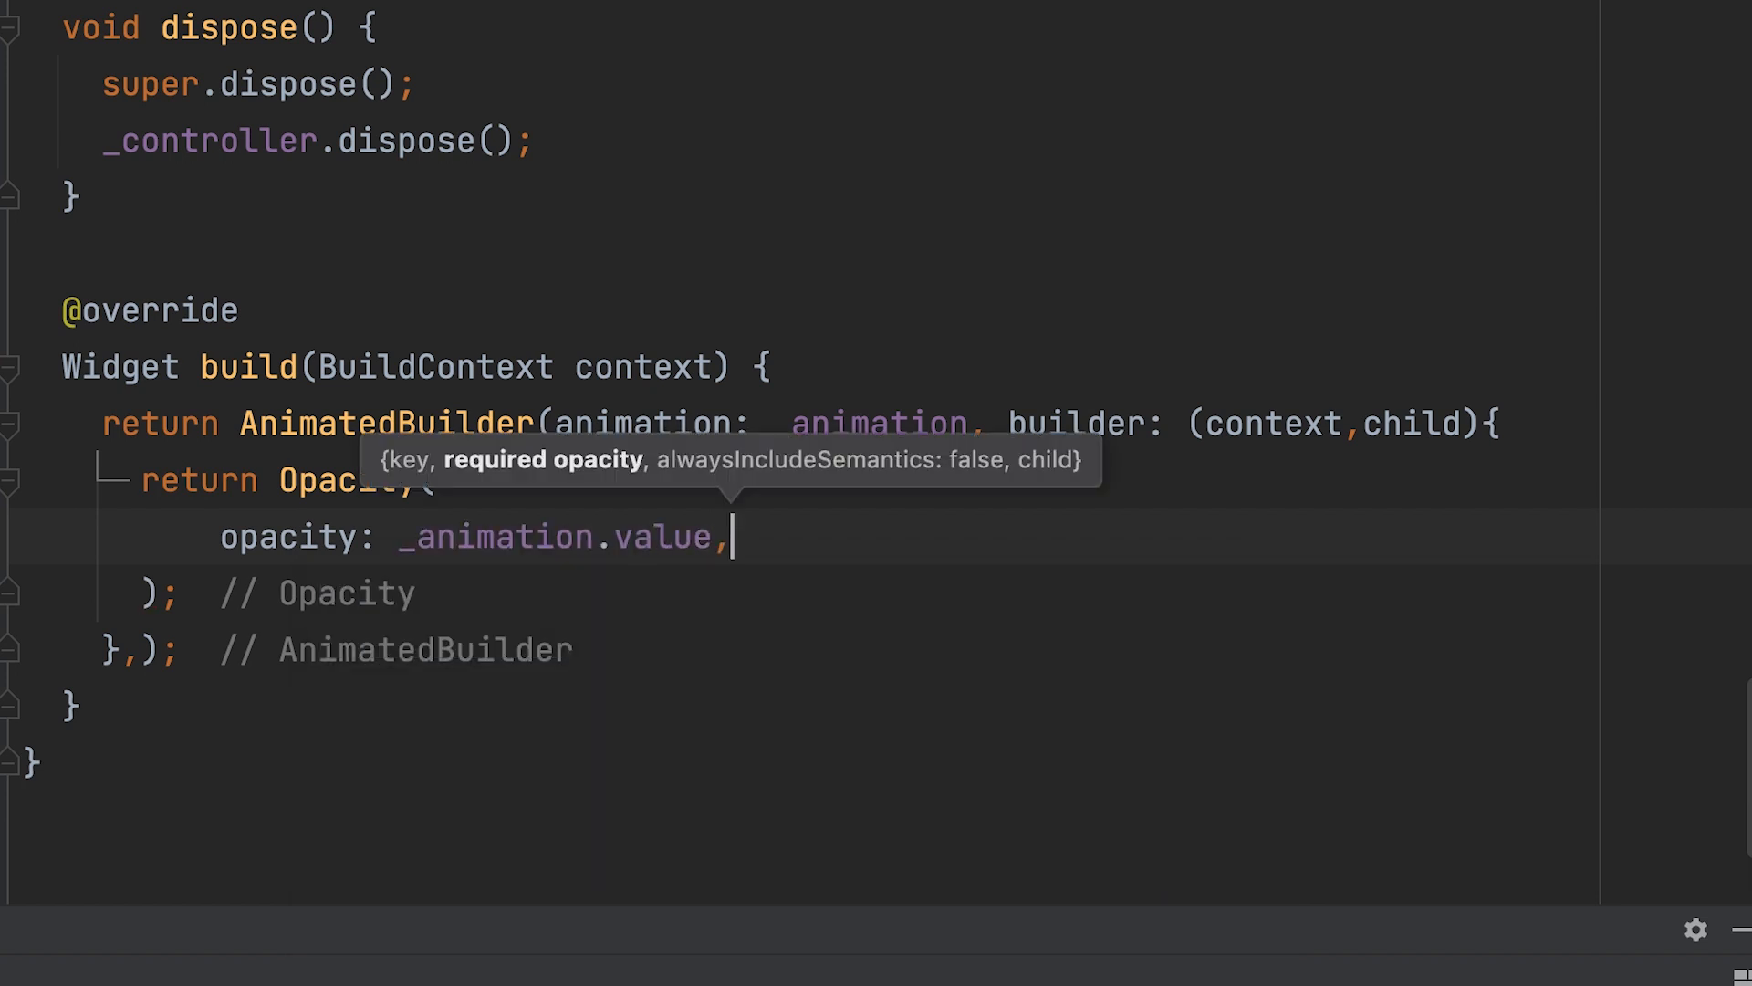
pyautogui.write('child:')
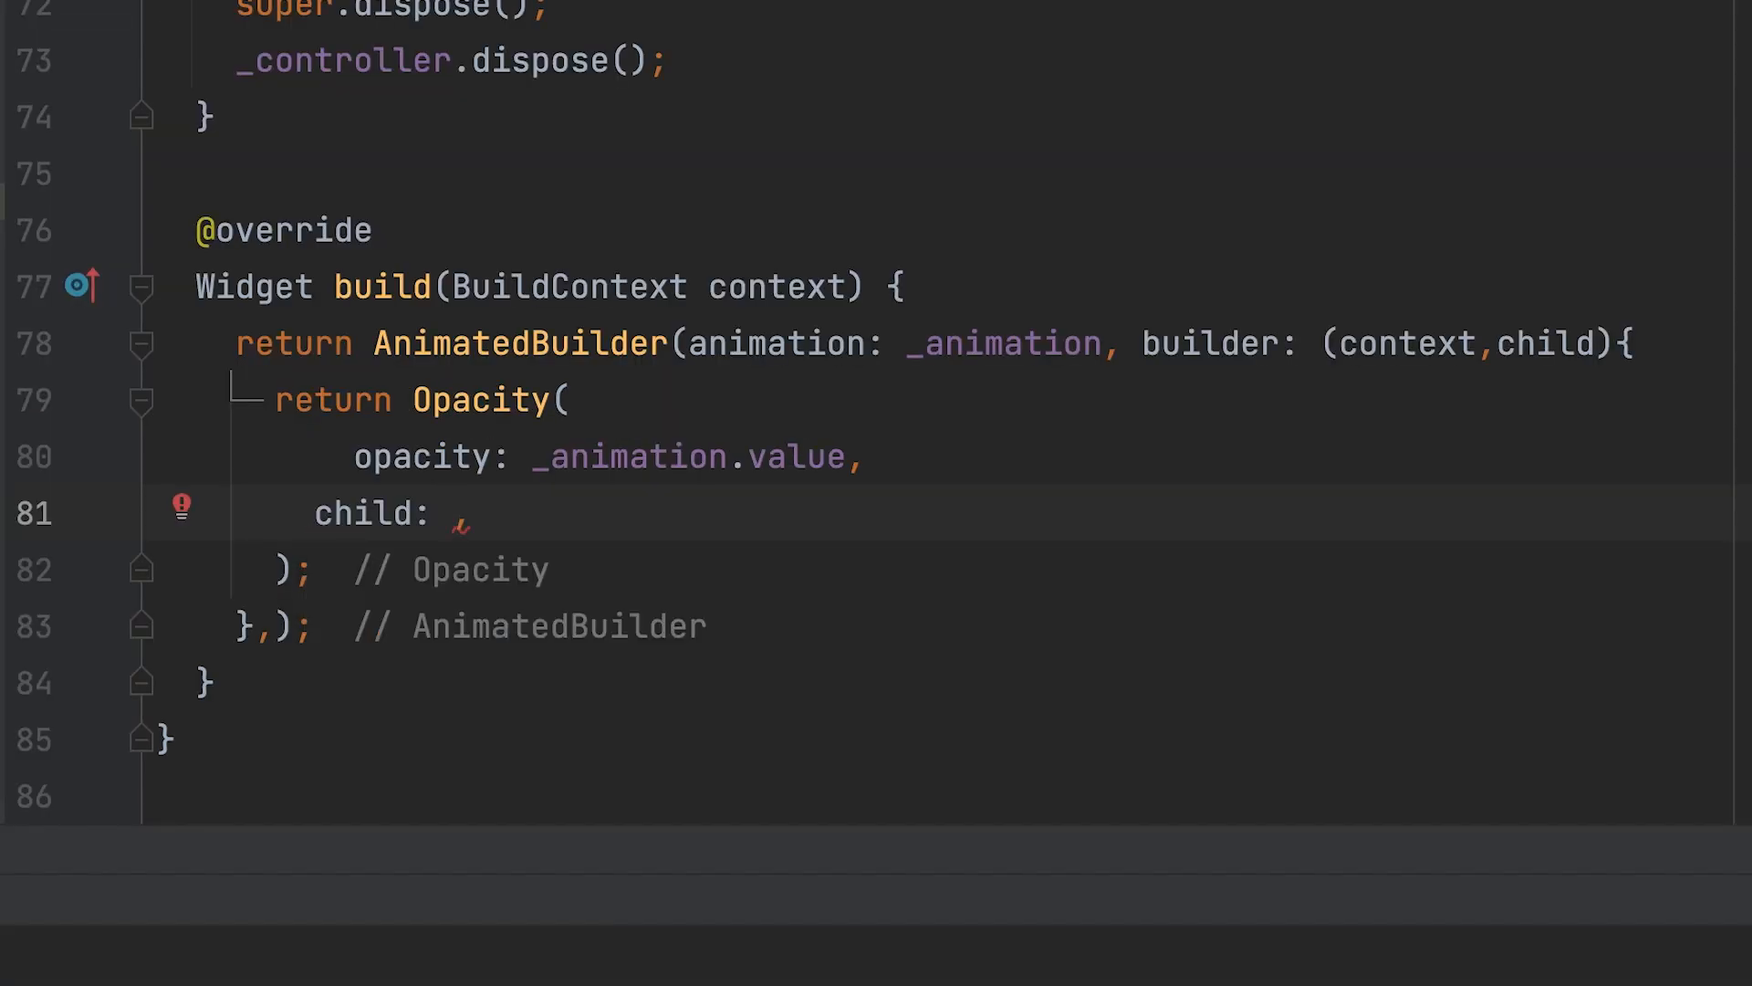
# - Make the Opacity child a Container with width 200, height 200 and color Colors.blue
pyautogui.write('Container()')
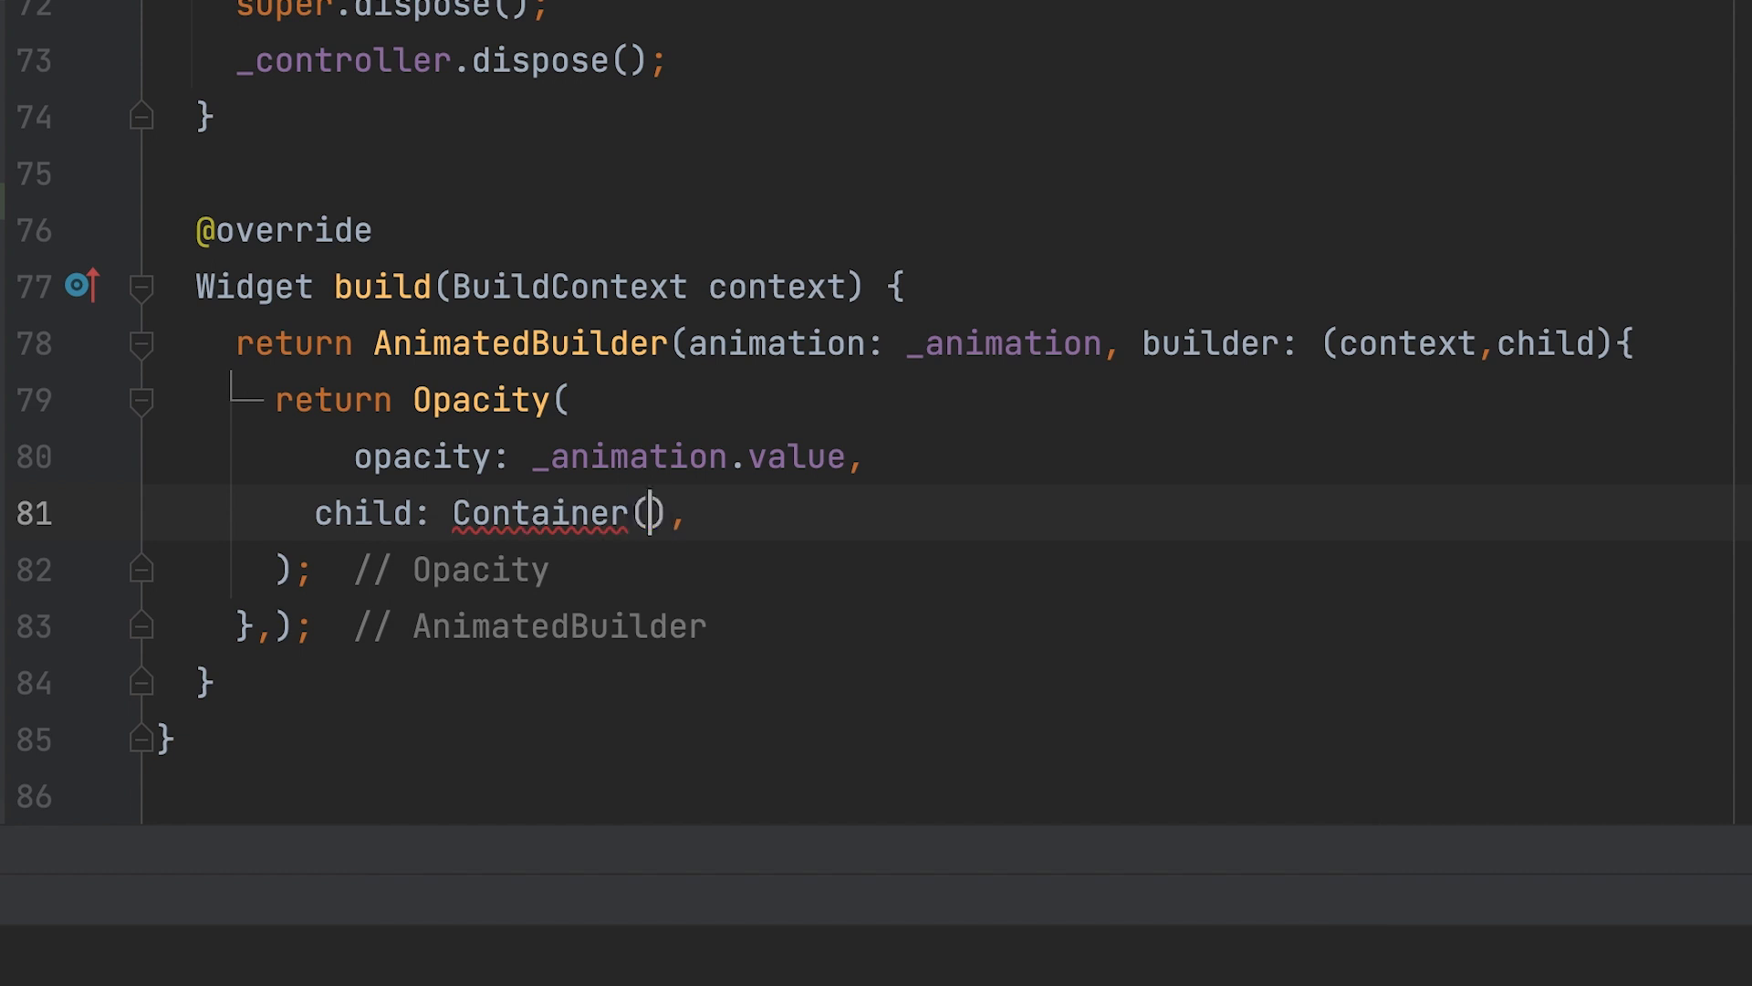
pyautogui.write('width: 200,')
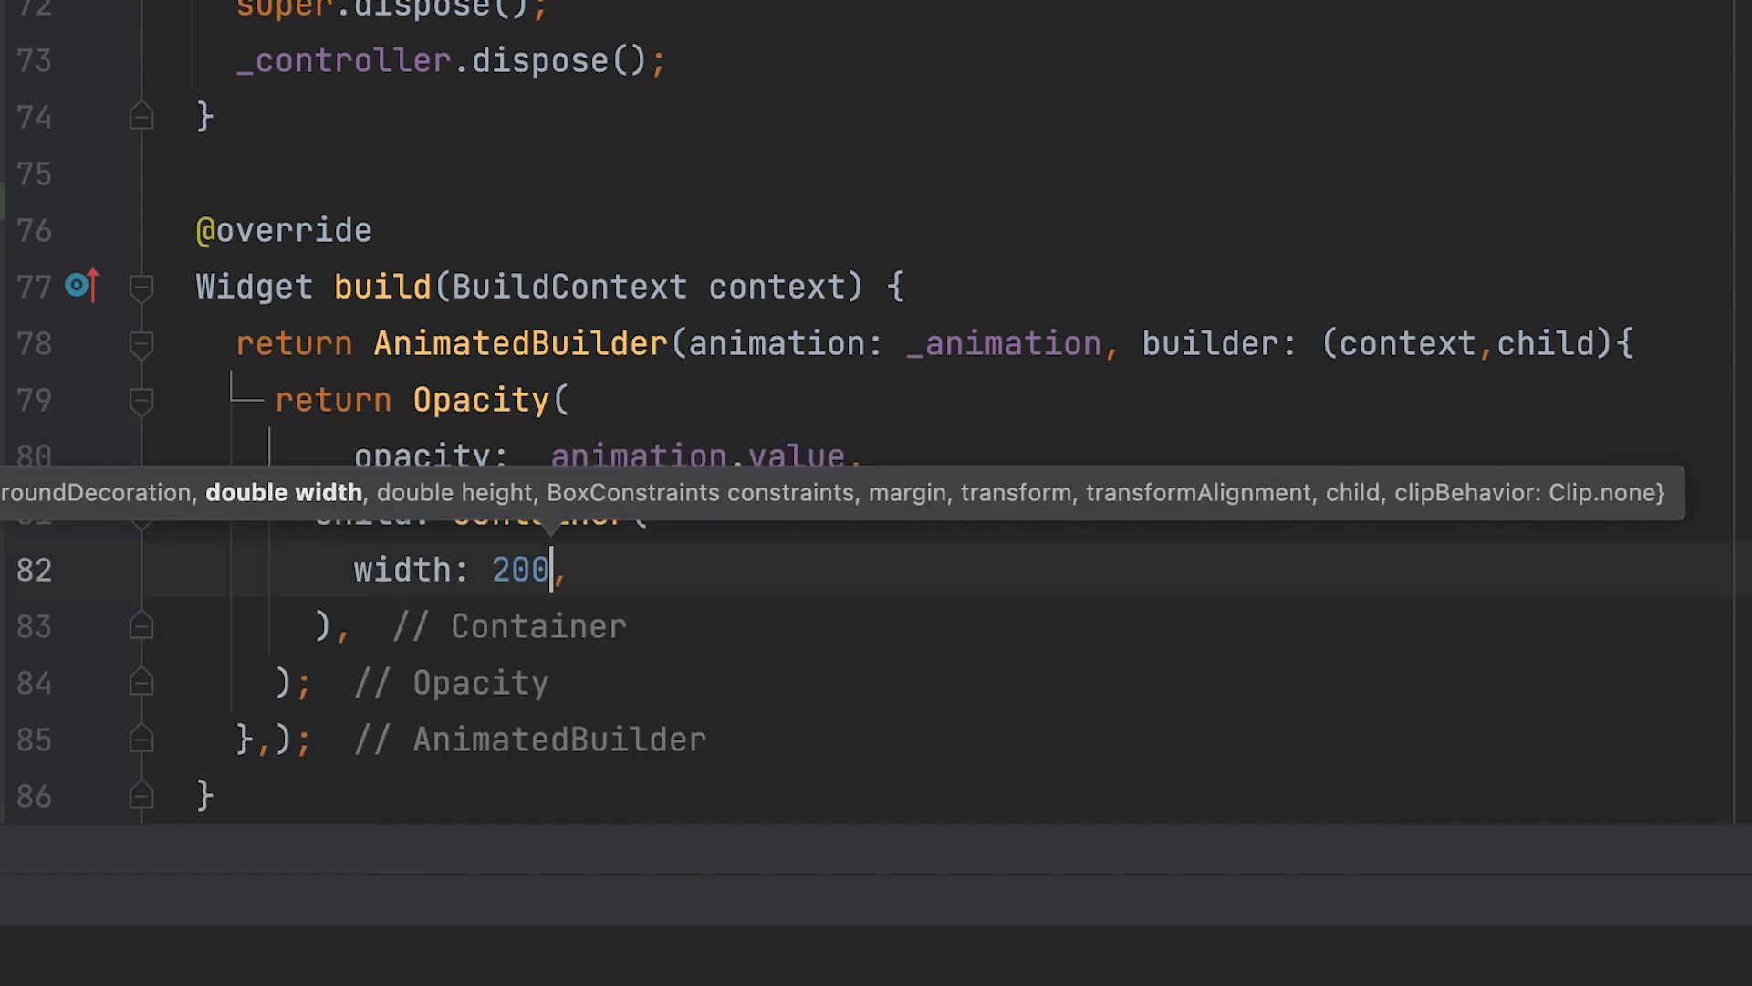
pyautogui.write('height: 200,')
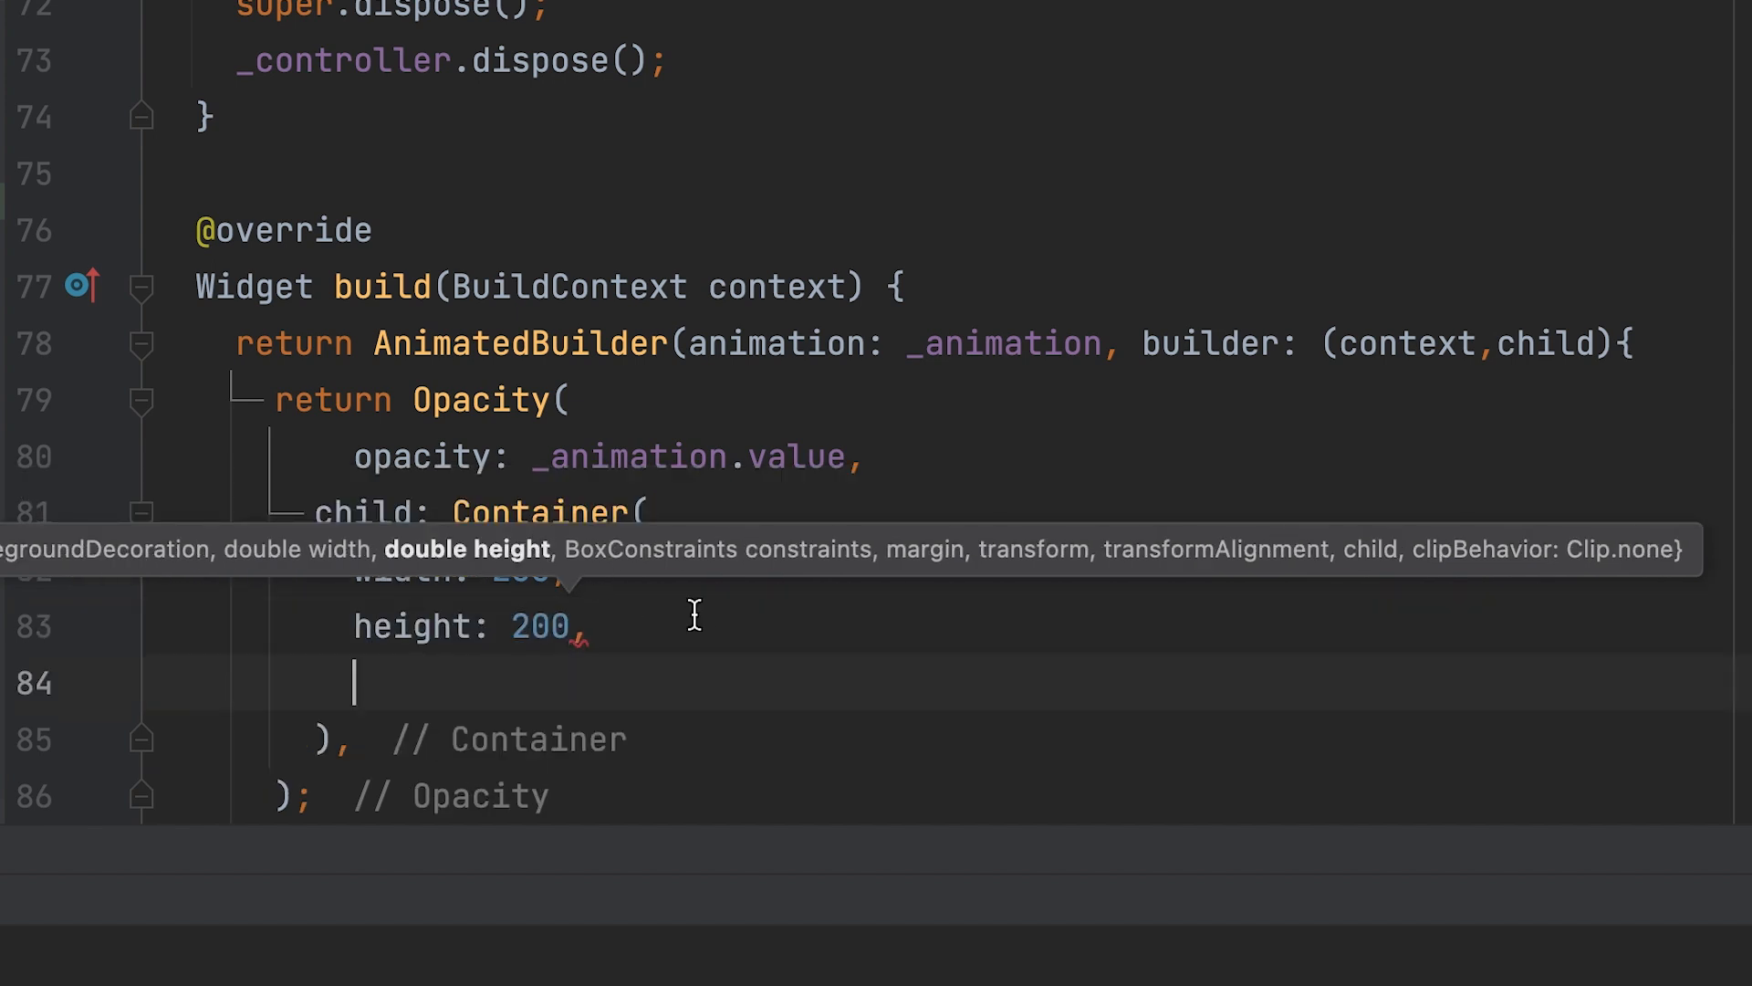
pyautogui.write('color:')
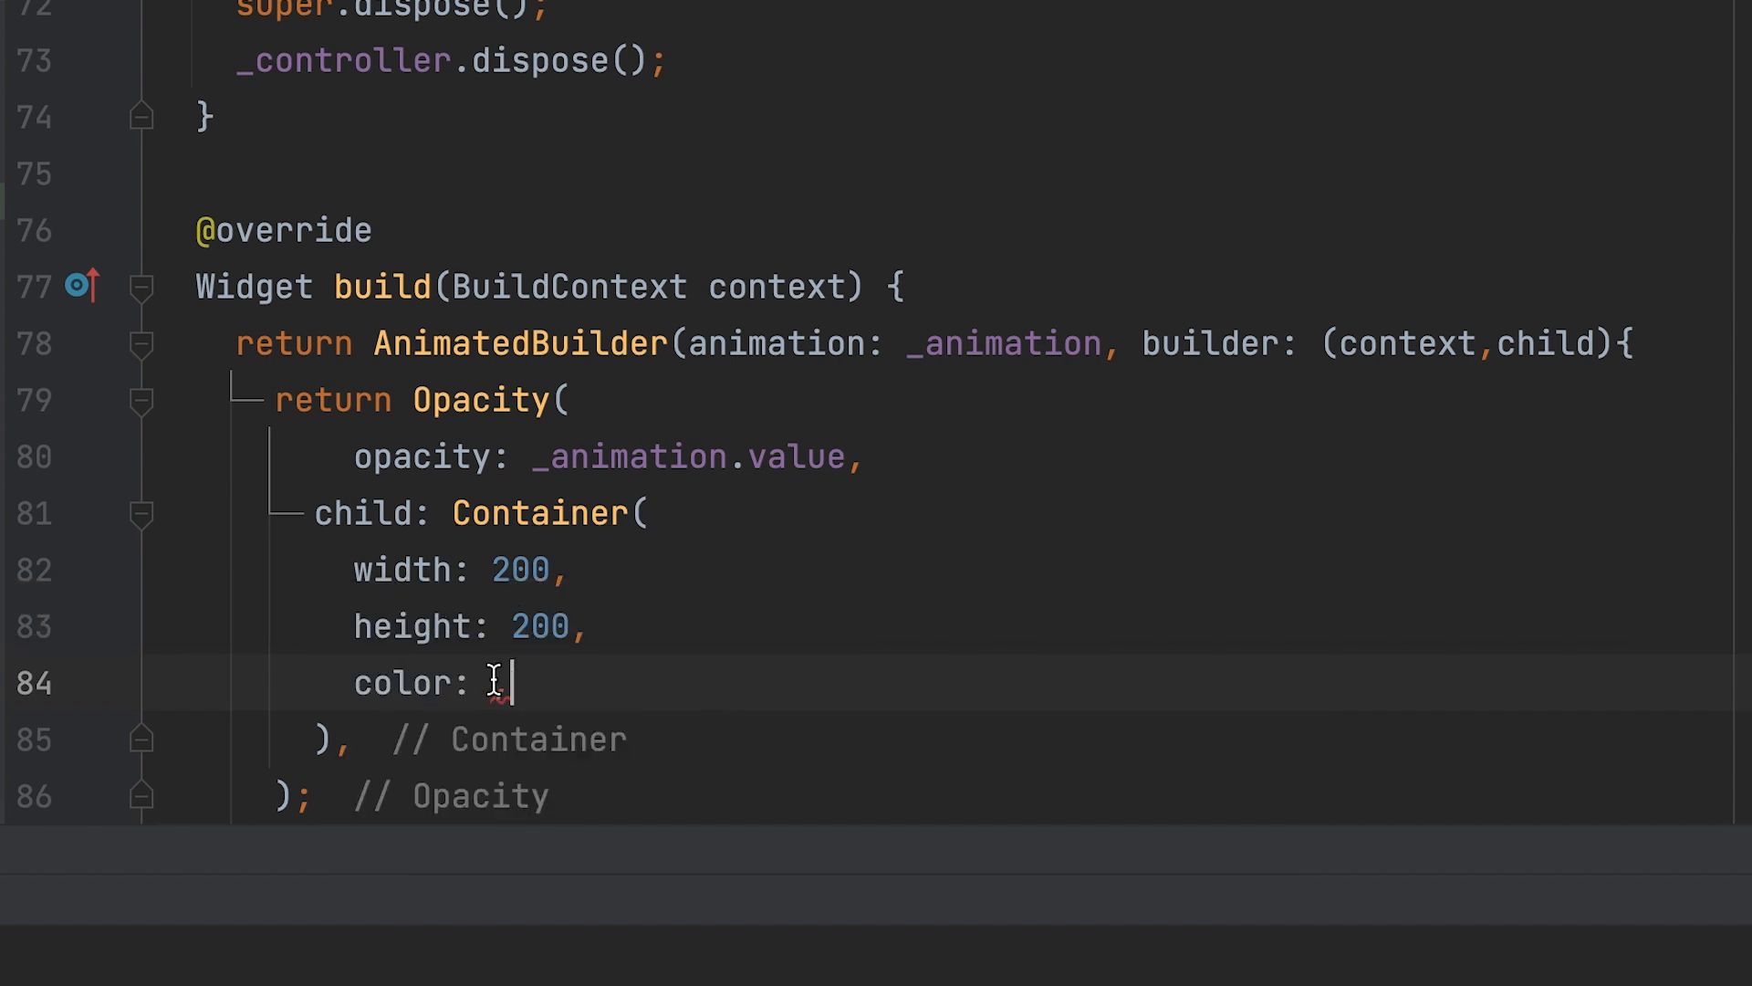
pyautogui.write('Colors.')
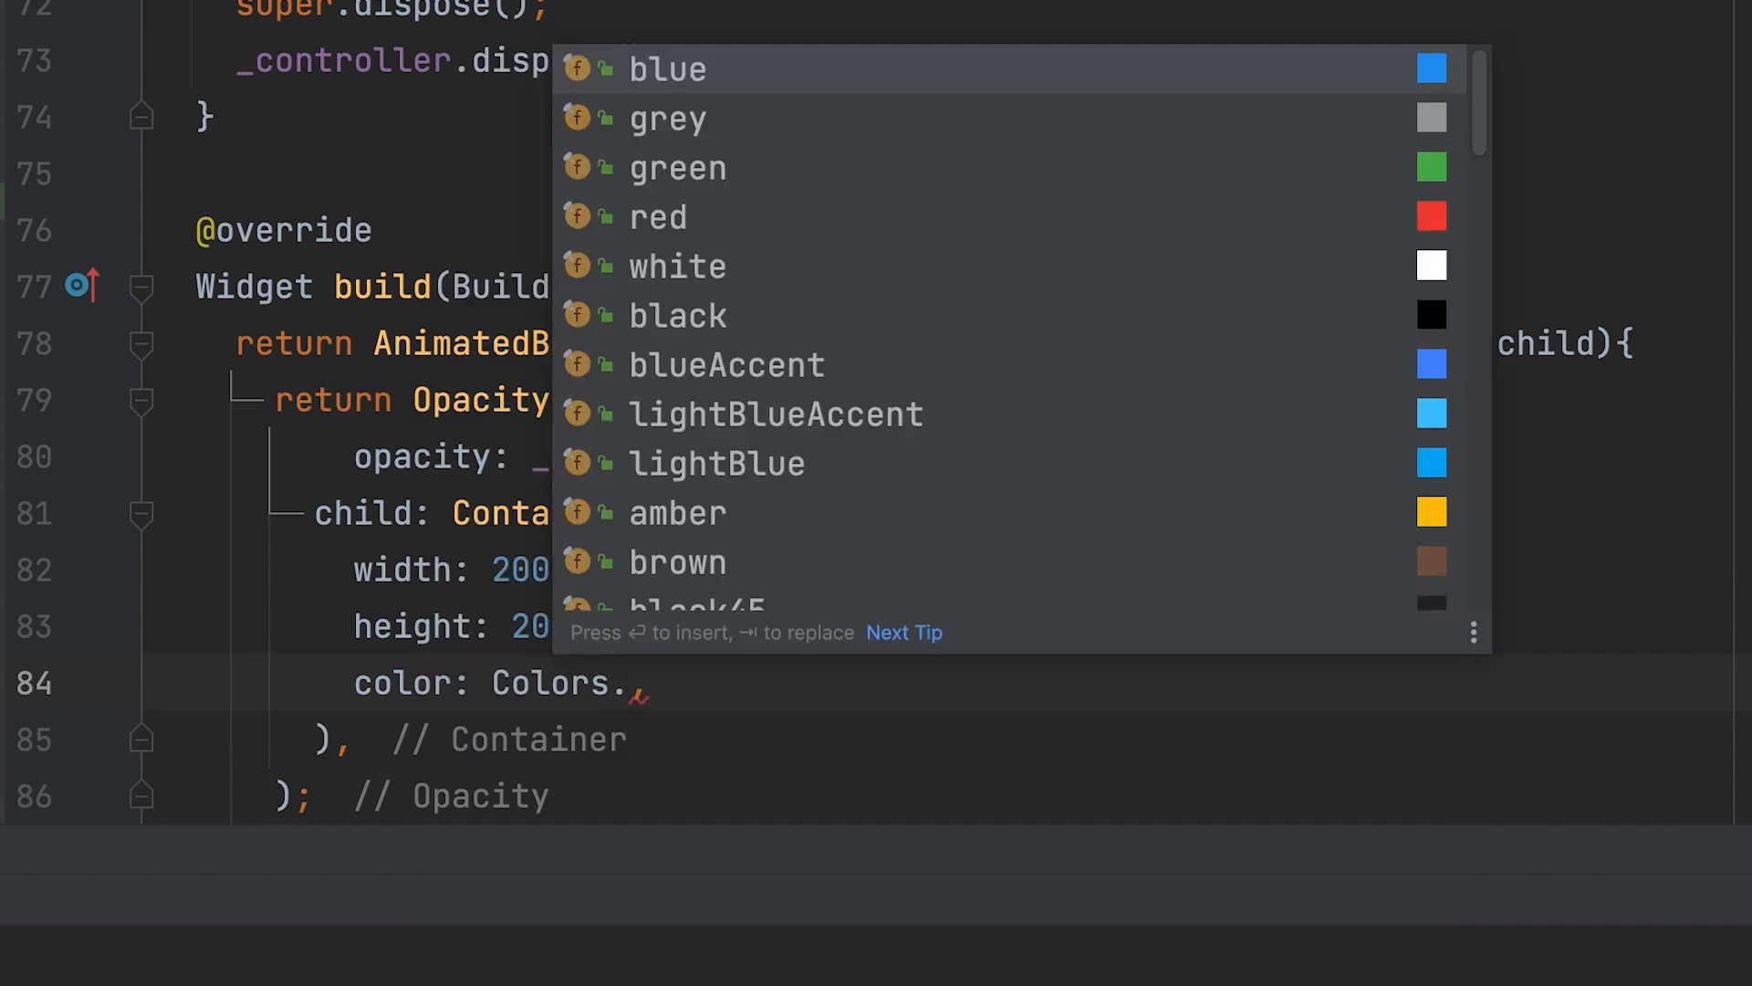
pyautogui.click(664, 69)
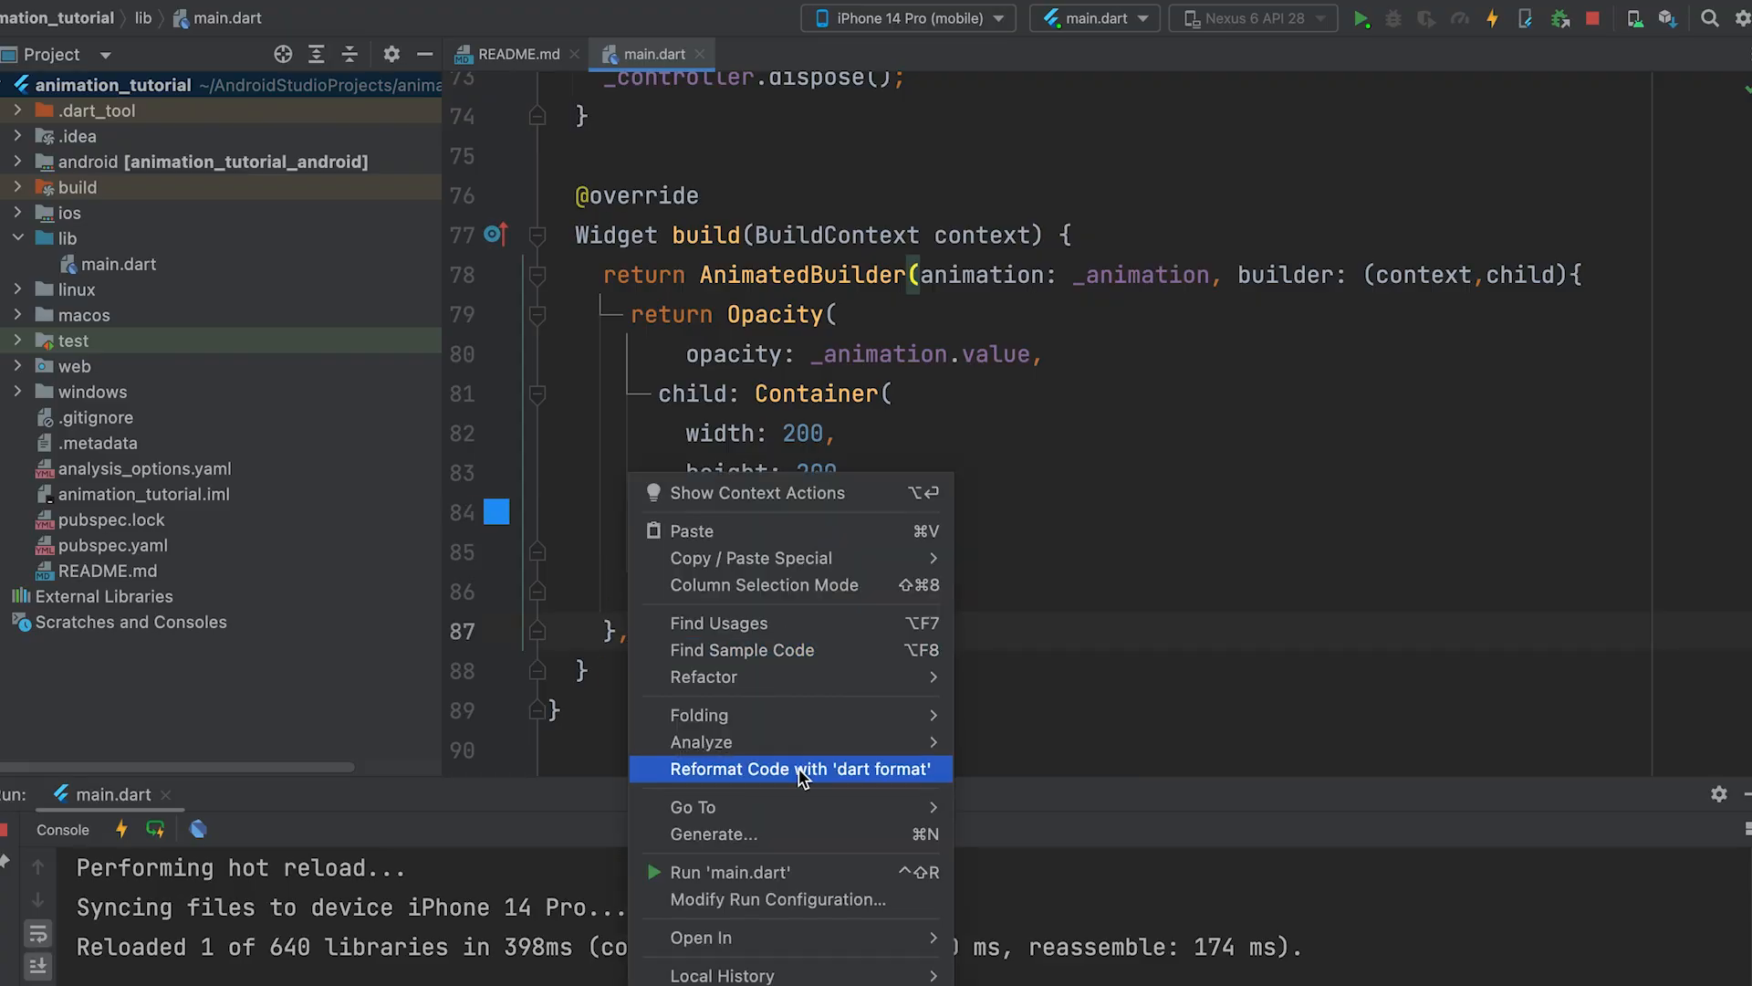
# - Reformat the file with dart format and select the MyAnimatedWidget used as the body
pyautogui.click(800, 768)
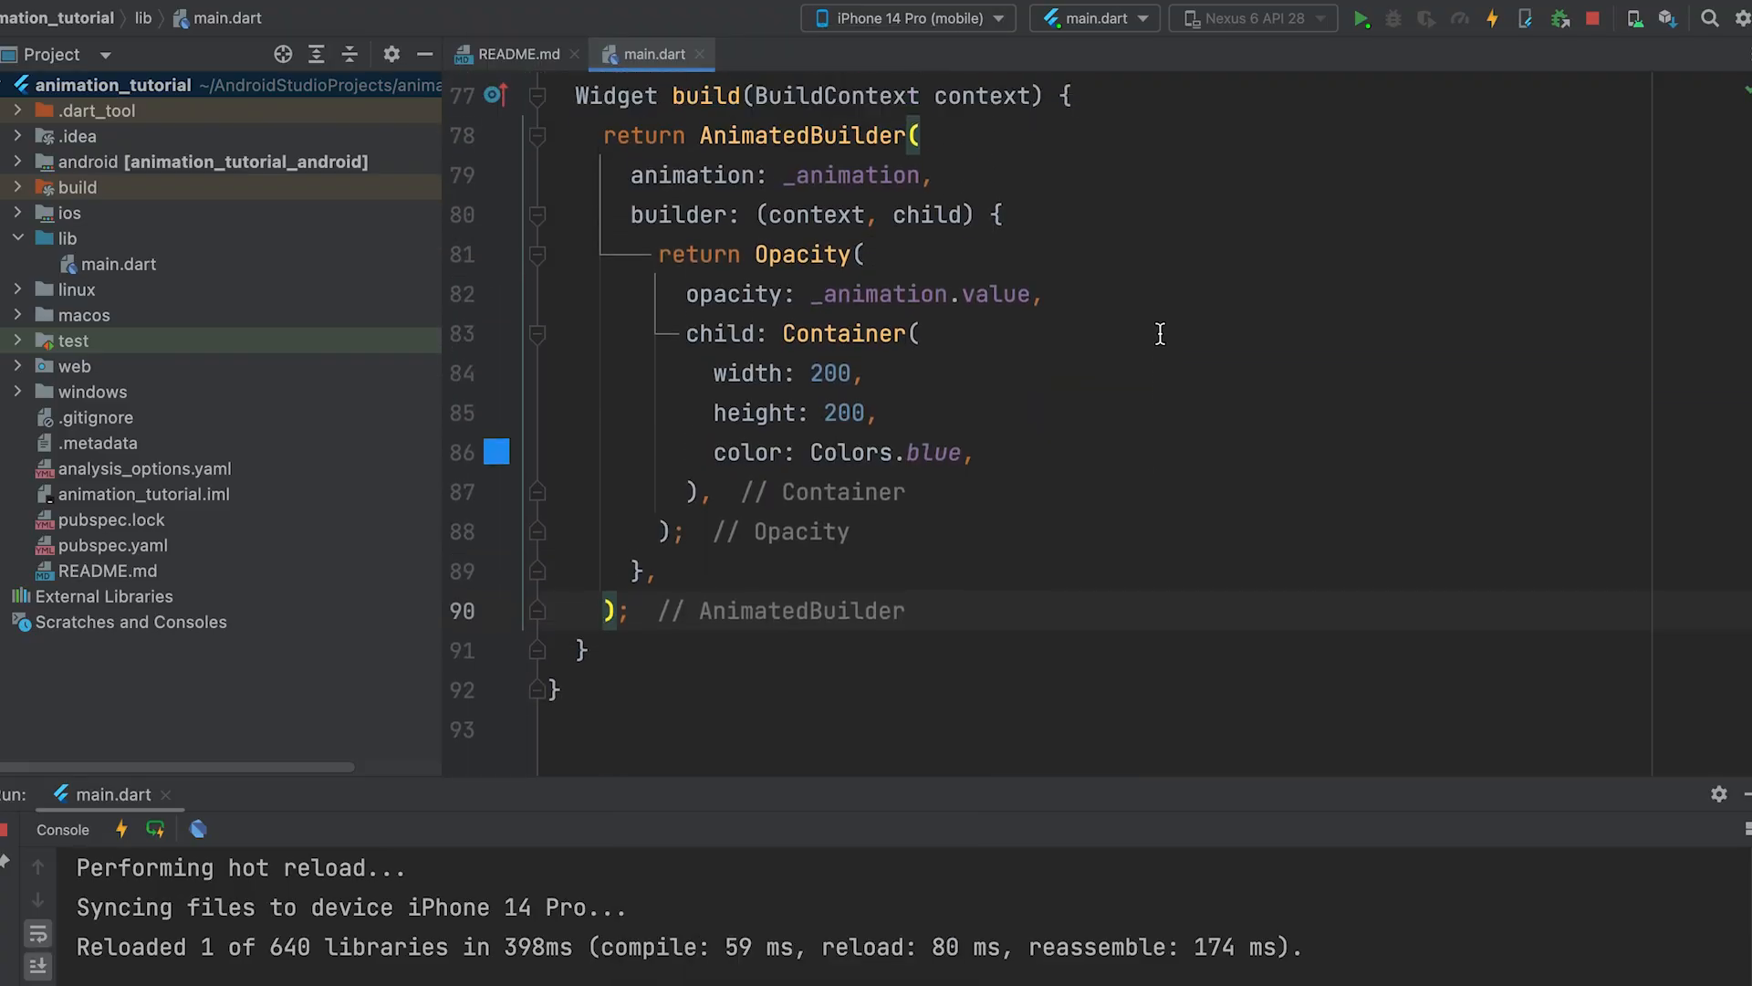
pyautogui.scroll(3)
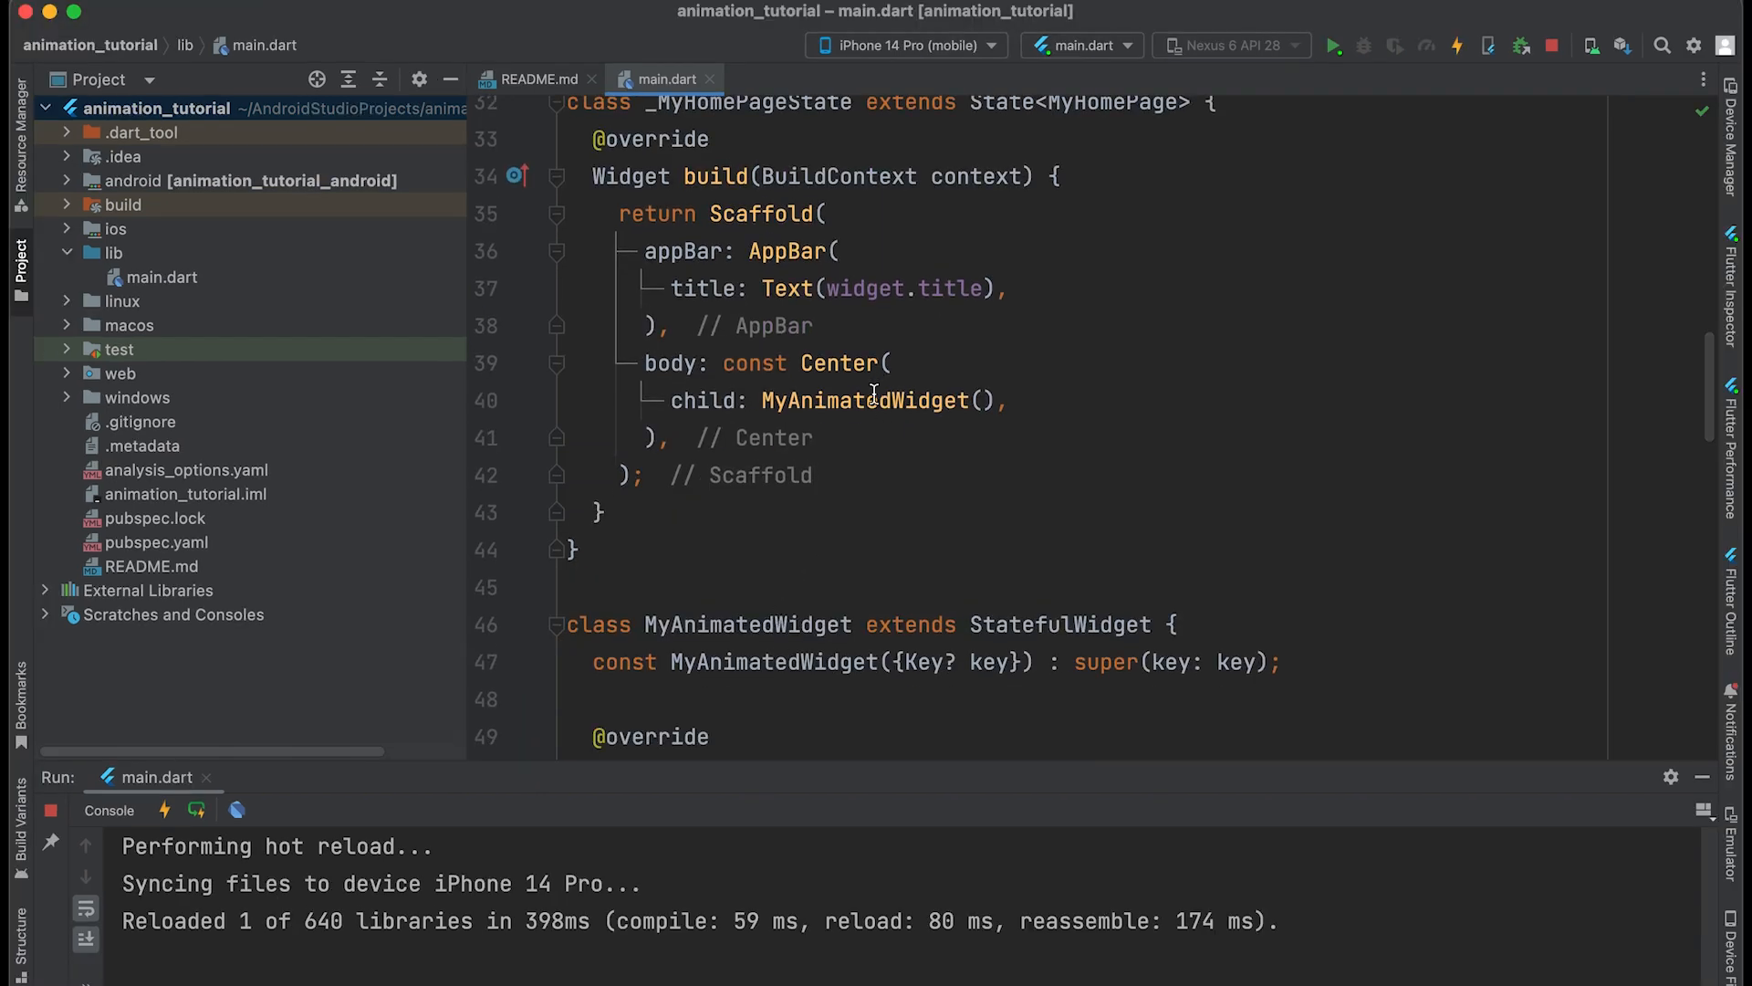
pyautogui.doubleClick(865, 400)
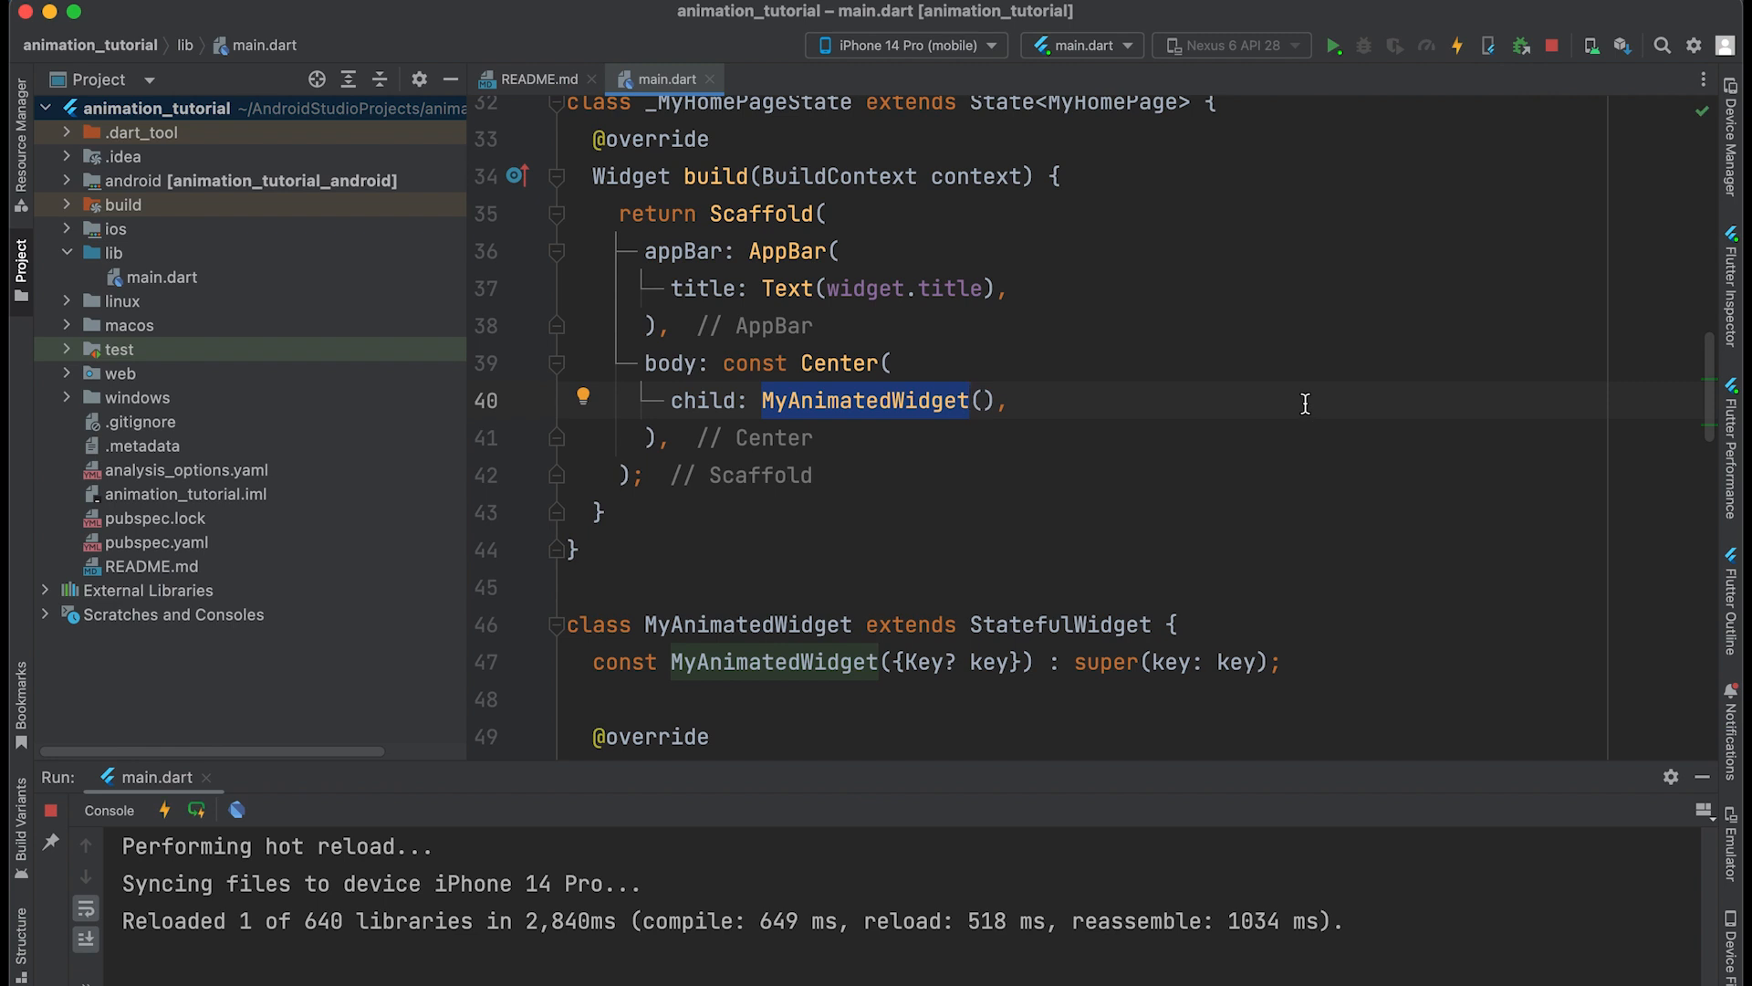
# - Hot-restart the app so the blue square fades on the simulator, then reach initState
pyautogui.click(1332, 44)
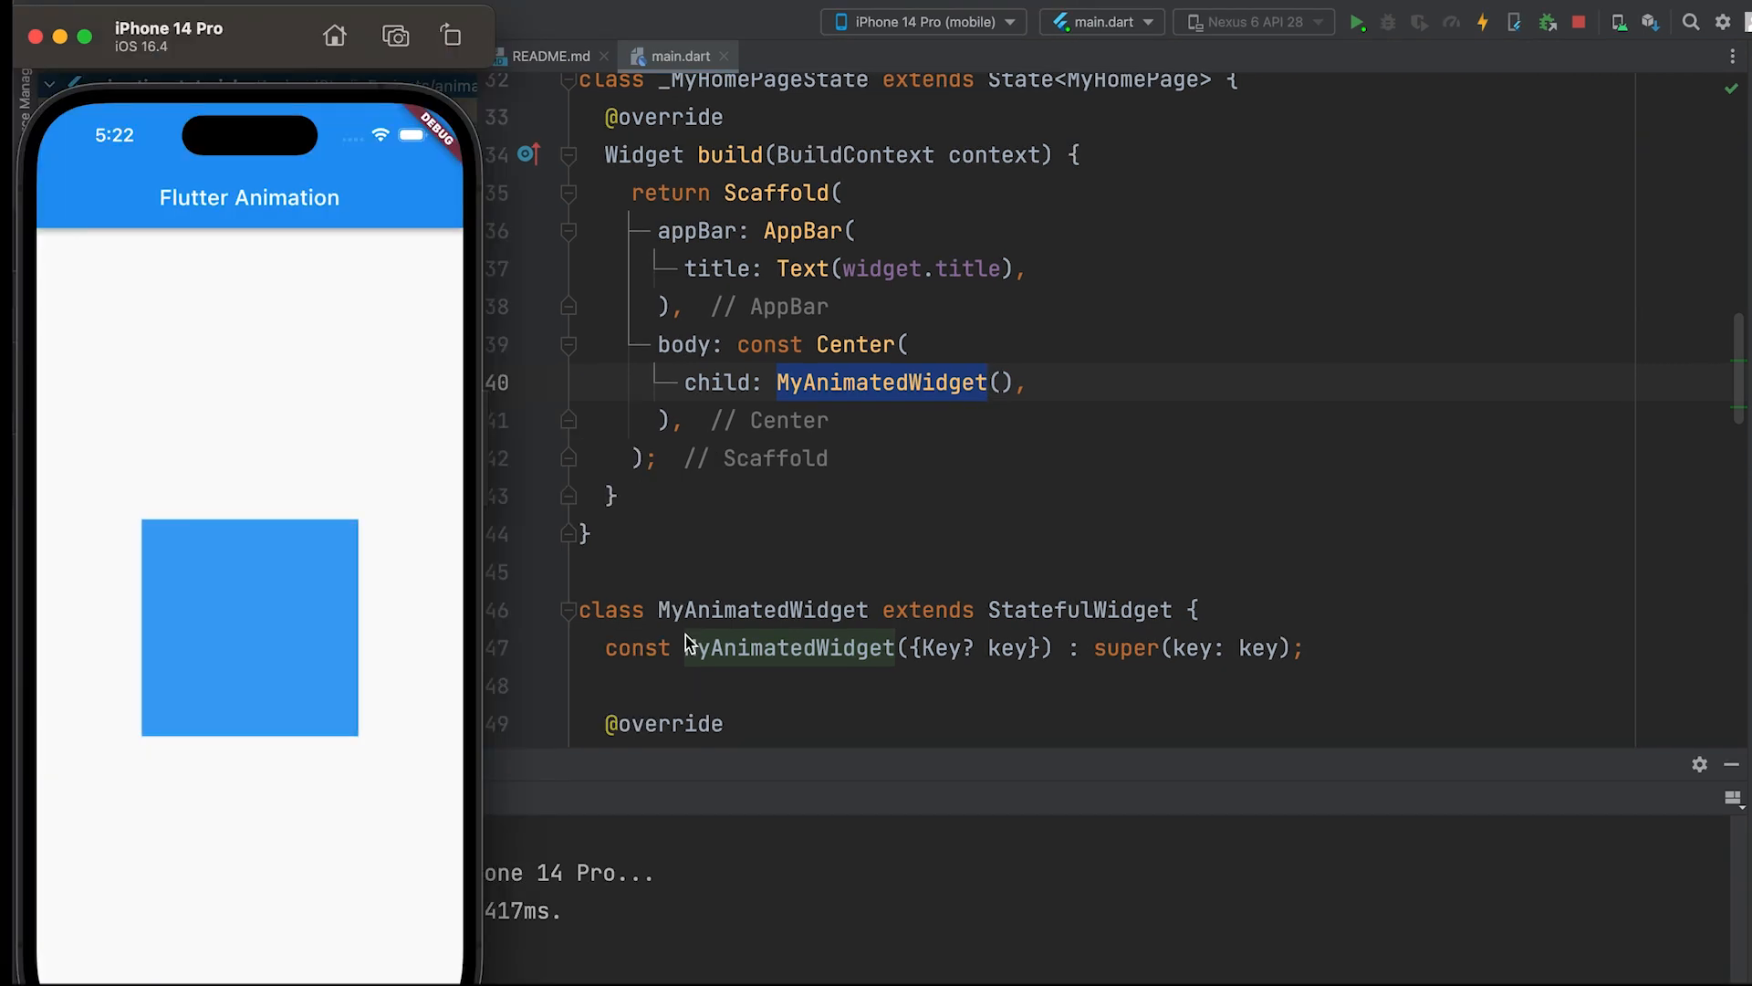
pyautogui.moveTo(1121, 621)
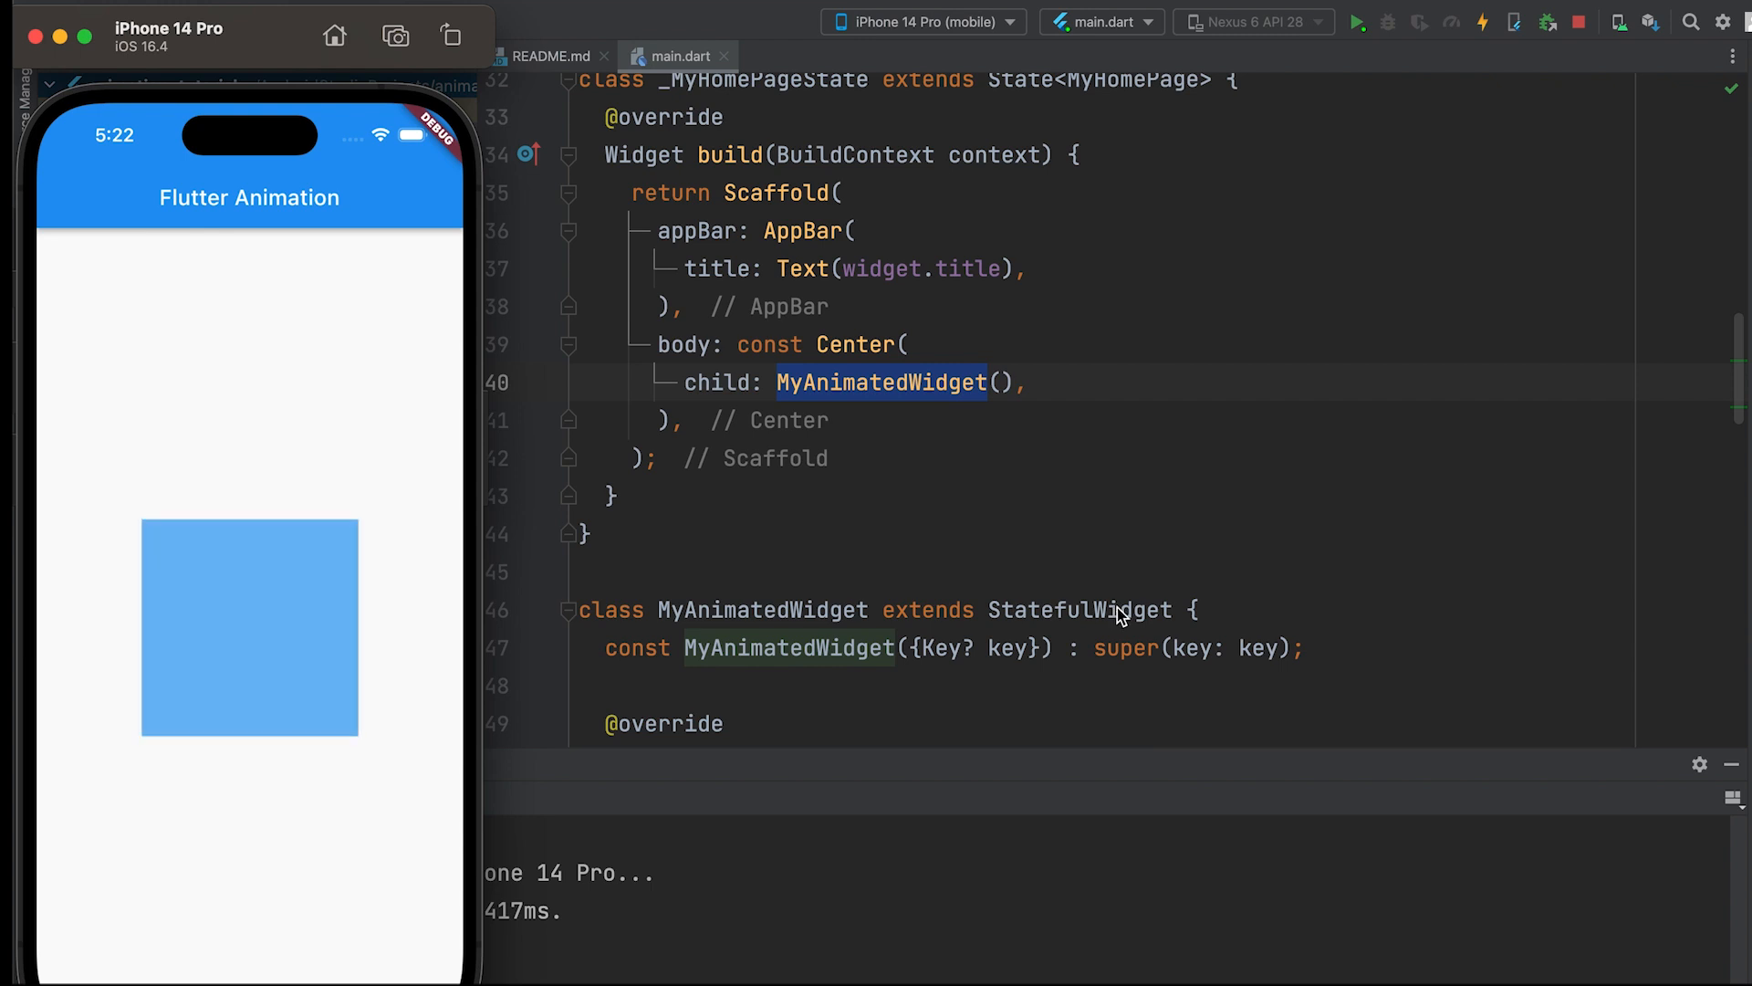
pyautogui.moveTo(1268, 593)
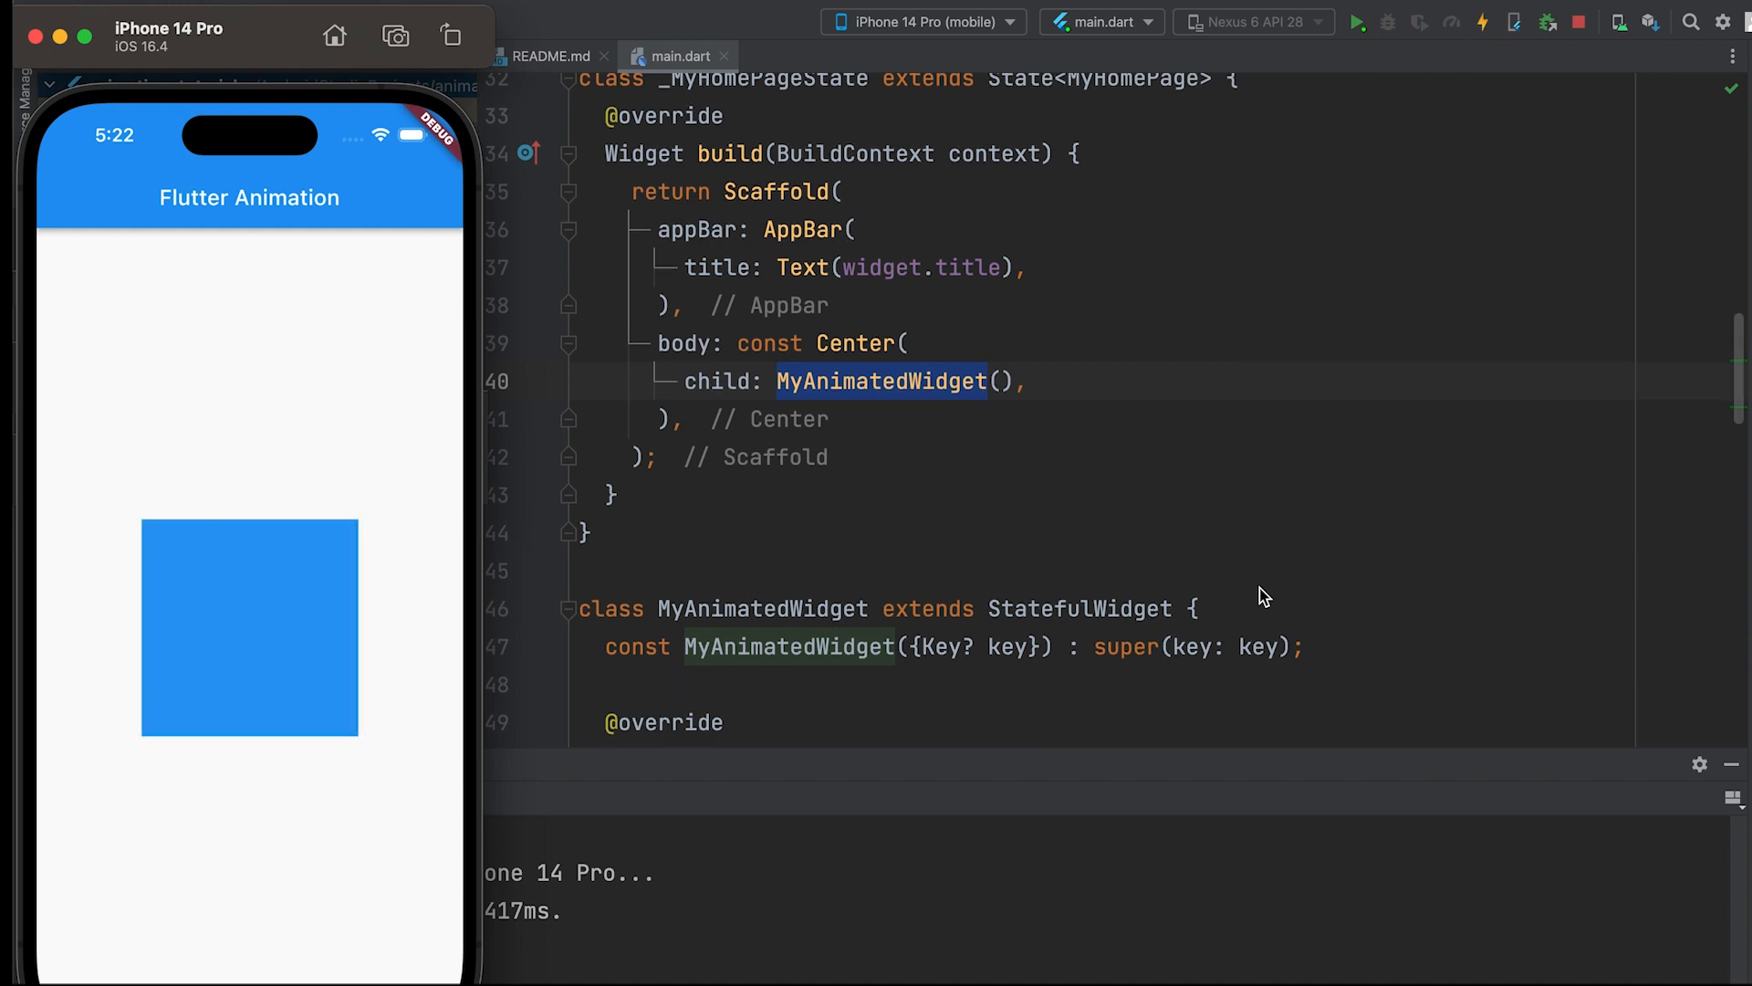
pyautogui.scroll(-3)
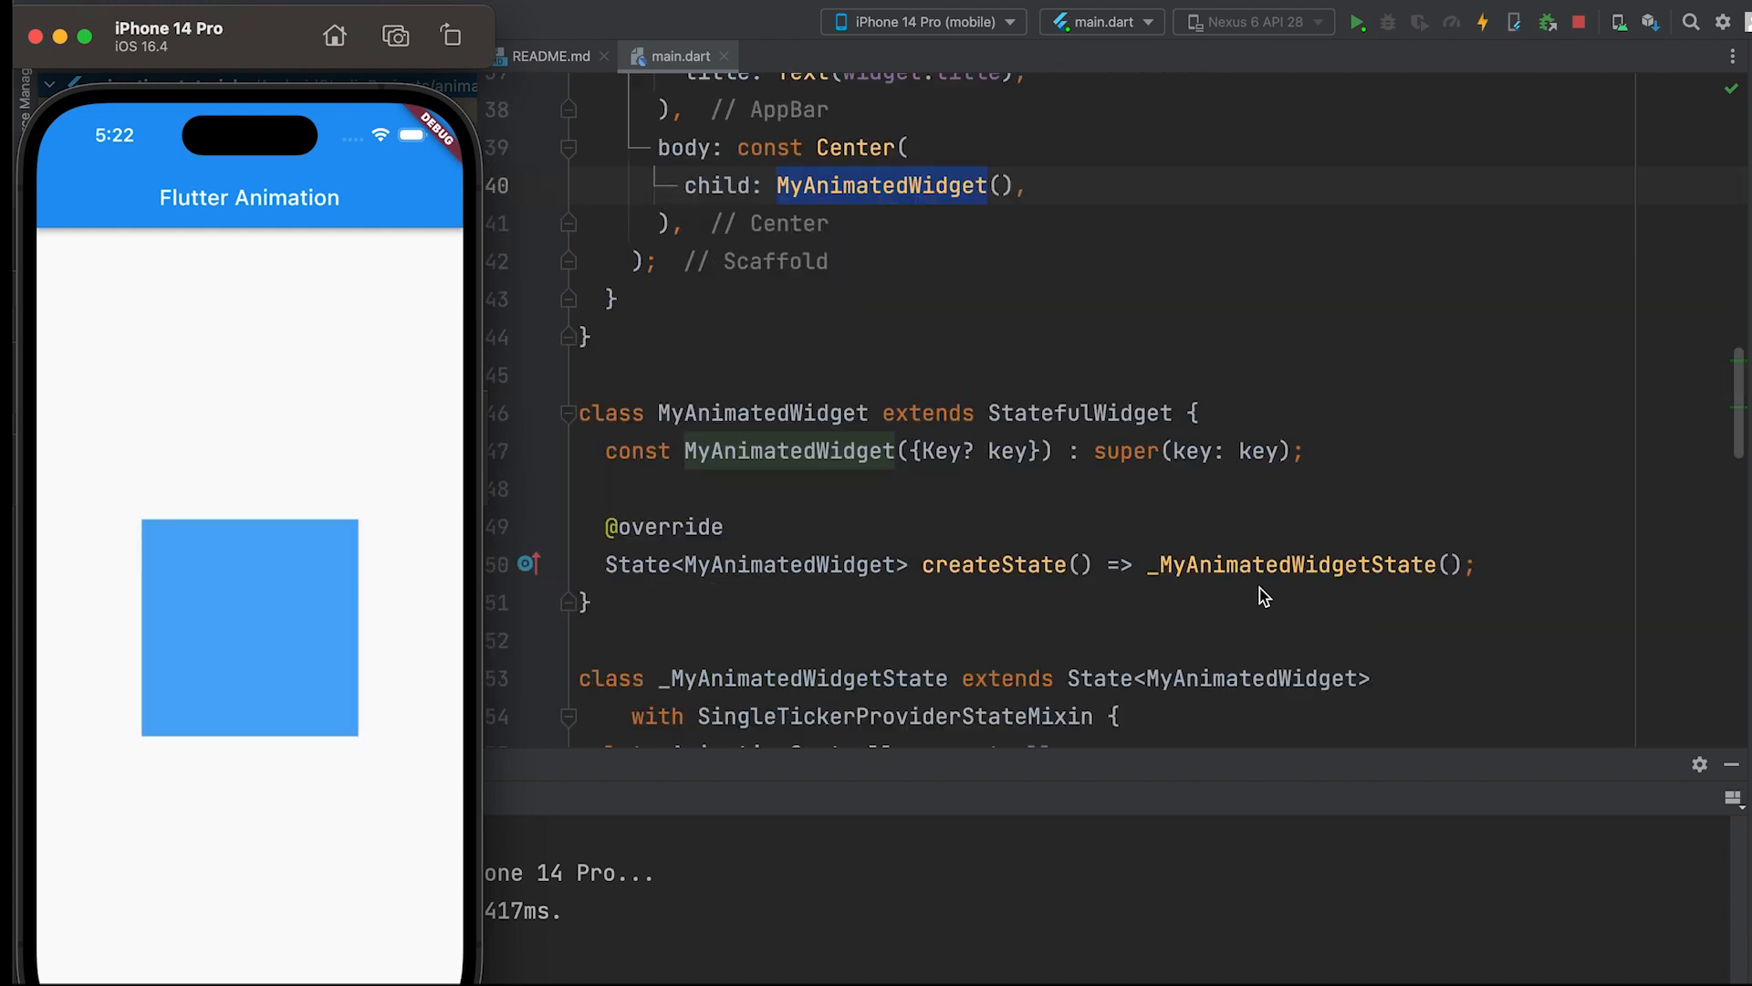
pyautogui.scroll(-3)
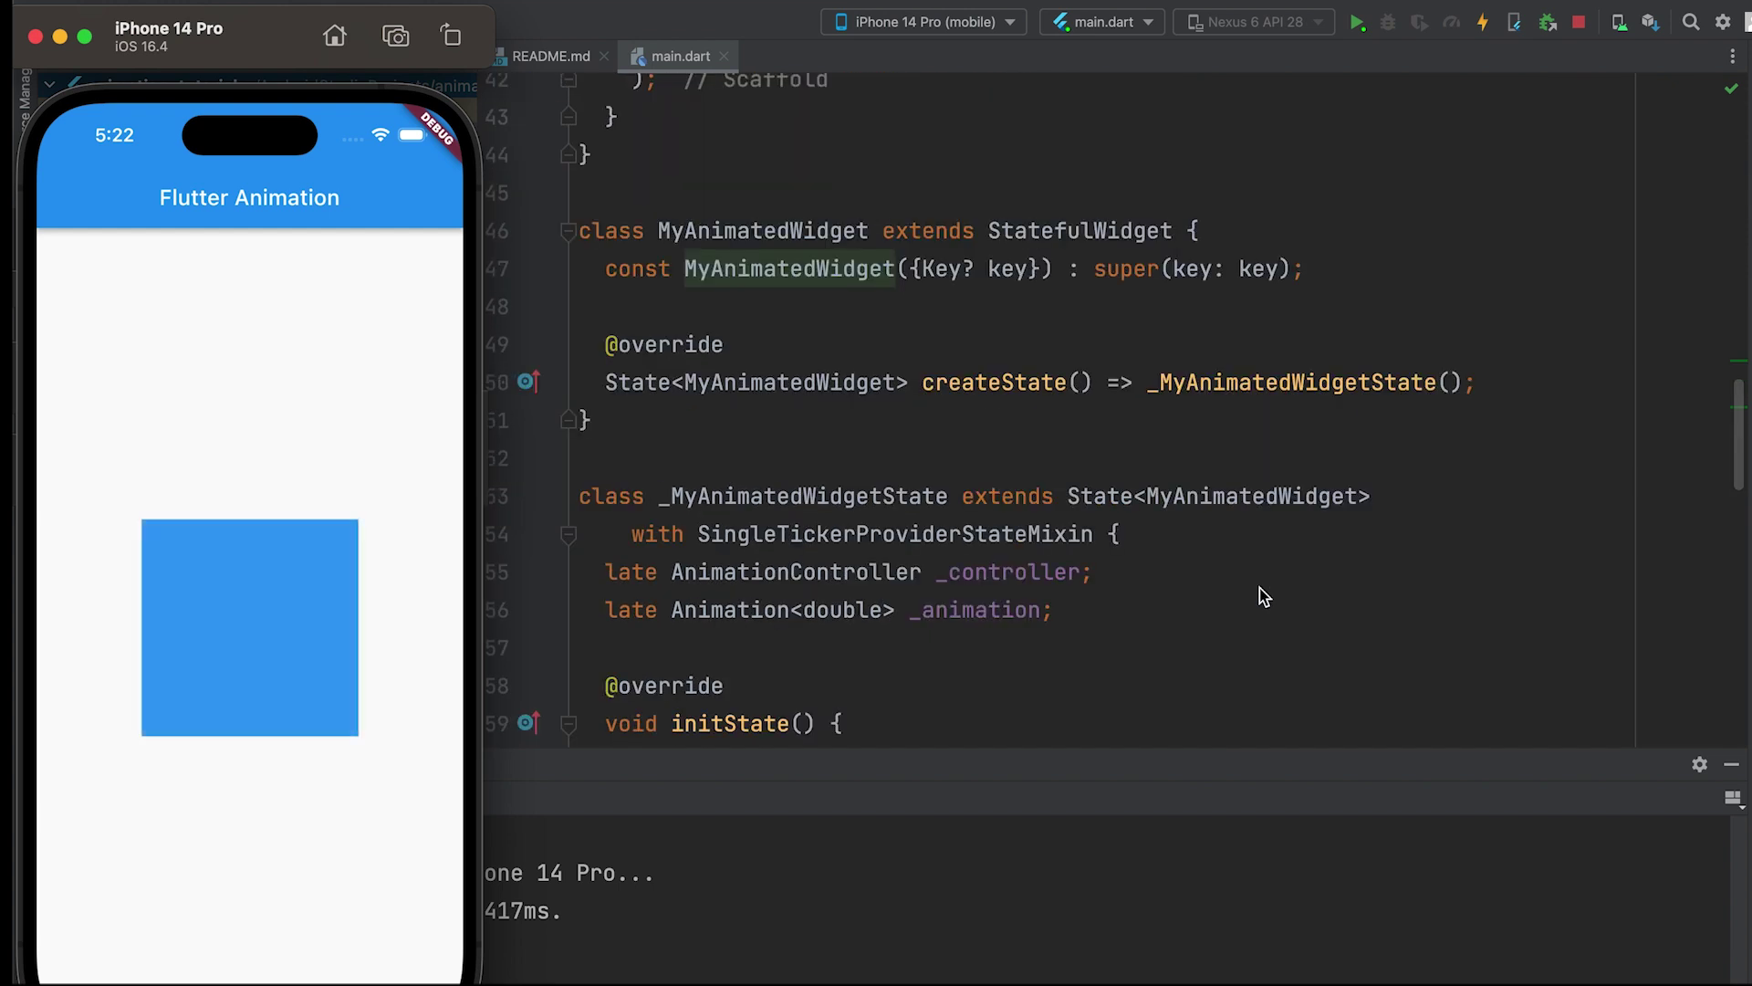
pyautogui.scroll(-3)
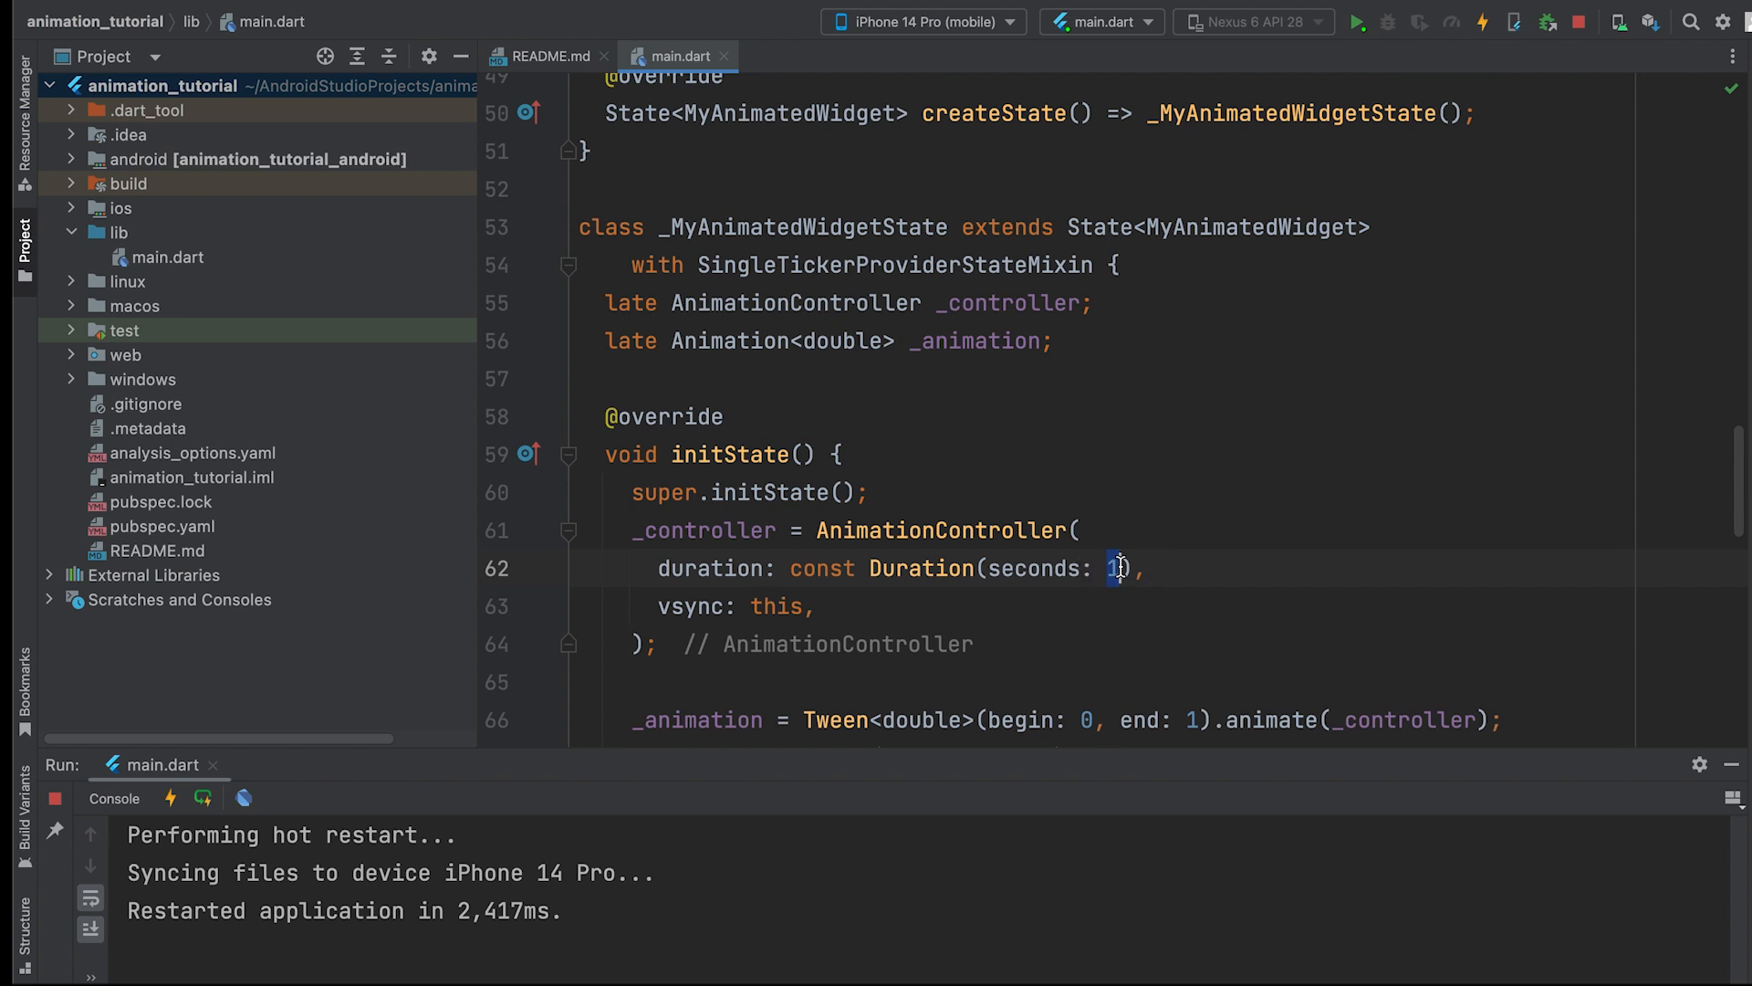
# - Set the AnimationController duration to 2 seconds and hot-restart the app
pyautogui.write('2')
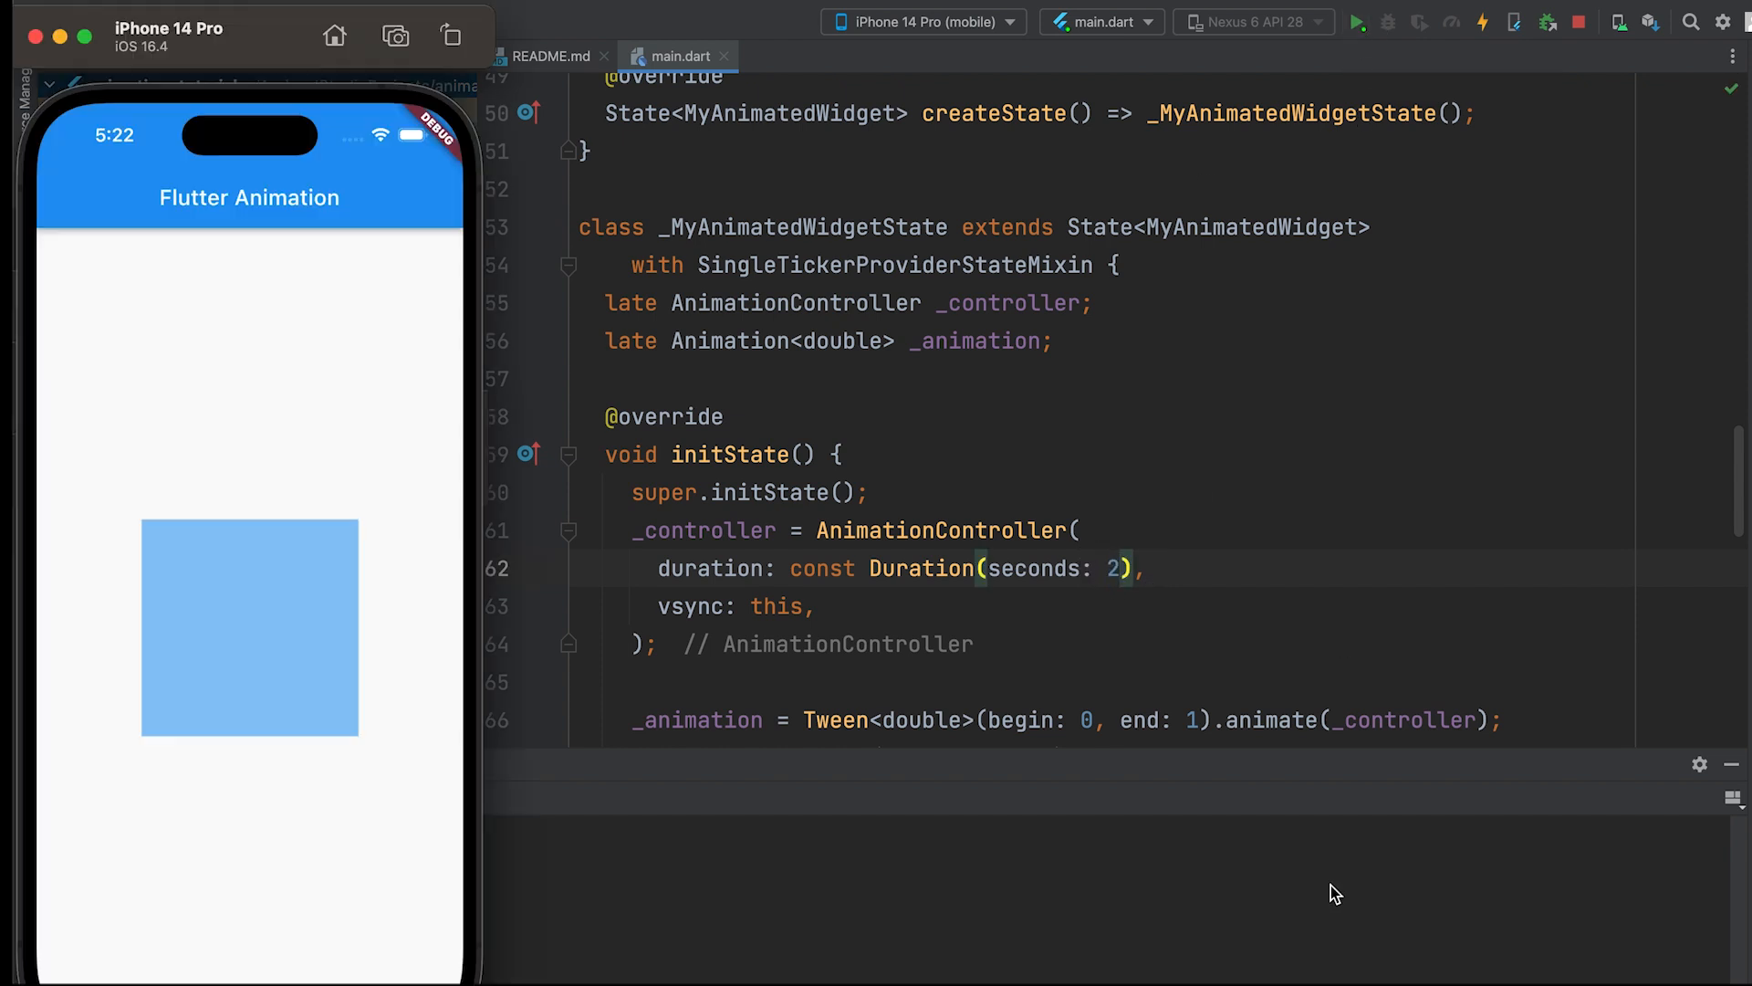
pyautogui.click(1355, 22)
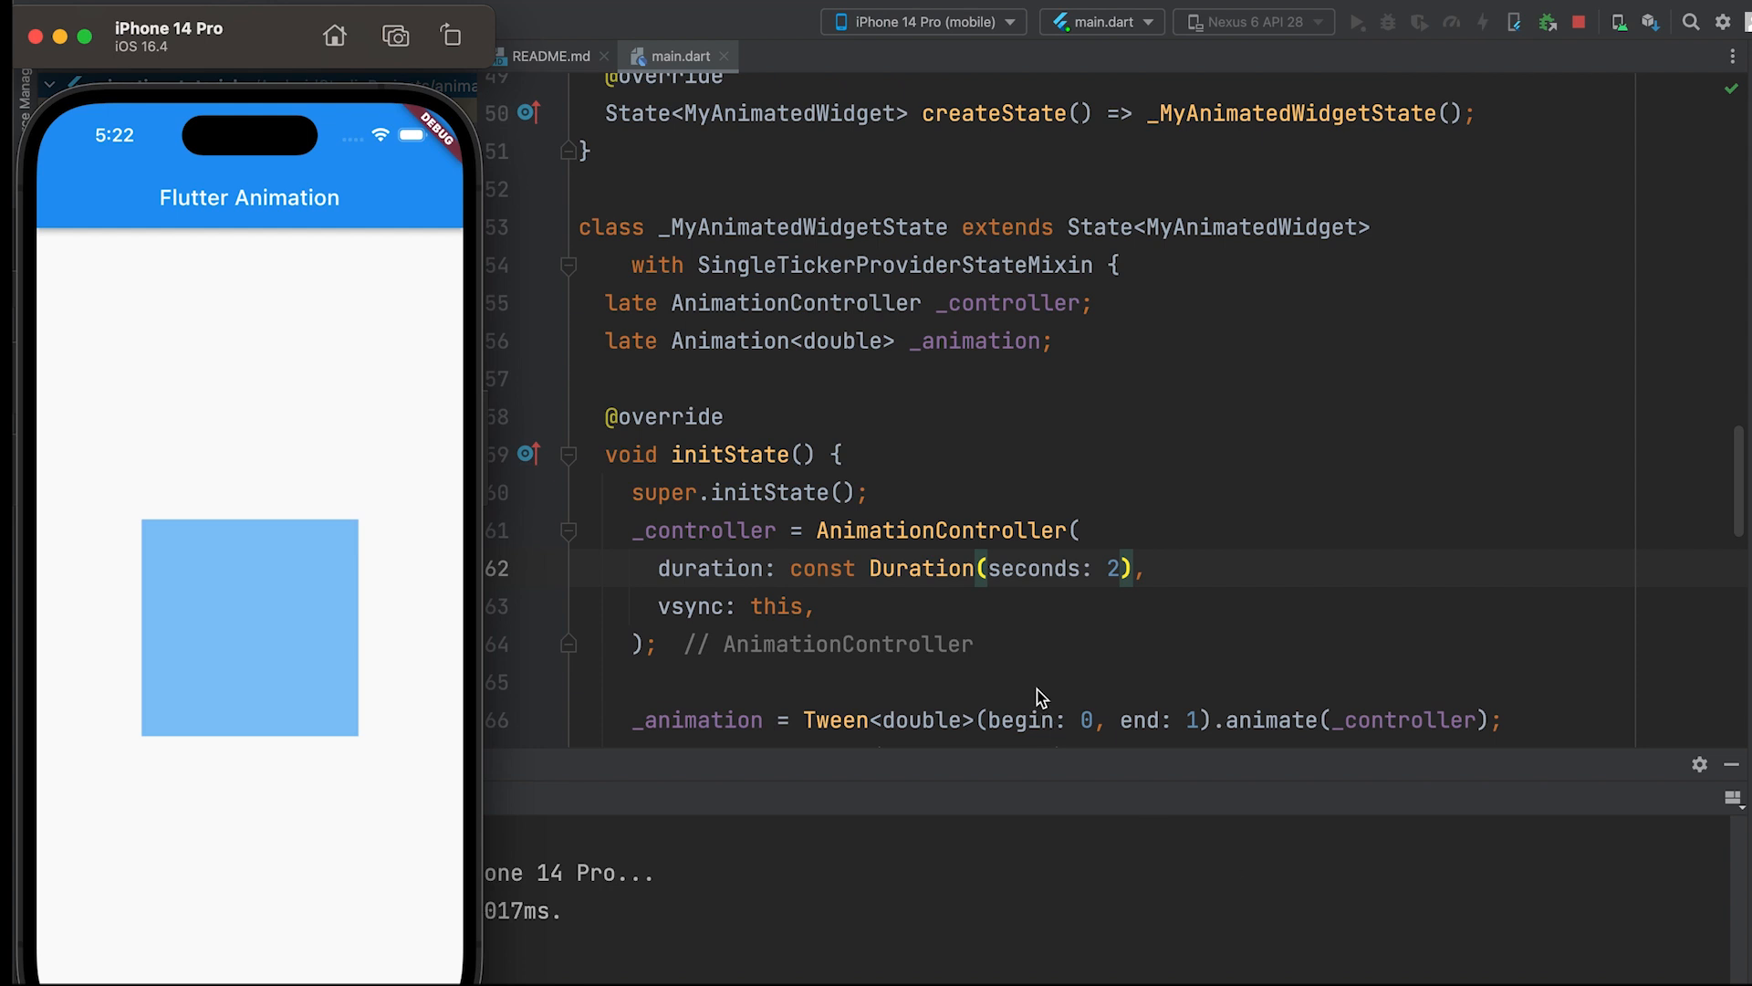